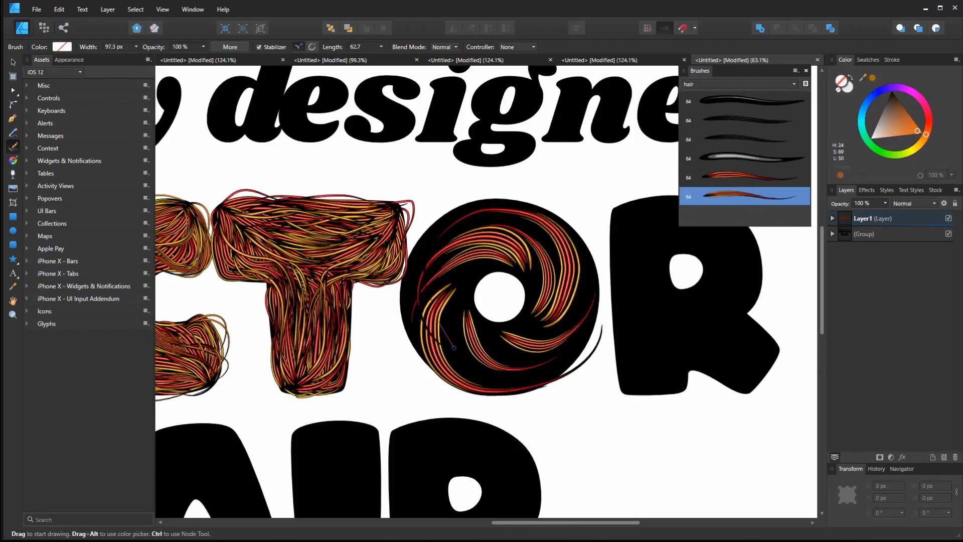
Step: Set the new document's page to 1000 px wide by 100 px tall and create it
{"action": "scroll", "scroll_direction": "down", "scroll_amount": 3}
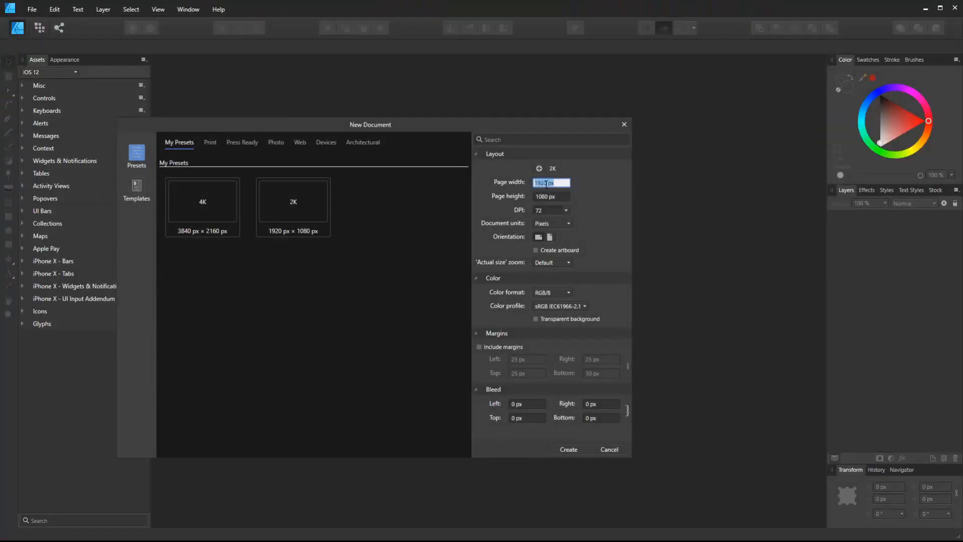
{"action": "type", "text": "1"}
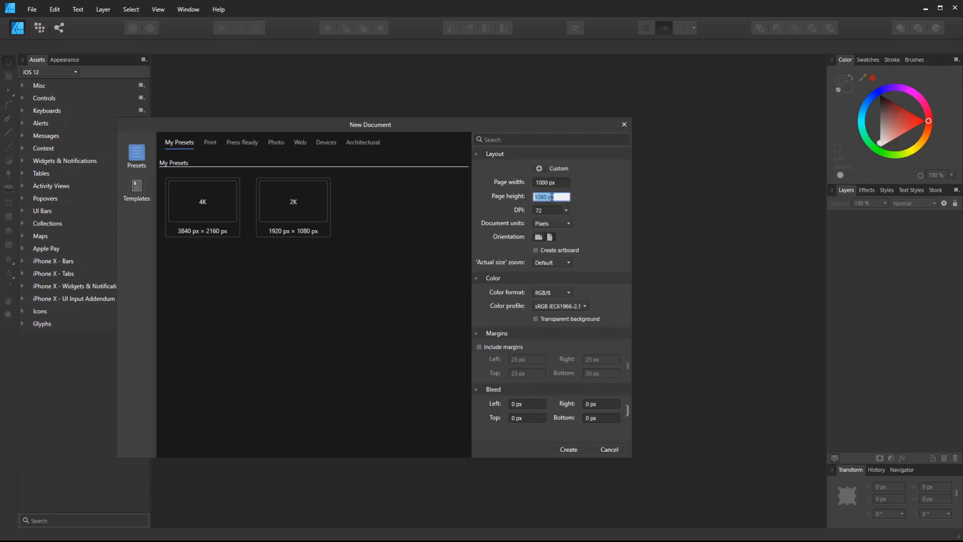
{"action": "type", "text": "100"}
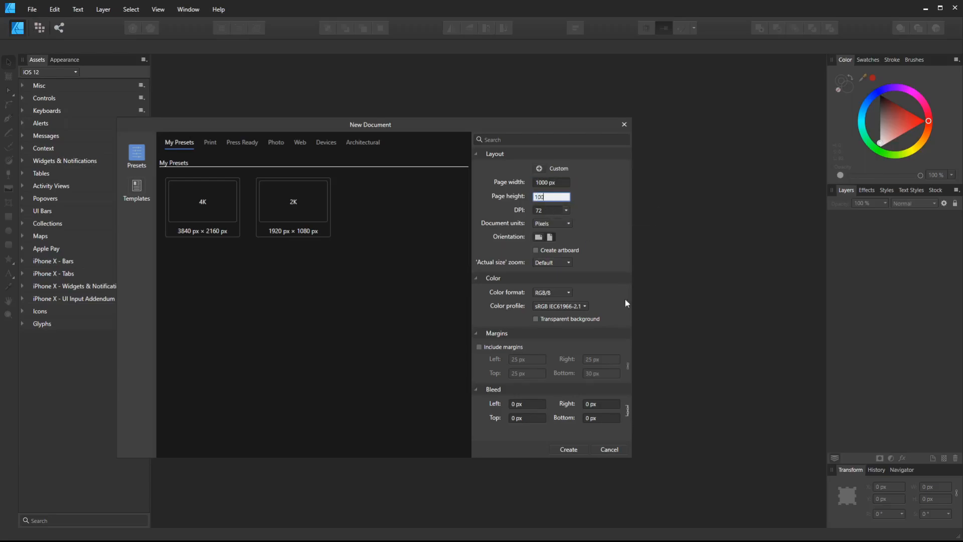
{"action": "left_click", "coordinate": [567, 449]}
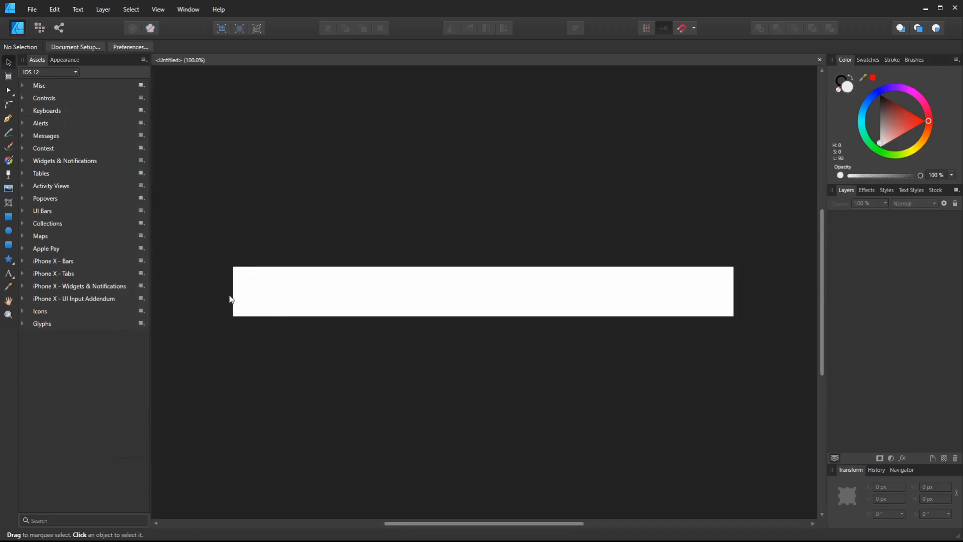
{"action": "mouse_move", "coordinate": [42, 204]}
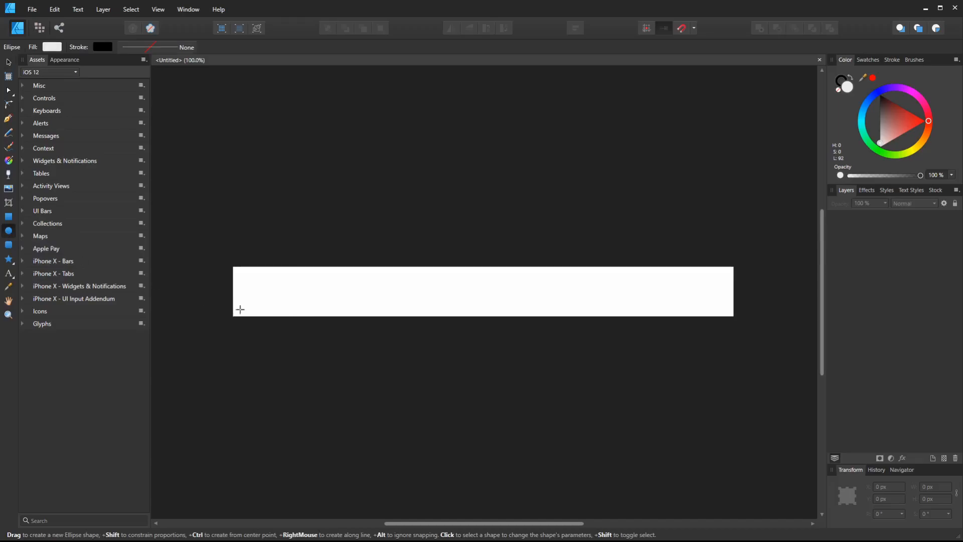
Step: Draw an ellipse across the whole thin canvas and convert it to curves
{"action": "left_click_drag", "start_coordinate": [240, 313], "coordinate": [446, 315]}
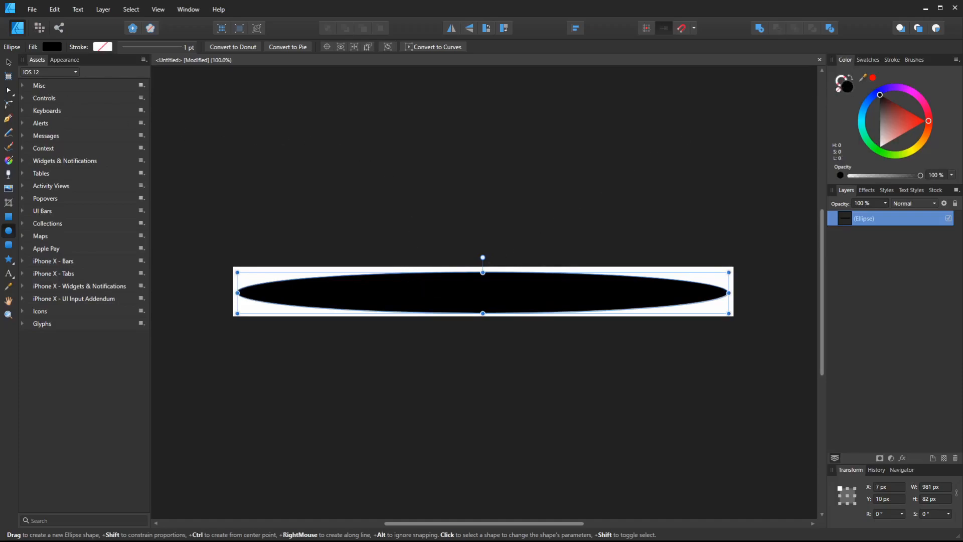
{"action": "right_click", "coordinate": [482, 297]}
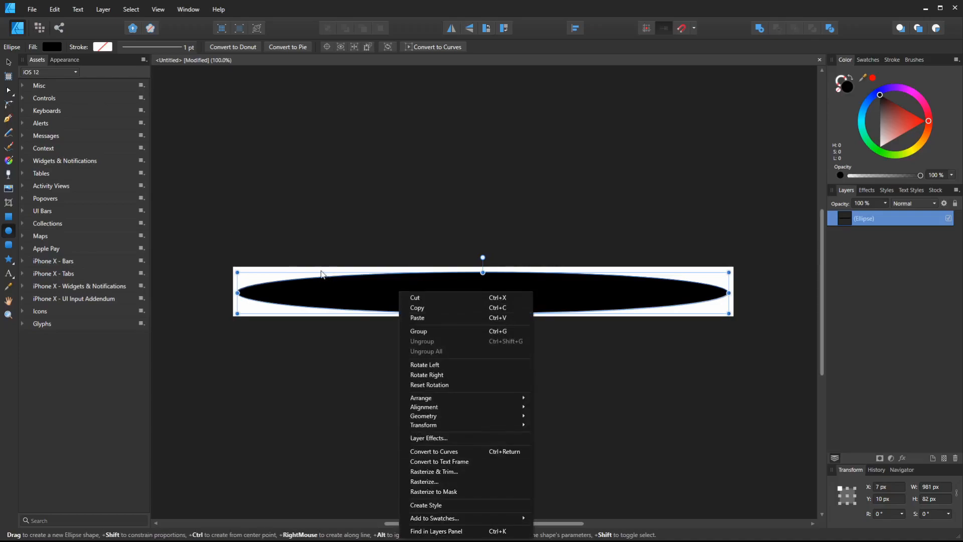
{"action": "mouse_move", "coordinate": [463, 455]}
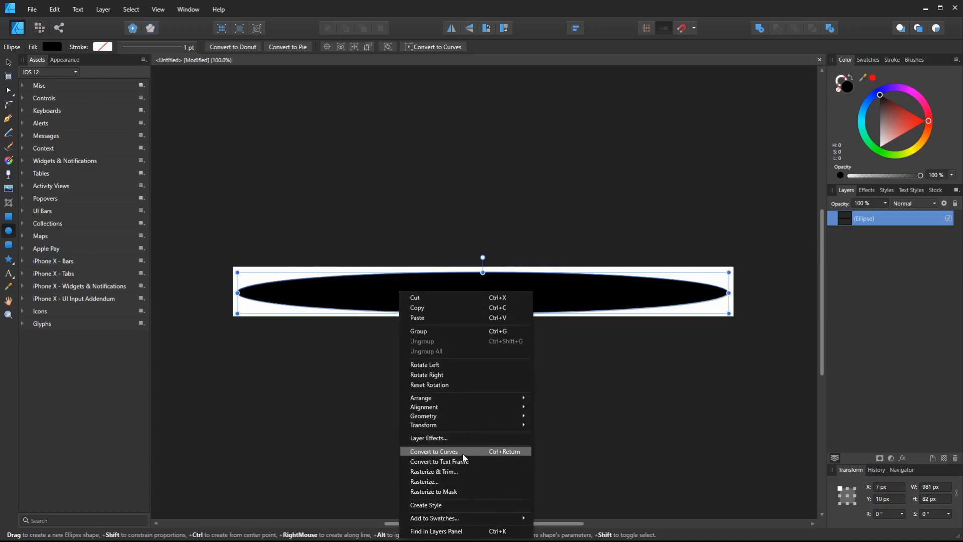
{"action": "left_click", "coordinate": [435, 451]}
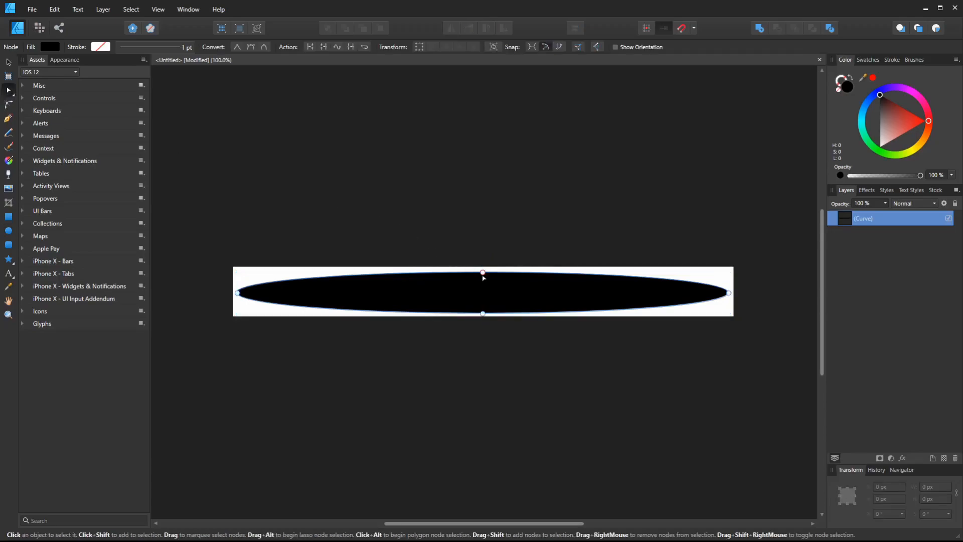
Step: Select a node of the black curve to begin shaping the tapered strand
{"action": "left_click", "coordinate": [482, 271]}
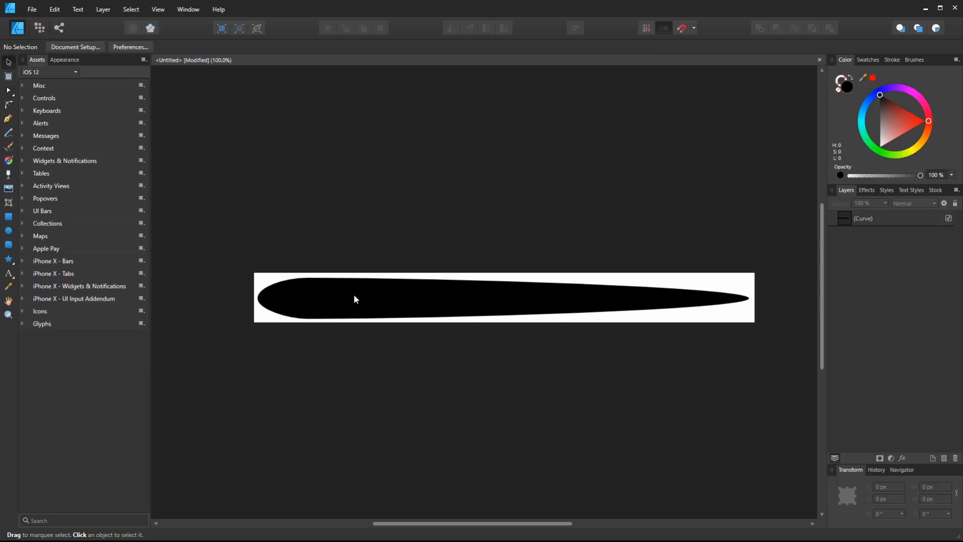
Step: Bend, narrow and shorten the grey highlight curve to follow the strand's top edge
{"action": "left_click", "coordinate": [355, 299]}
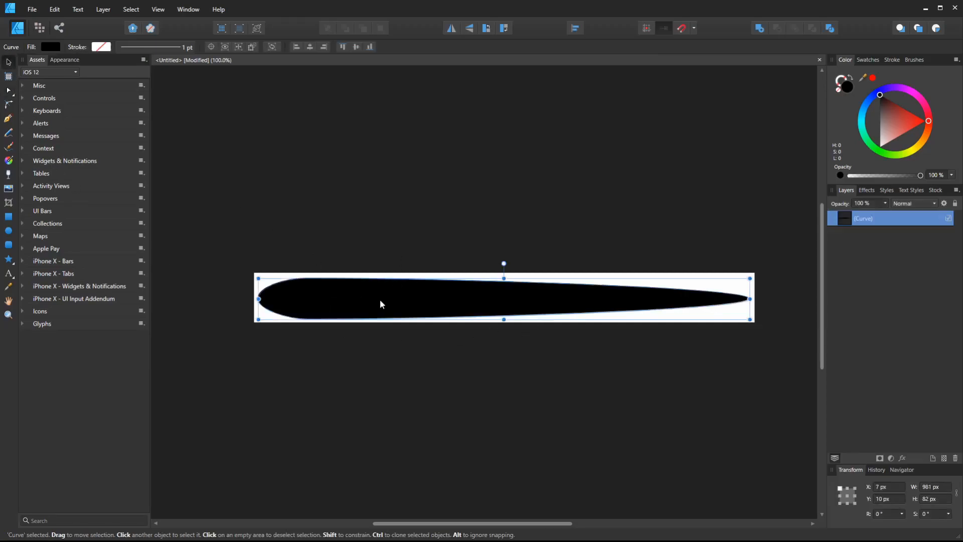
{"action": "mouse_move", "coordinate": [457, 308]}
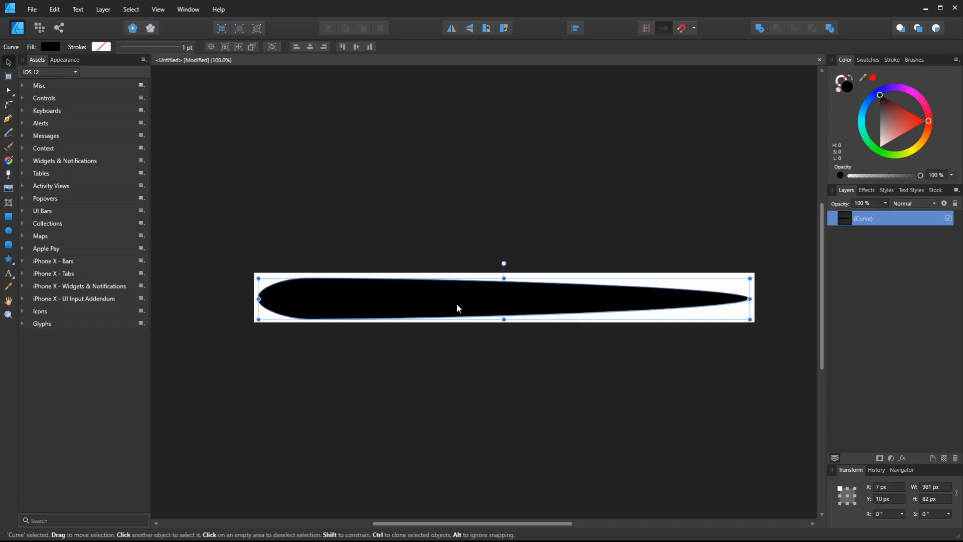
{"action": "mouse_move", "coordinate": [585, 315]}
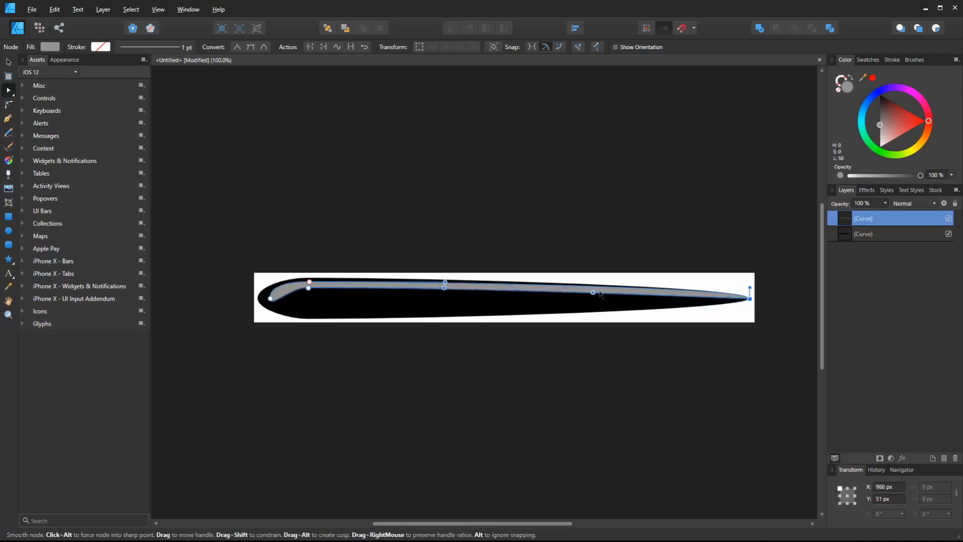
{"action": "left_click_drag", "start_coordinate": [593, 292], "coordinate": [618, 289]}
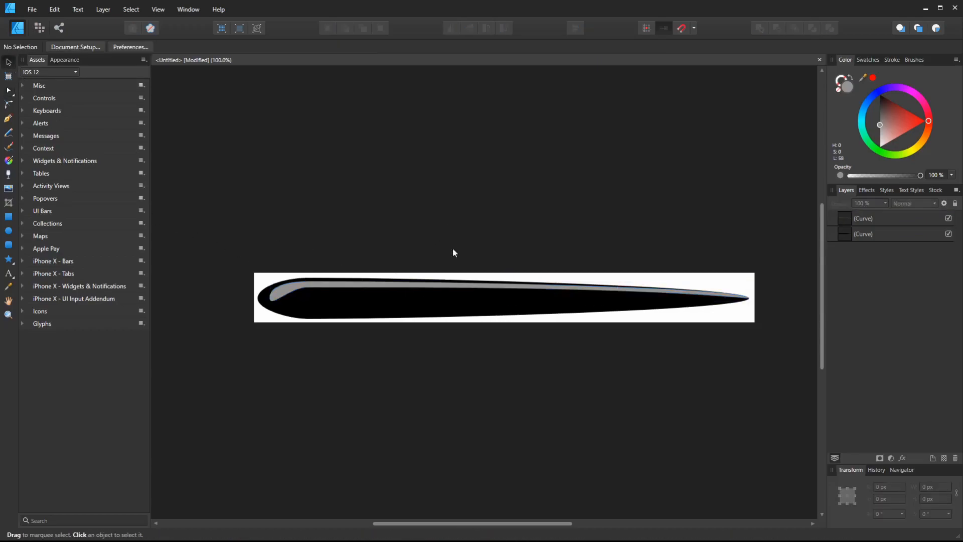
{"action": "left_click", "coordinate": [430, 298]}
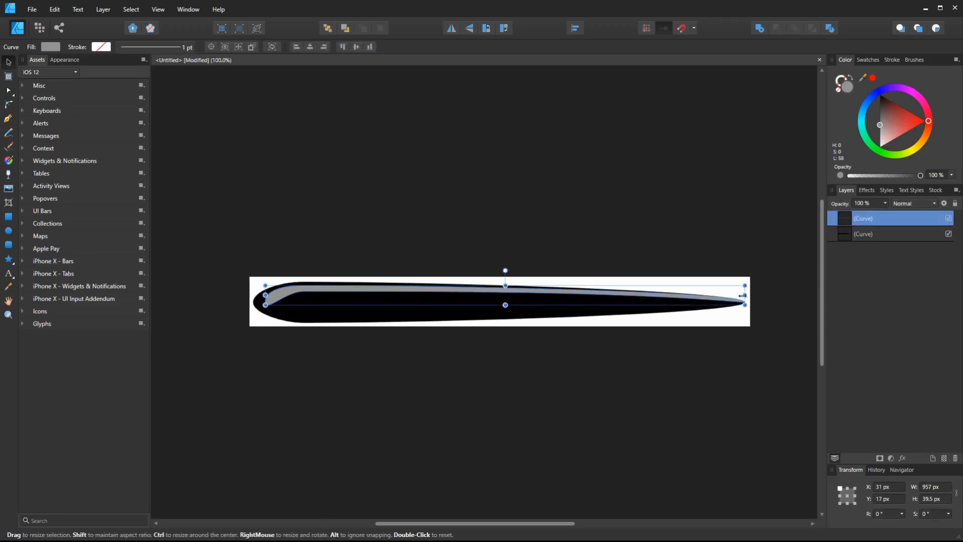
{"action": "left_click_drag", "start_coordinate": [743, 295], "coordinate": [728, 304]}
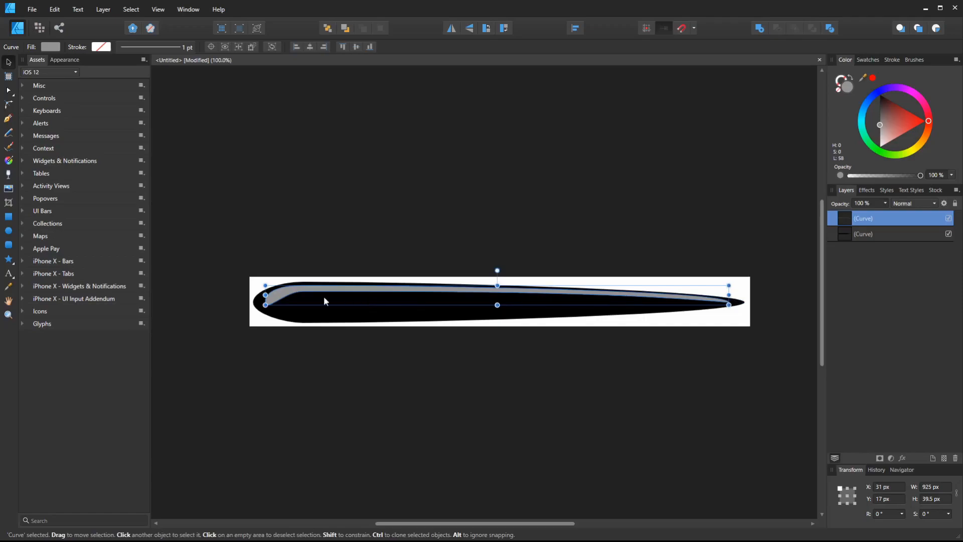
{"action": "left_click_drag", "start_coordinate": [265, 295], "coordinate": [275, 287]}
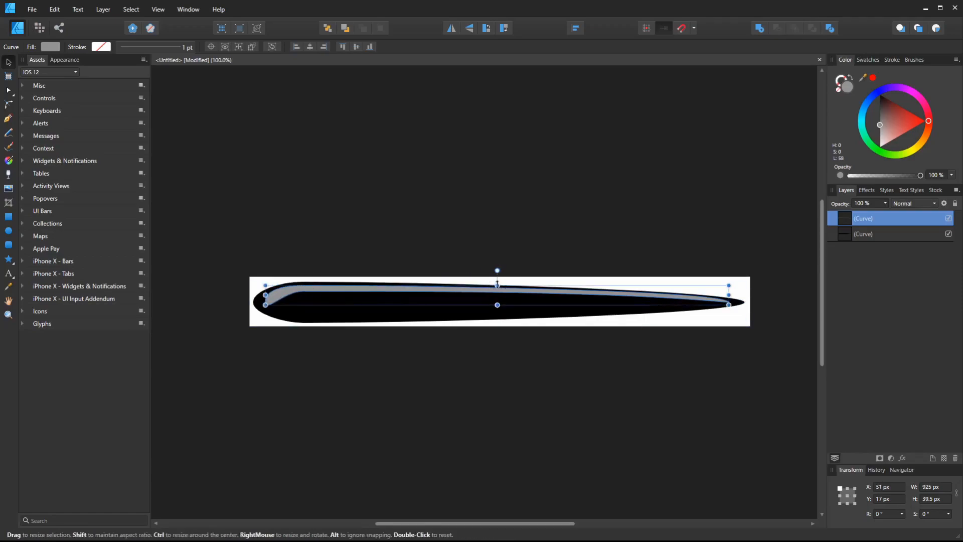
{"action": "left_click_drag", "start_coordinate": [497, 271], "coordinate": [497, 277]}
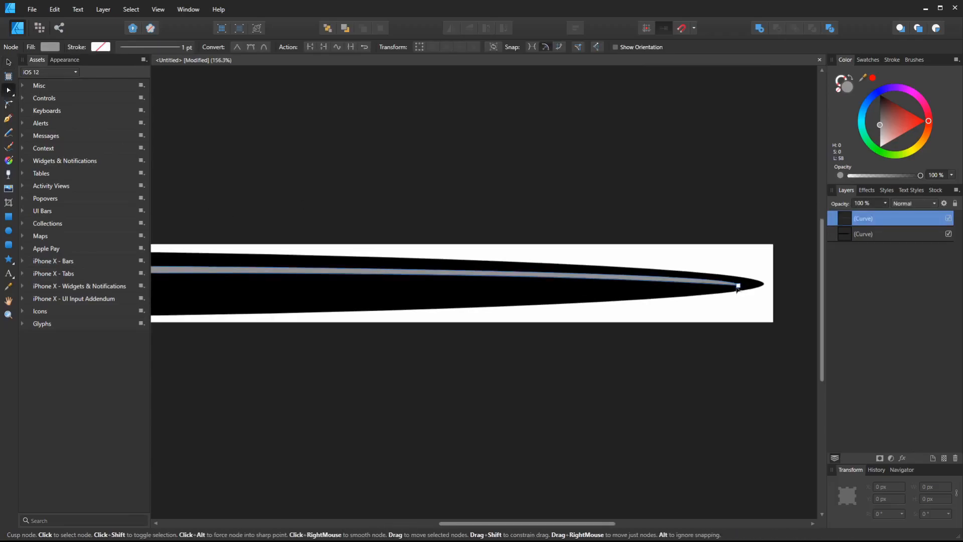
{"action": "left_click_drag", "start_coordinate": [739, 285], "coordinate": [712, 283]}
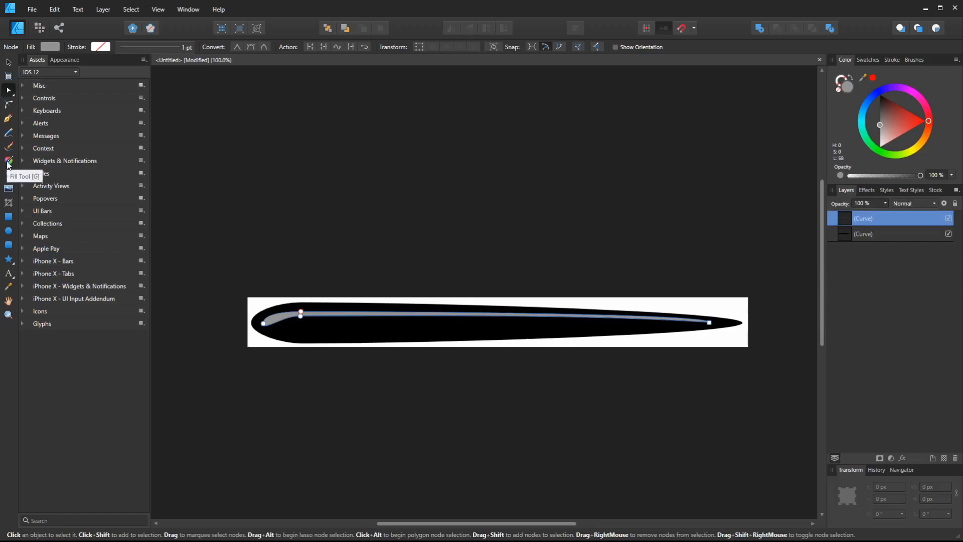
Step: Give the highlight curve a gradient fill ending in white
{"action": "left_click", "coordinate": [9, 161]}
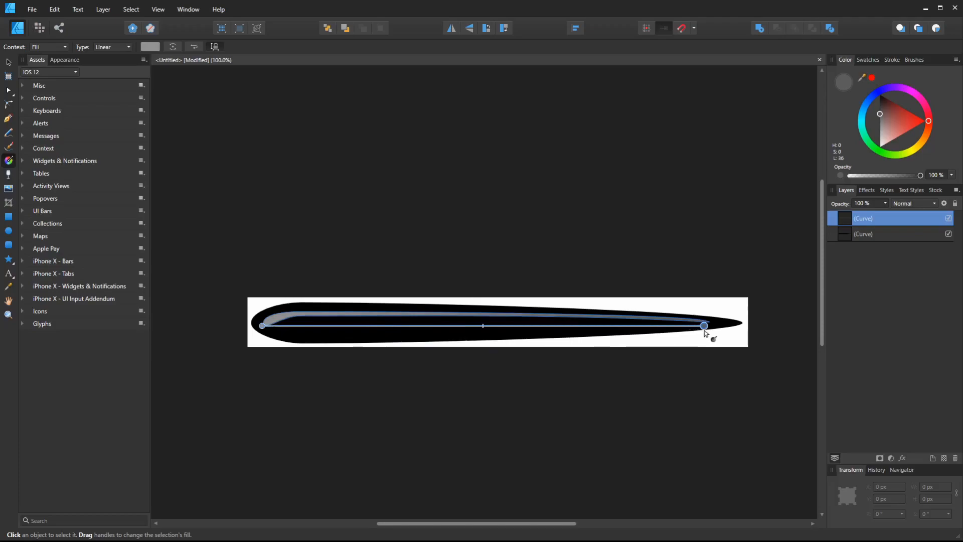
{"action": "mouse_move", "coordinate": [681, 29]}
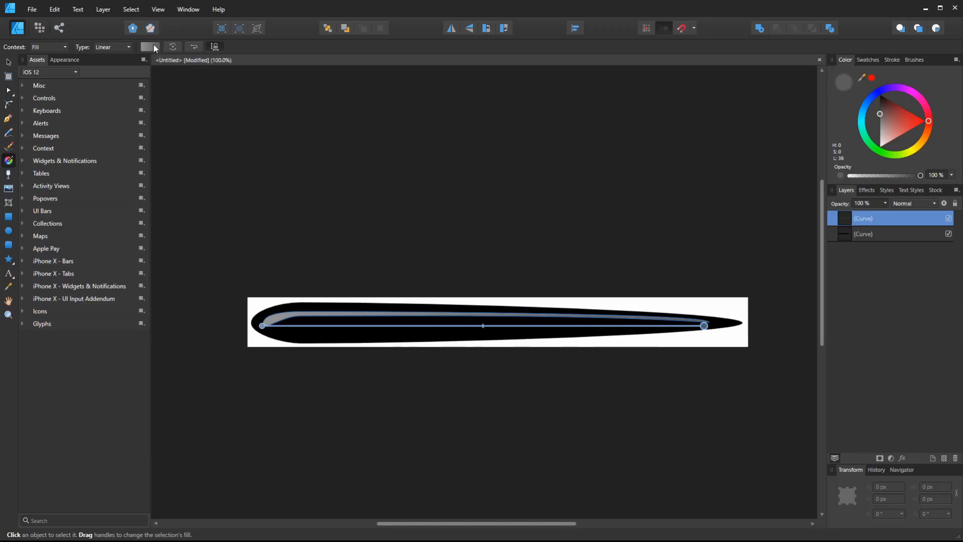
{"action": "left_click", "coordinate": [149, 47]}
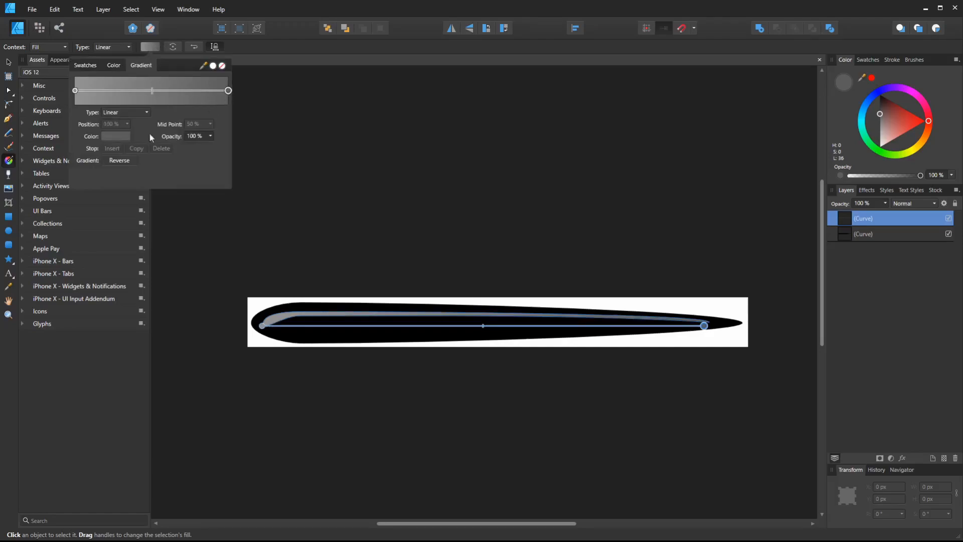
{"action": "left_click", "coordinate": [116, 136]}
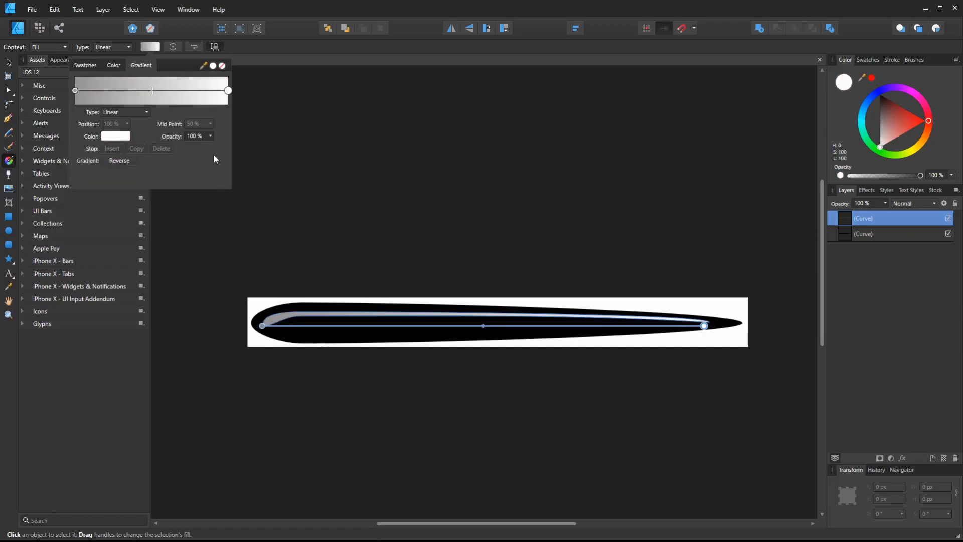
{"action": "left_click", "coordinate": [76, 90]}
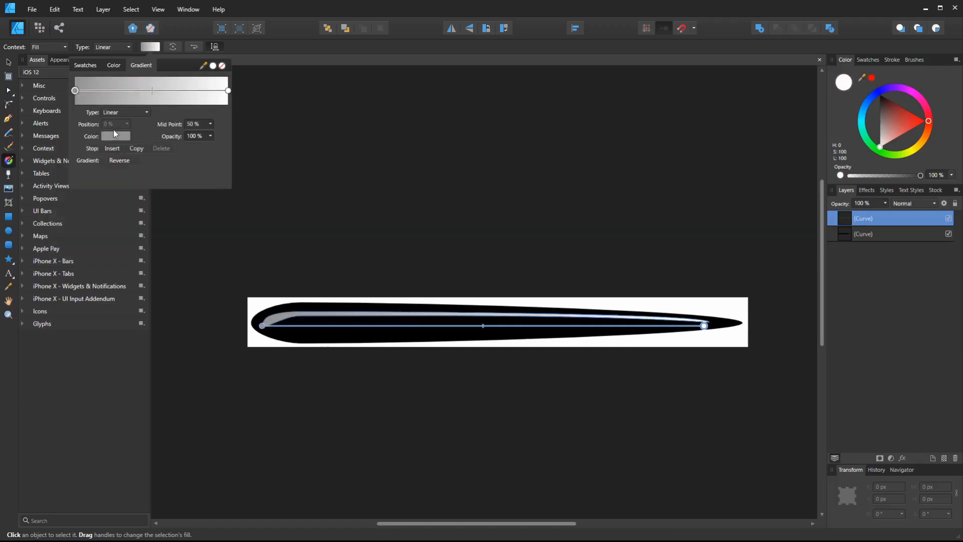
Step: Add a centred middle gradient stop and lower its opacity
{"action": "left_click", "coordinate": [116, 136]}
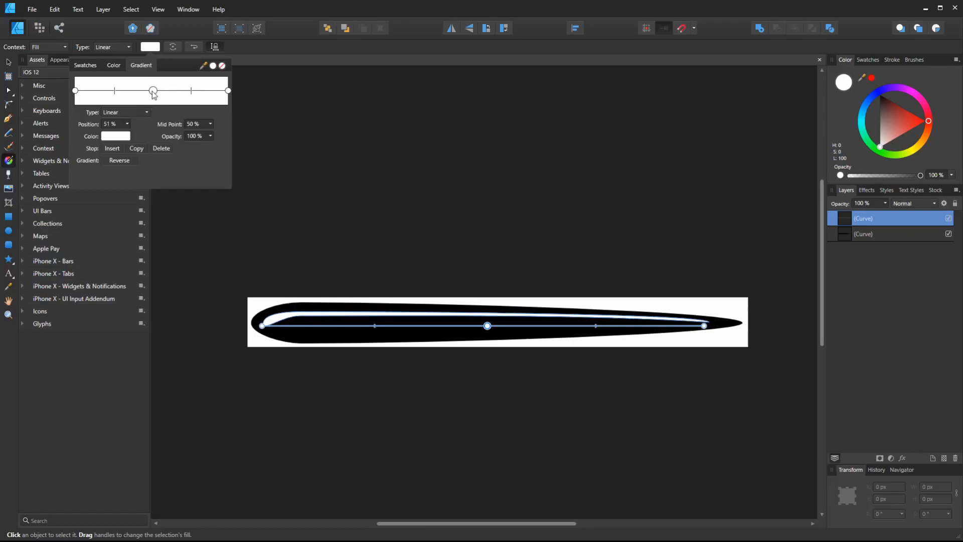
{"action": "left_click_drag", "start_coordinate": [153, 90], "coordinate": [228, 91]}
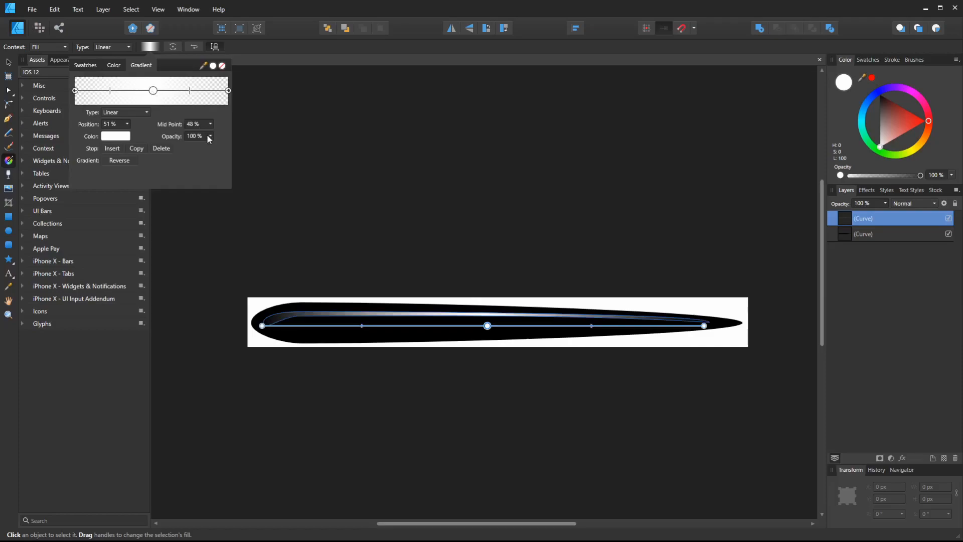
{"action": "left_click_drag", "start_coordinate": [210, 136], "coordinate": [192, 147]}
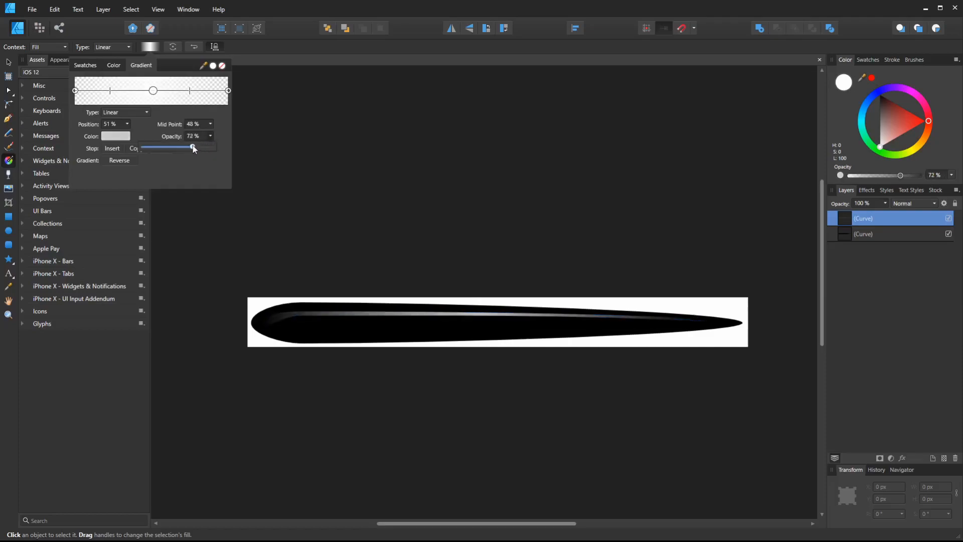
{"action": "left_click_drag", "start_coordinate": [192, 146], "coordinate": [199, 146]}
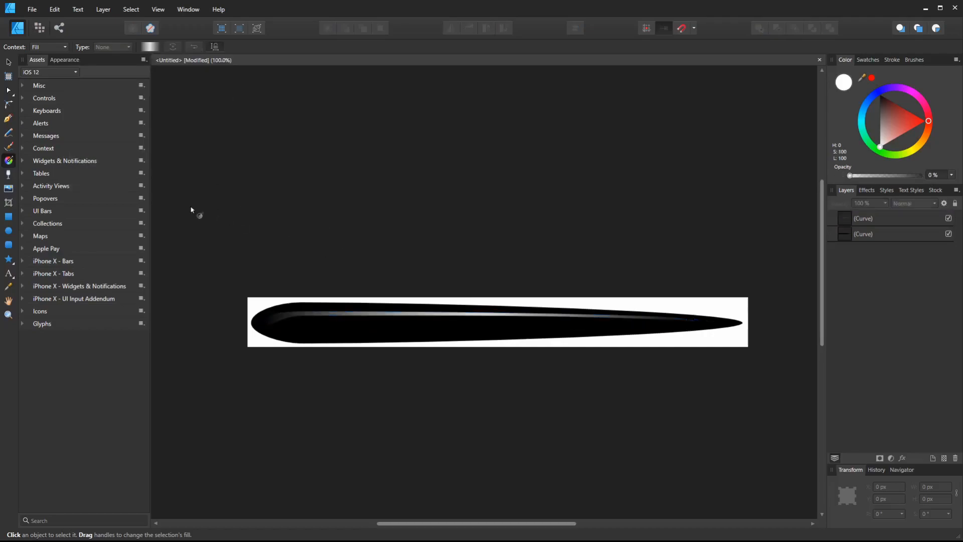
{"action": "mouse_move", "coordinate": [671, 235]}
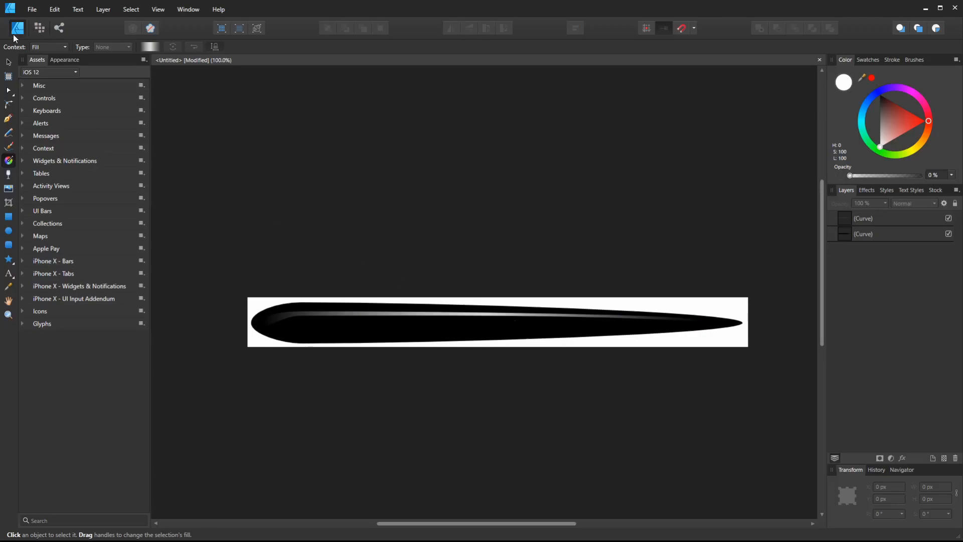
{"action": "mouse_move", "coordinate": [727, 222]}
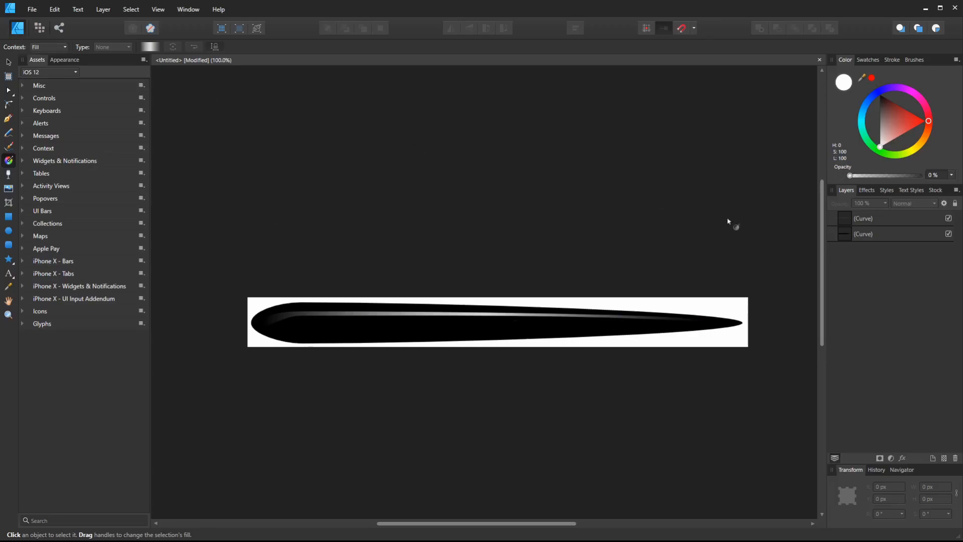
Step: Brush along the highlight with a 0% hardness Blur Brush, middle to tip
{"action": "left_click", "coordinate": [864, 218]}
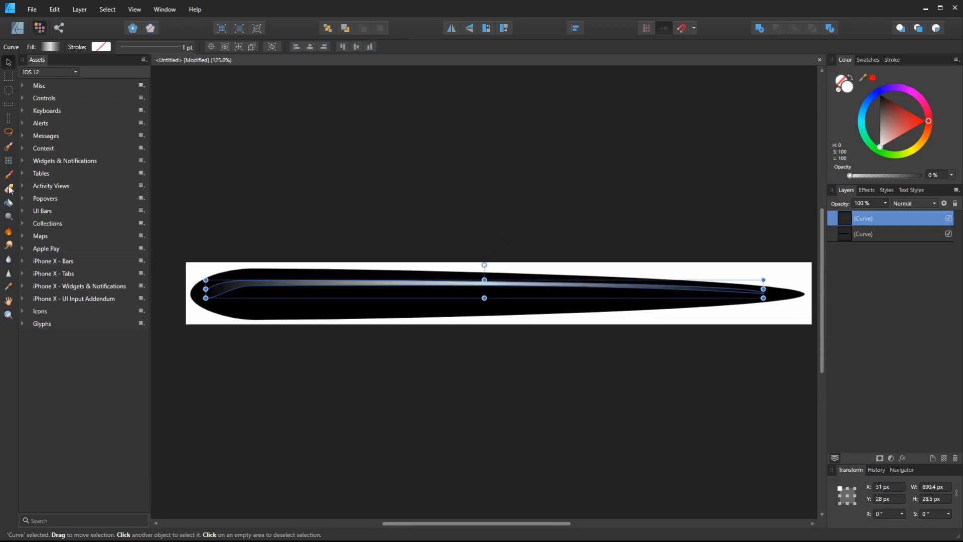
{"action": "left_click", "coordinate": [8, 261]}
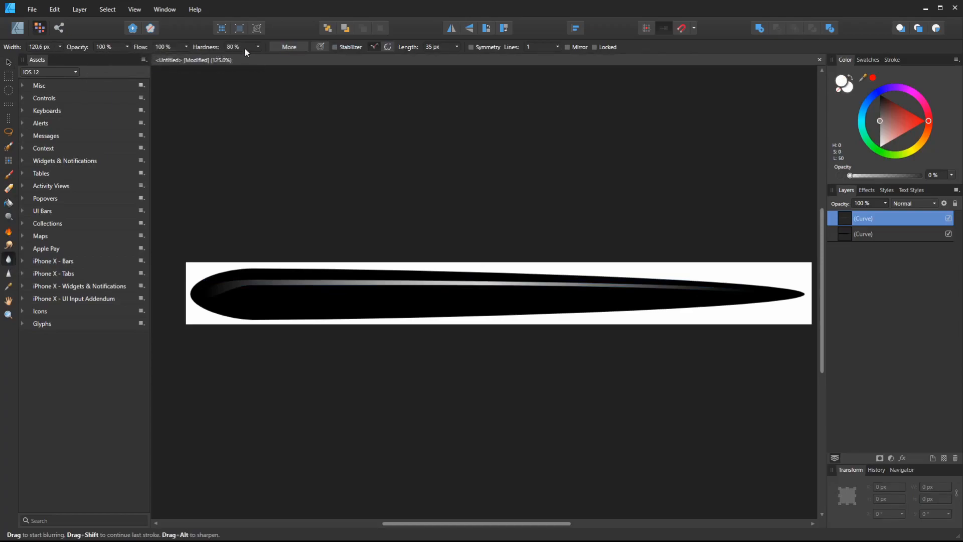
{"action": "left_click", "coordinate": [234, 46]}
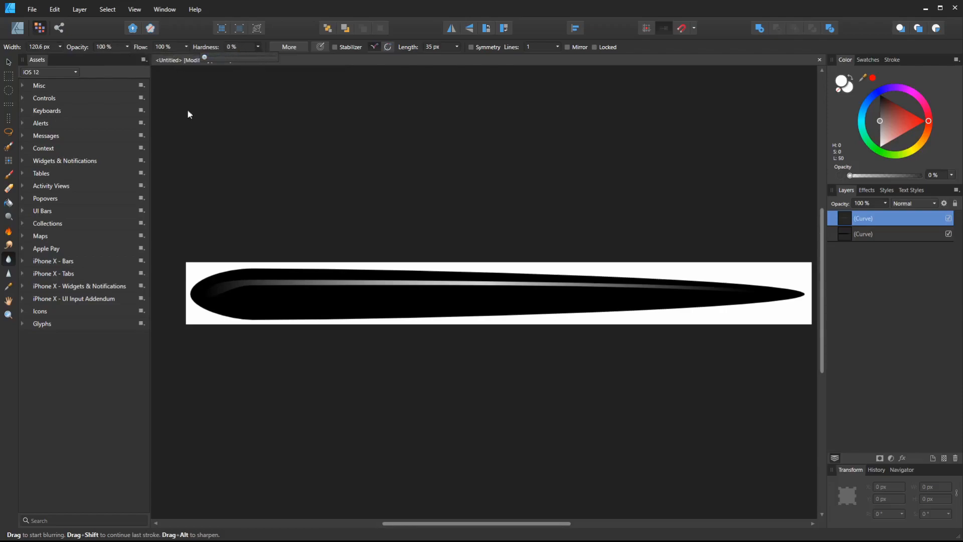
{"action": "mouse_move", "coordinate": [593, 271]}
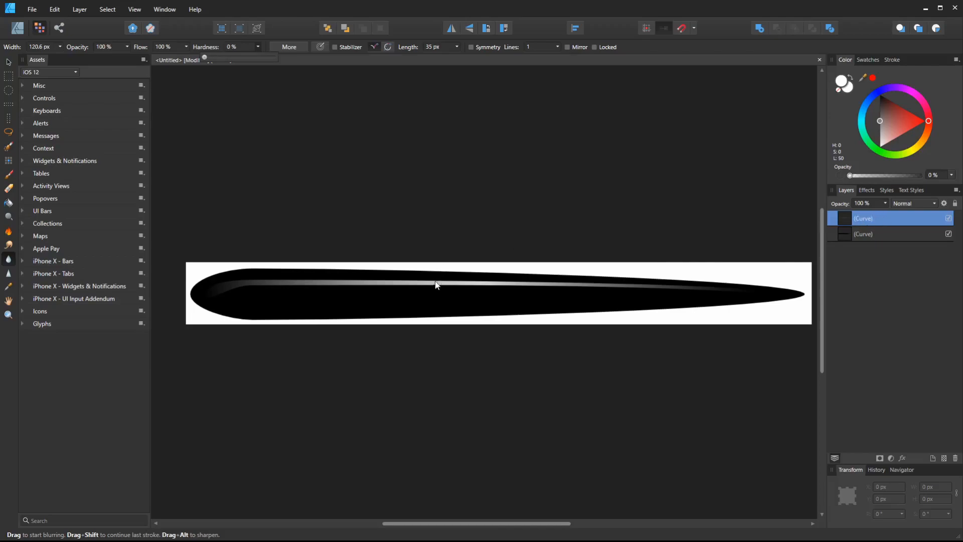
{"action": "left_click_drag", "start_coordinate": [436, 284], "coordinate": [350, 264]}
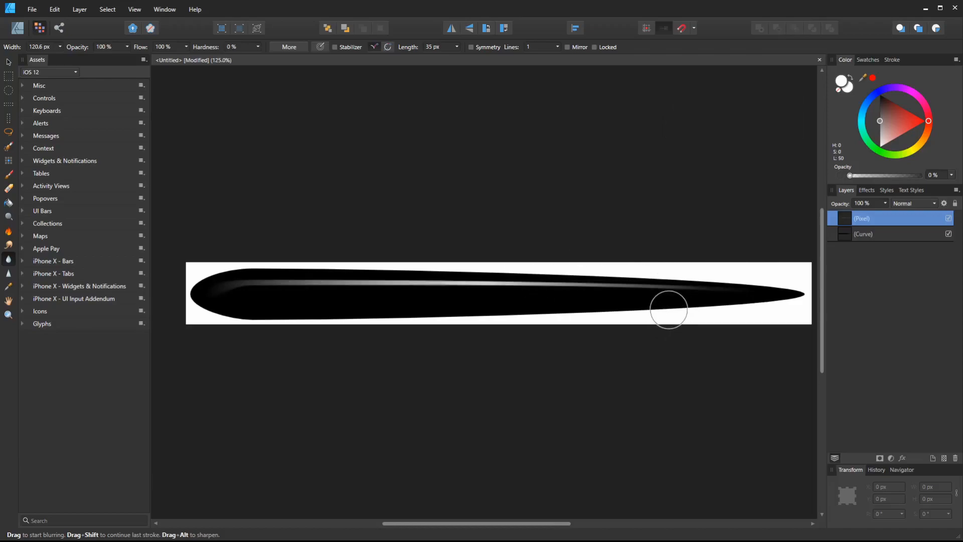
{"action": "left_click_drag", "start_coordinate": [668, 310], "coordinate": [240, 290]}
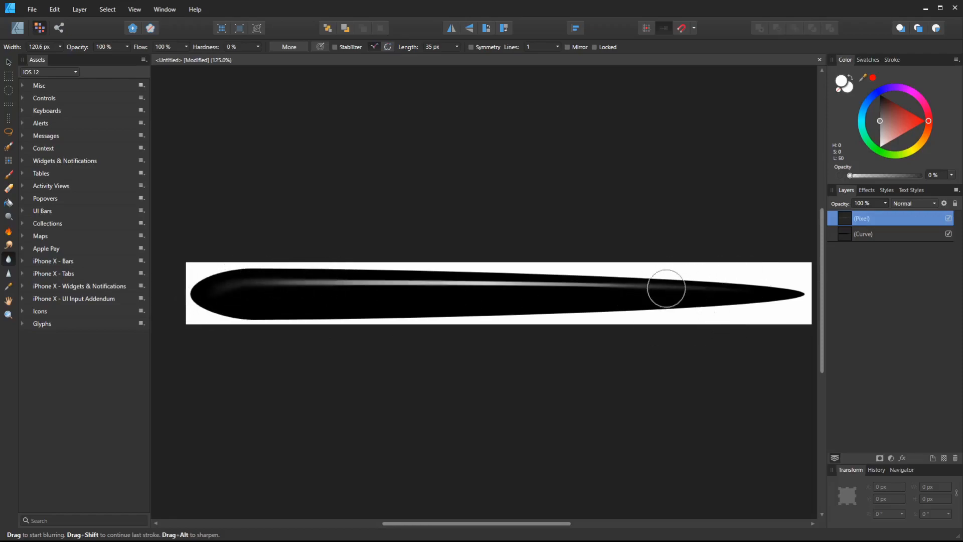
{"action": "left_click_drag", "start_coordinate": [666, 288], "coordinate": [492, 288]}
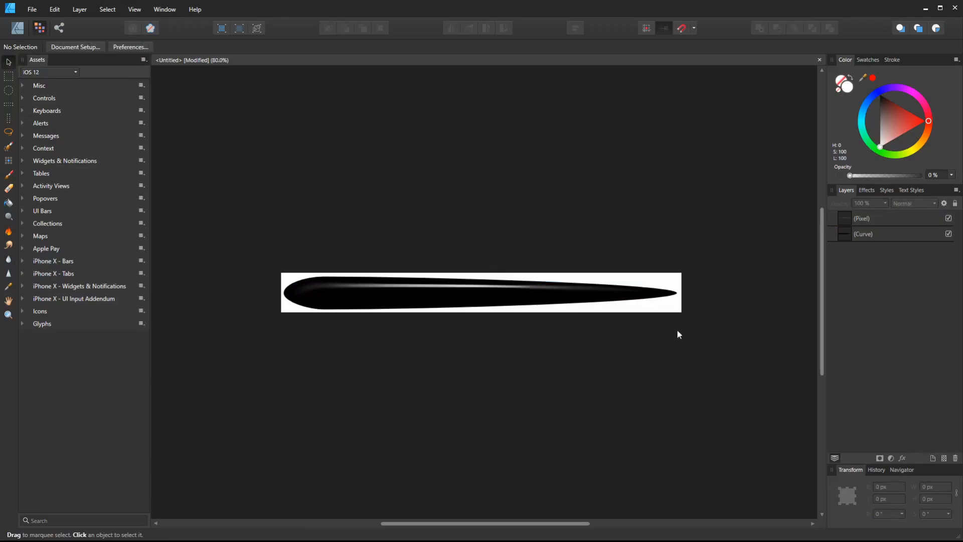
{"action": "mouse_move", "coordinate": [97, 79]}
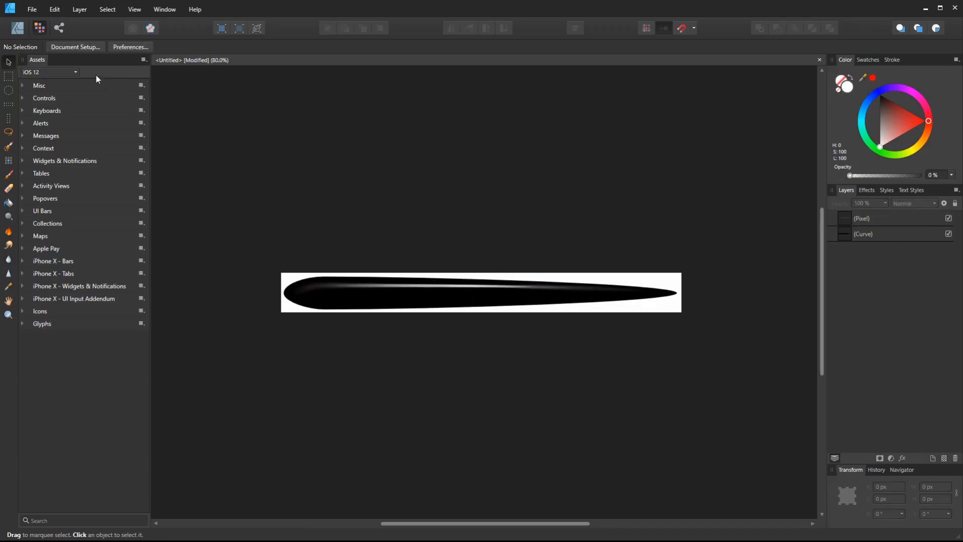
Step: Enable Transparent Background in Document Setup's colour settings
{"action": "left_click", "coordinate": [75, 47]}
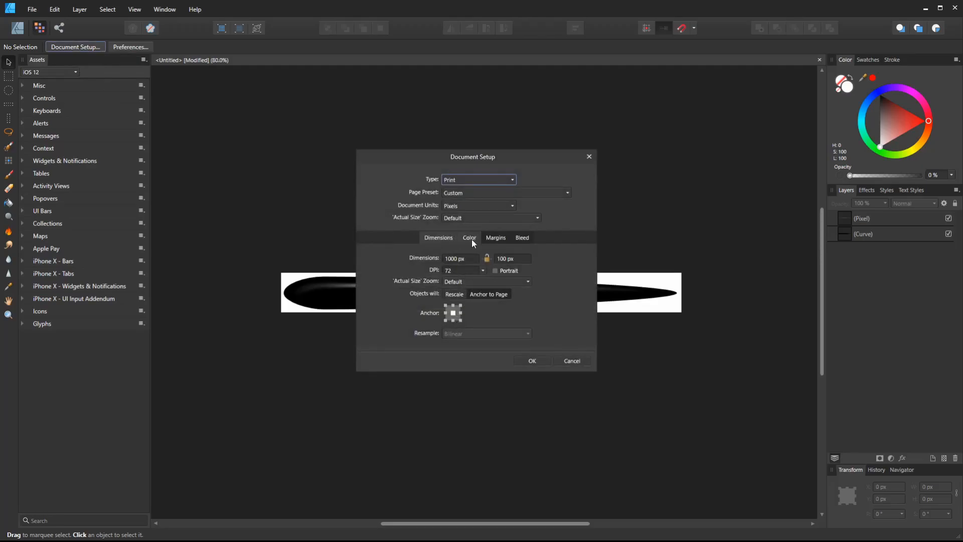
{"action": "left_click", "coordinate": [470, 238]}
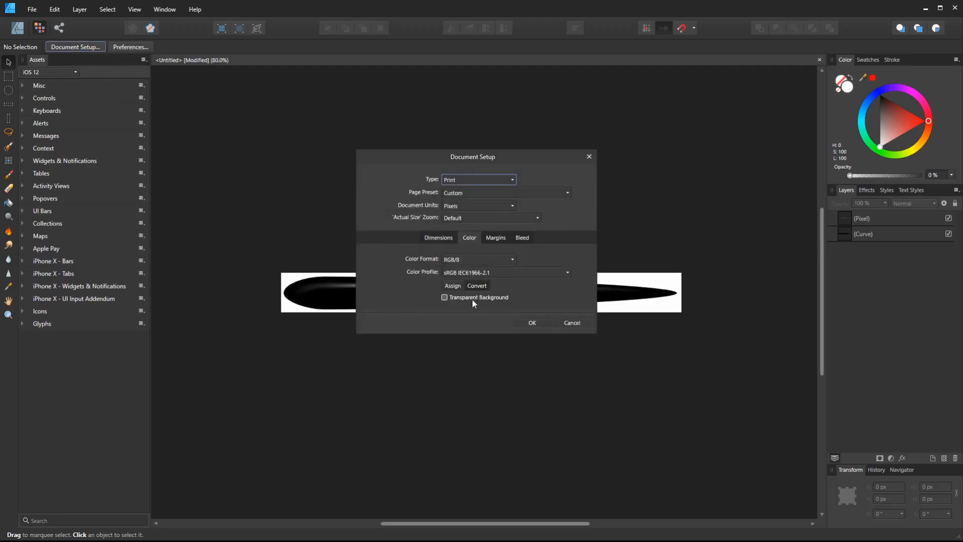
{"action": "left_click", "coordinate": [531, 322]}
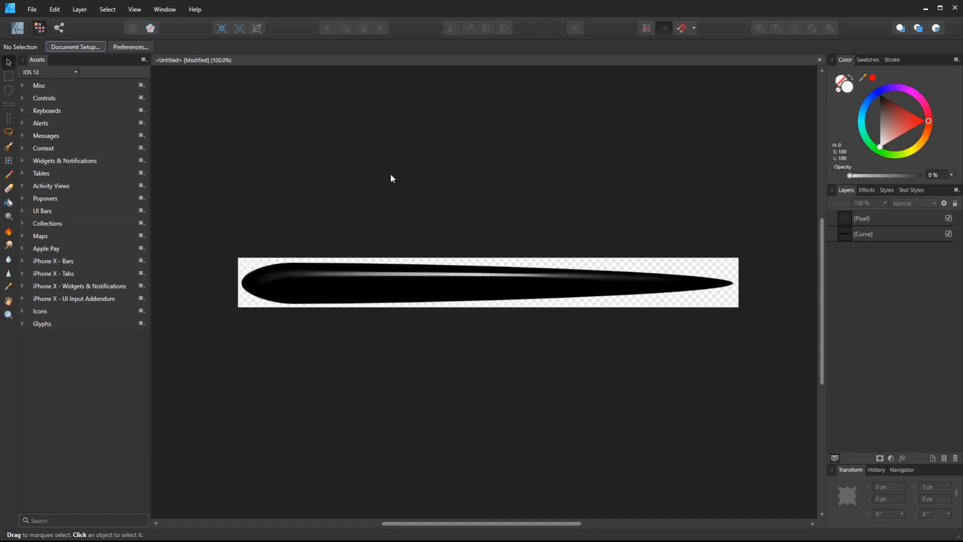
{"action": "left_click", "coordinate": [31, 9]}
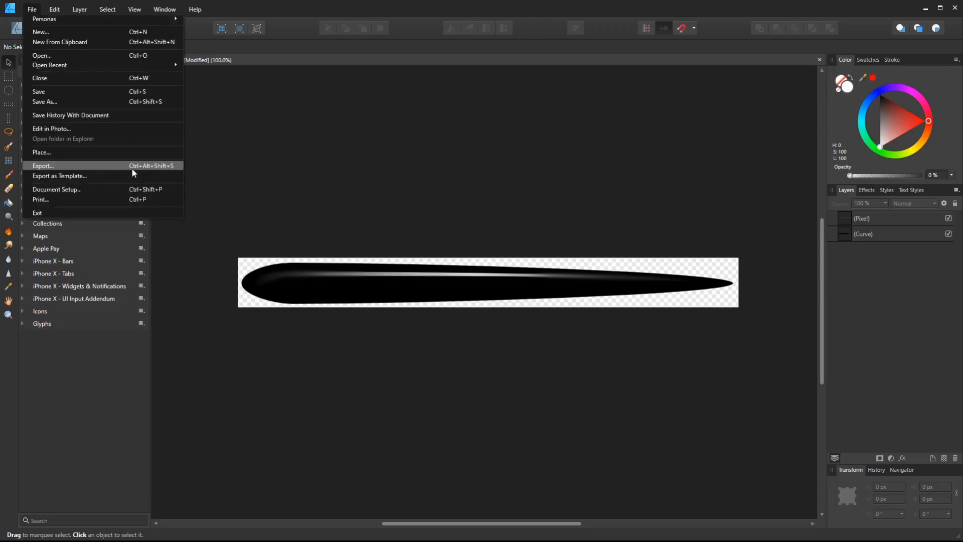
Step: Export the document in PNG format, saving it as strand1 in the hairBrush folder
{"action": "left_click", "coordinate": [42, 166]}
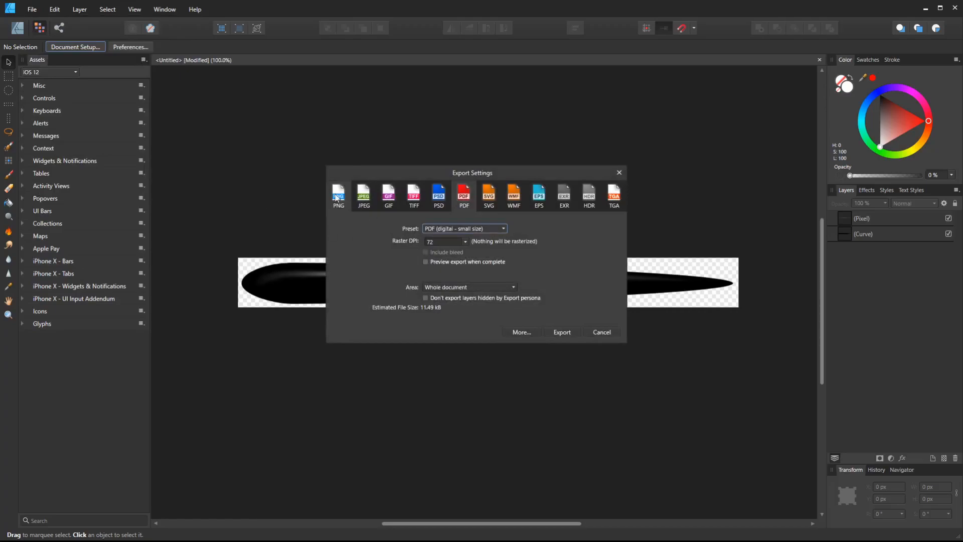
{"action": "left_click", "coordinate": [339, 196]}
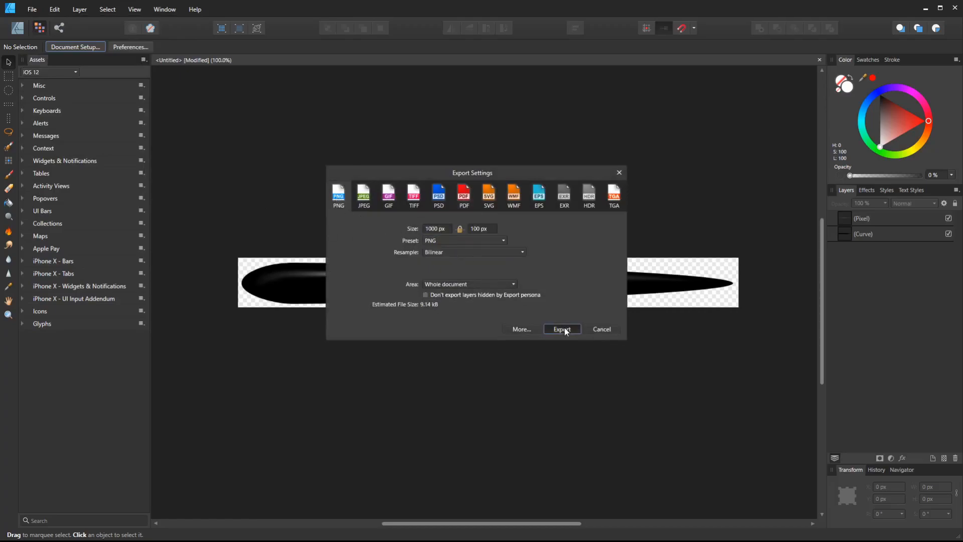
{"action": "left_click", "coordinate": [561, 329]}
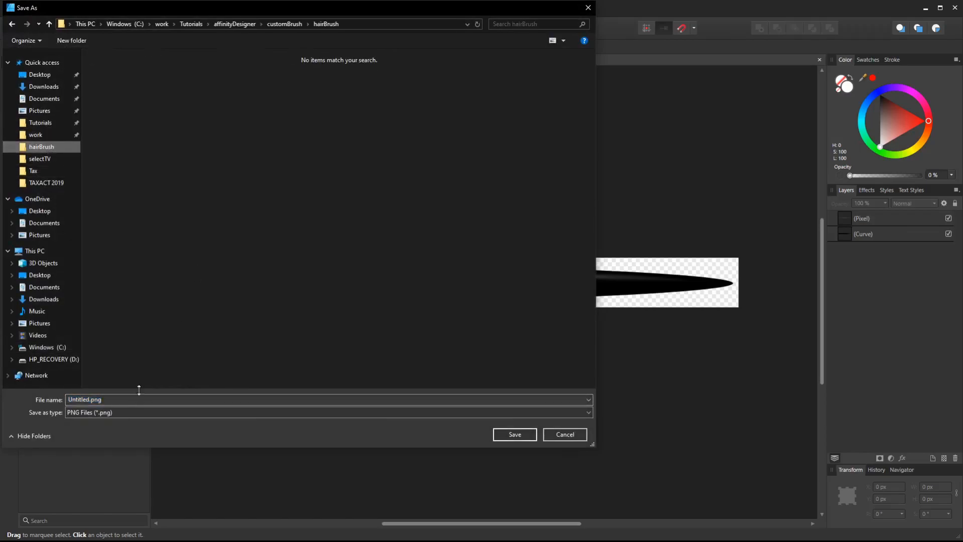
{"action": "type", "text": "strand1"}
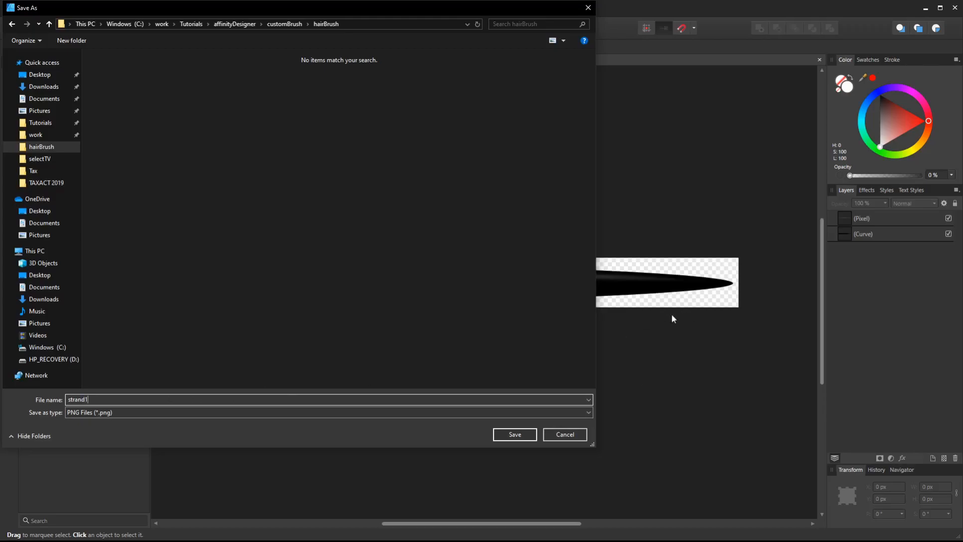
{"action": "left_click", "coordinate": [514, 434]}
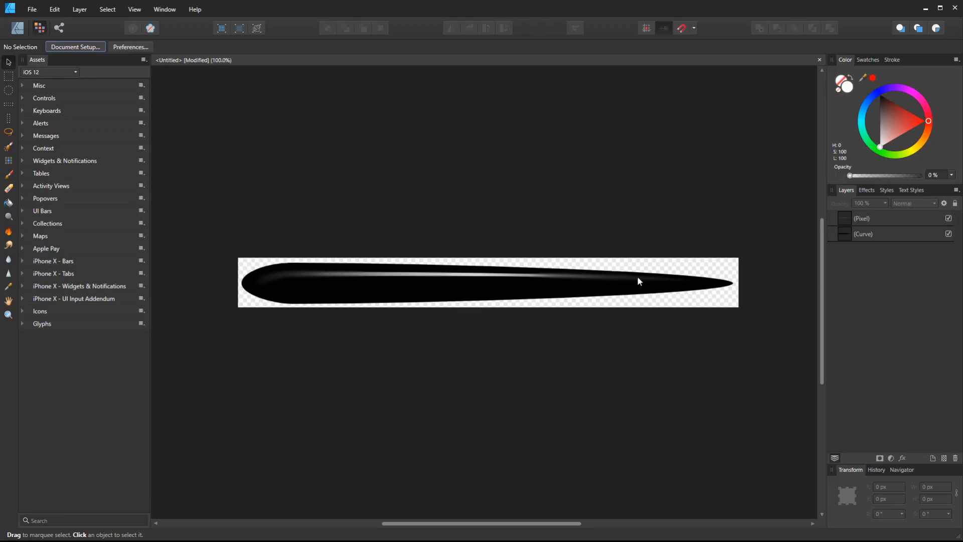
{"action": "mouse_move", "coordinate": [142, 51]}
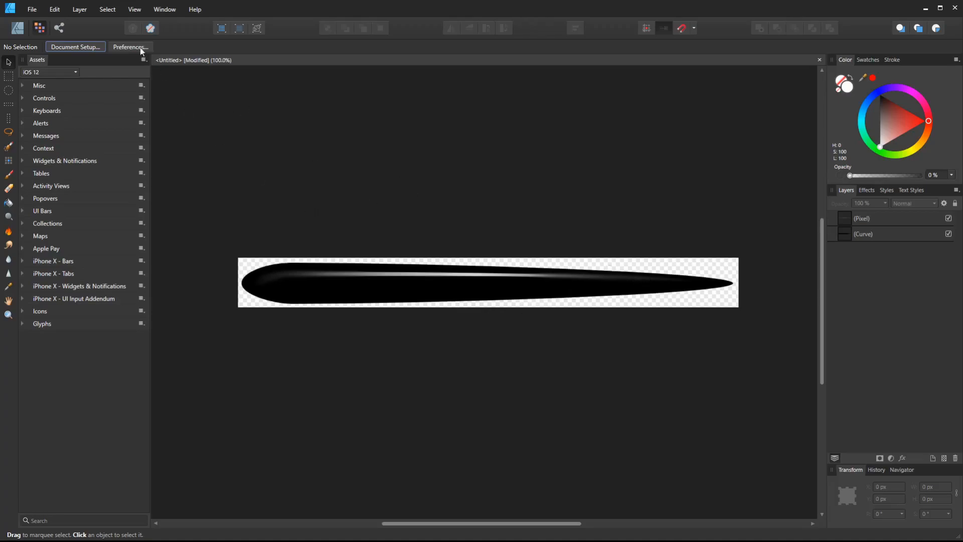
{"action": "mouse_move", "coordinate": [220, 69]}
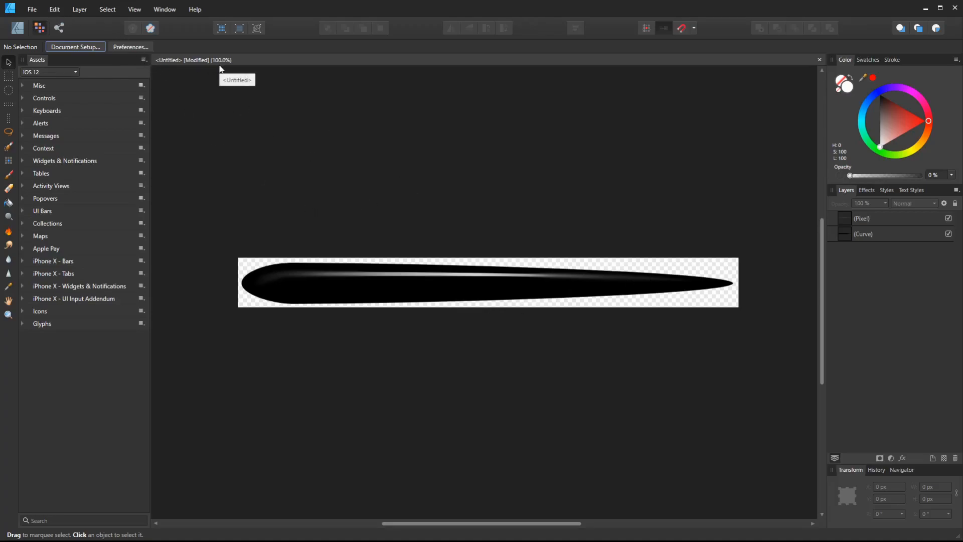
{"action": "mouse_move", "coordinate": [55, 29]}
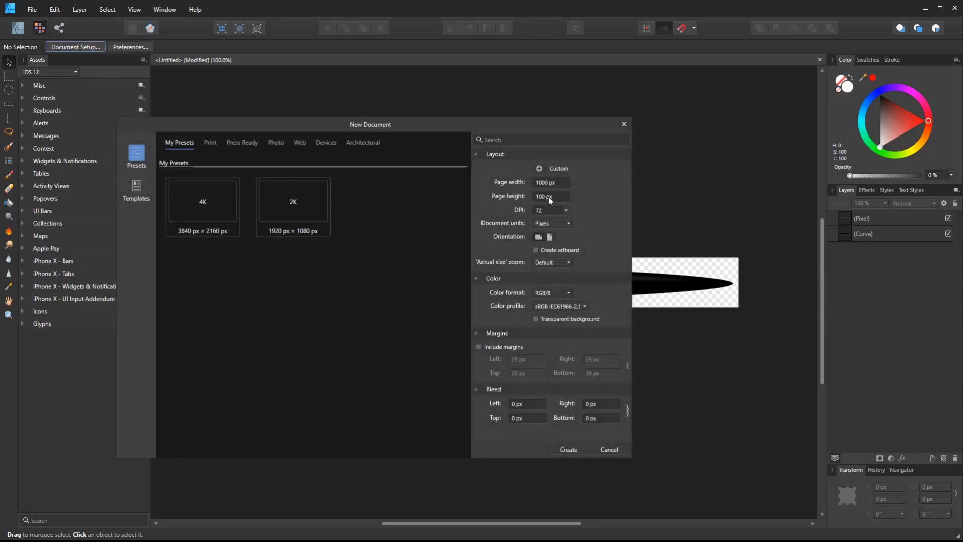
Step: Create a 1000 × 200 px document and enable Transparent Background in Document Setup
{"action": "left_click", "coordinate": [550, 197]}
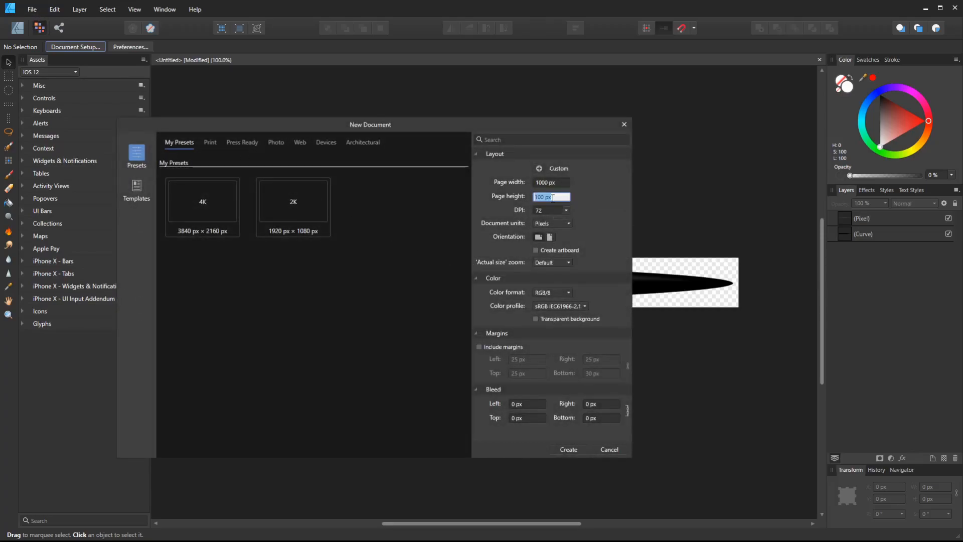
{"action": "type", "text": "200"}
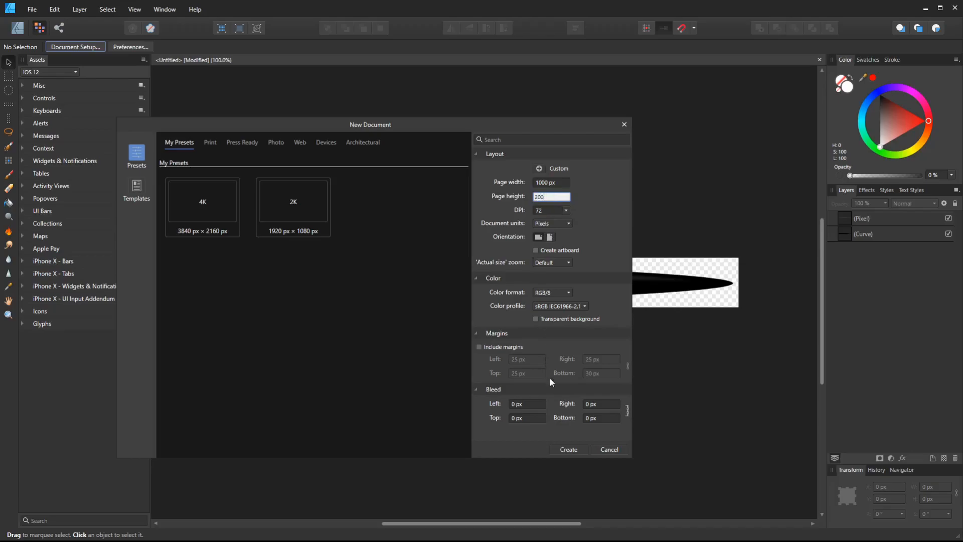
{"action": "left_click", "coordinate": [567, 449]}
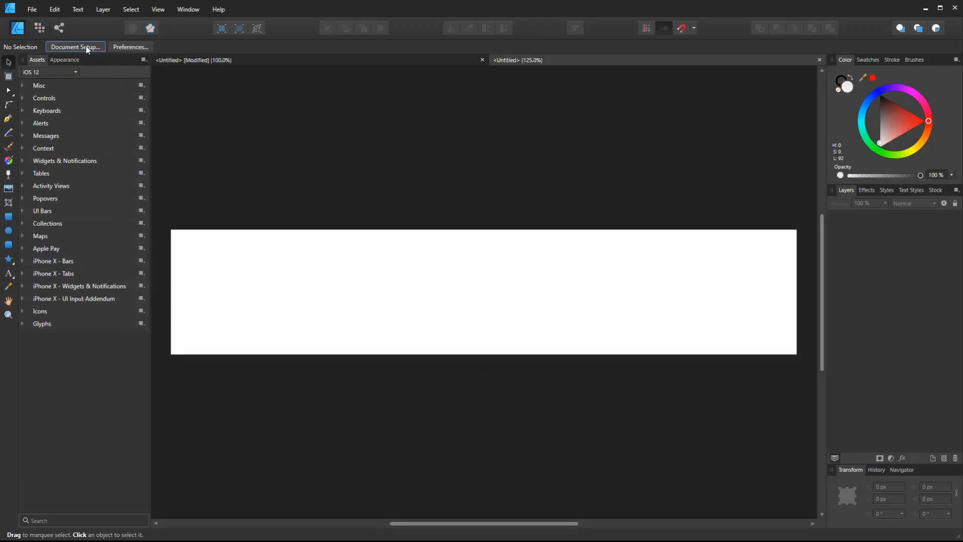
{"action": "left_click", "coordinate": [75, 46]}
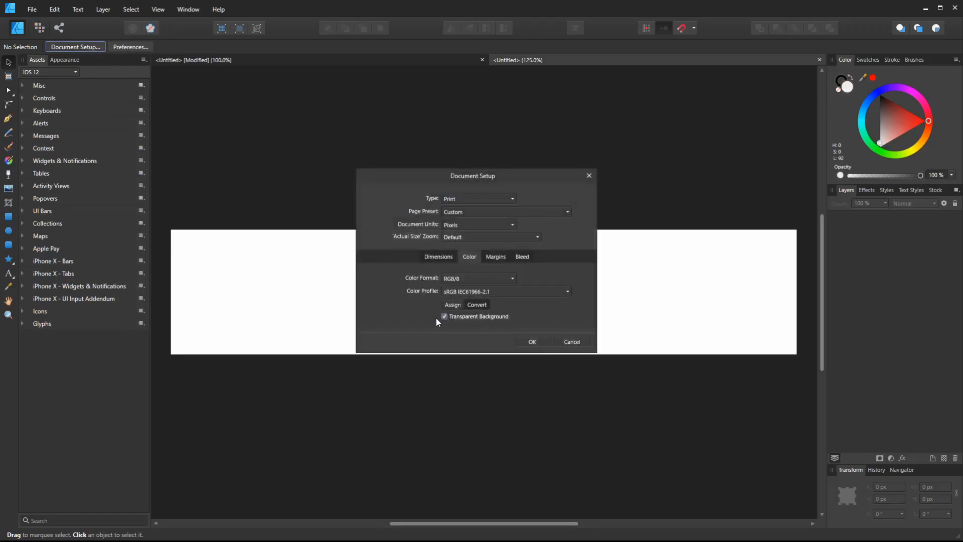
{"action": "left_click", "coordinate": [531, 342]}
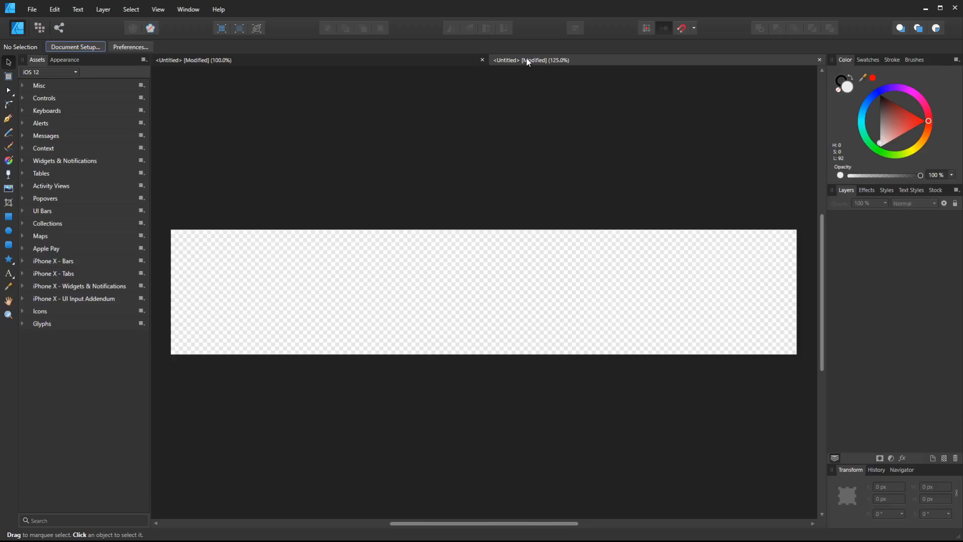
{"action": "mouse_move", "coordinate": [205, 108]}
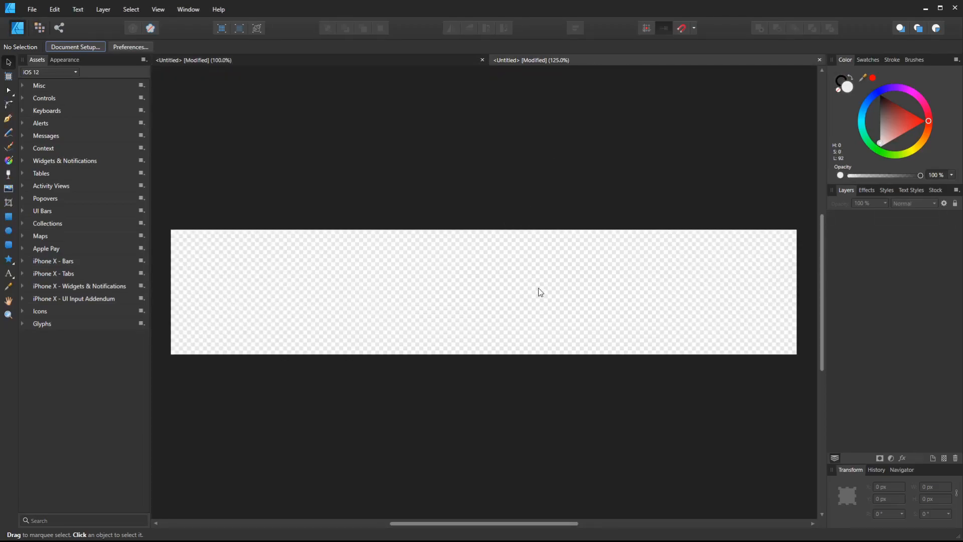
{"action": "mouse_move", "coordinate": [509, 88]}
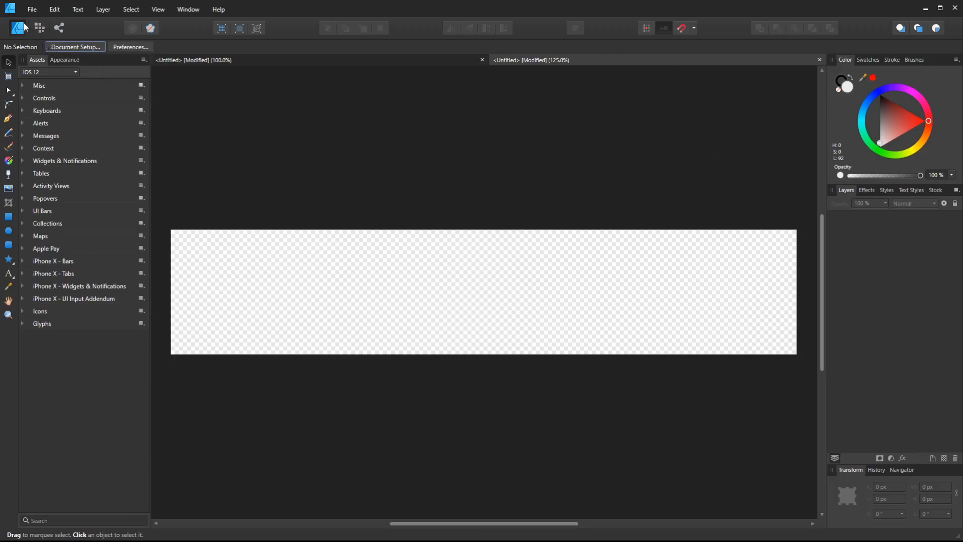
{"action": "mouse_move", "coordinate": [17, 27]}
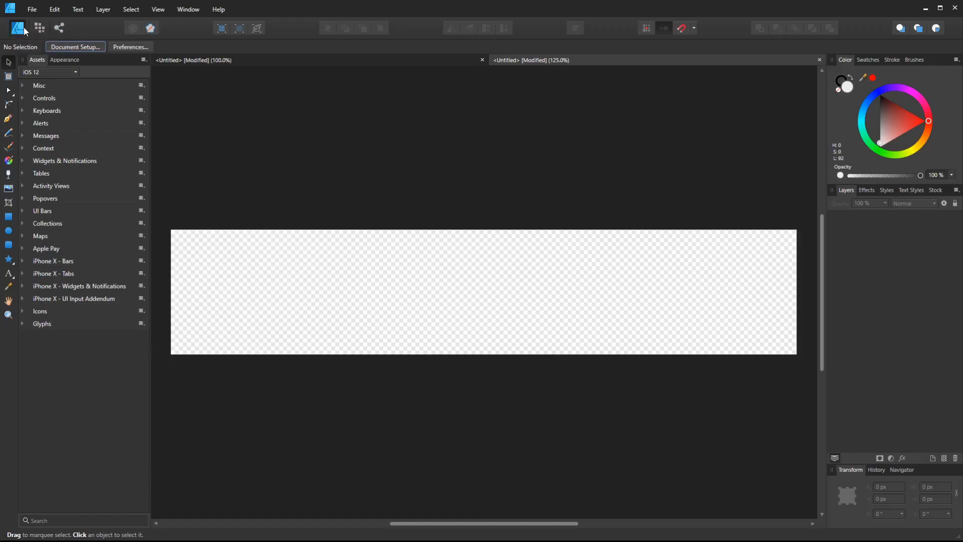
{"action": "mouse_move", "coordinate": [39, 28]}
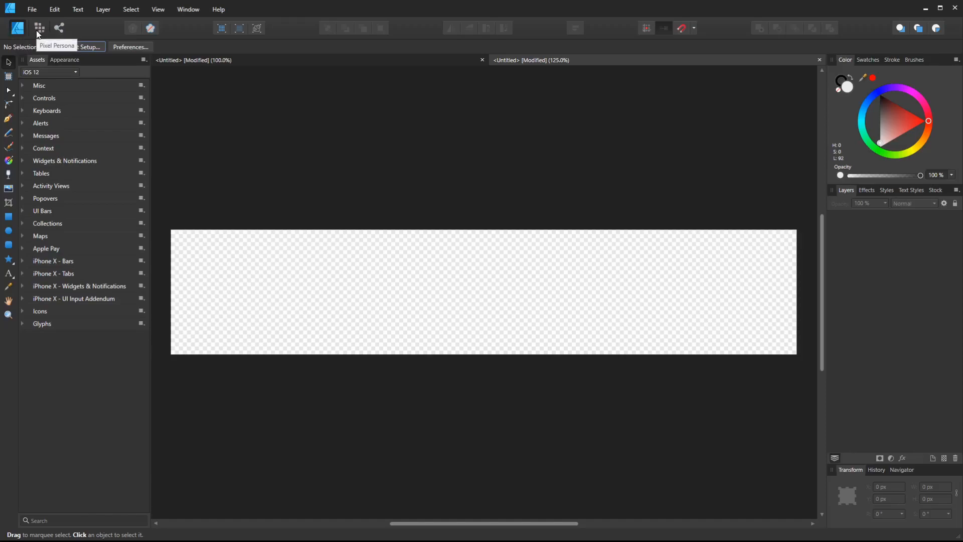
{"action": "mouse_move", "coordinate": [40, 33]}
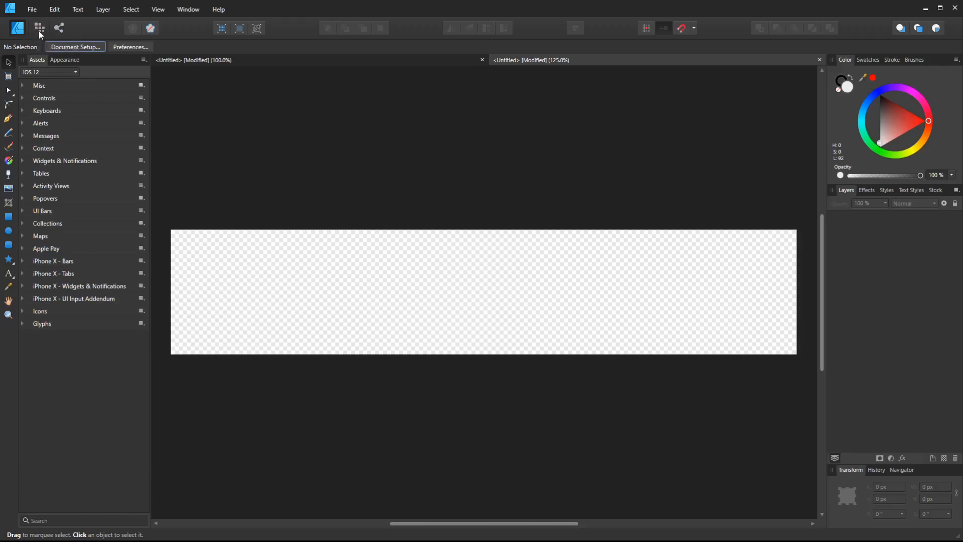
{"action": "mouse_move", "coordinate": [461, 156]}
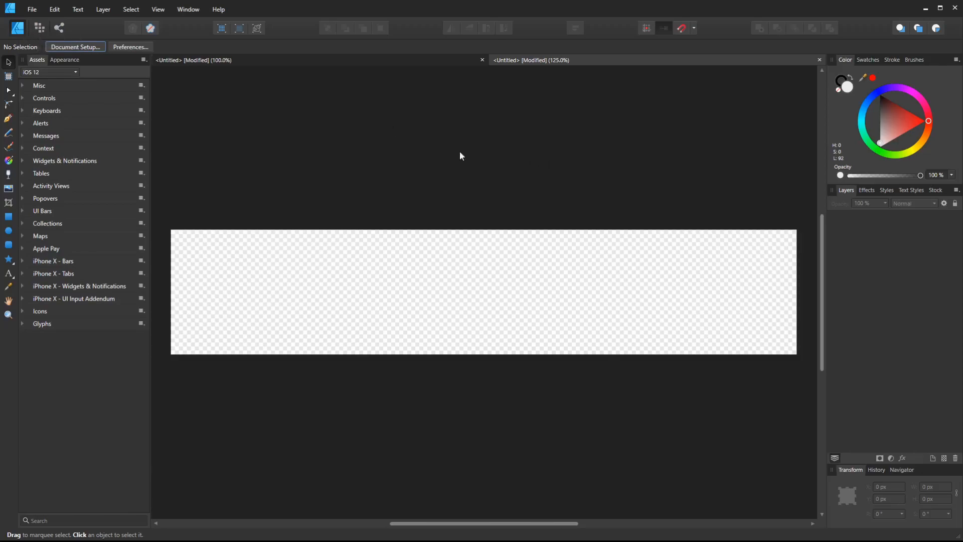
{"action": "mouse_move", "coordinate": [582, 173]}
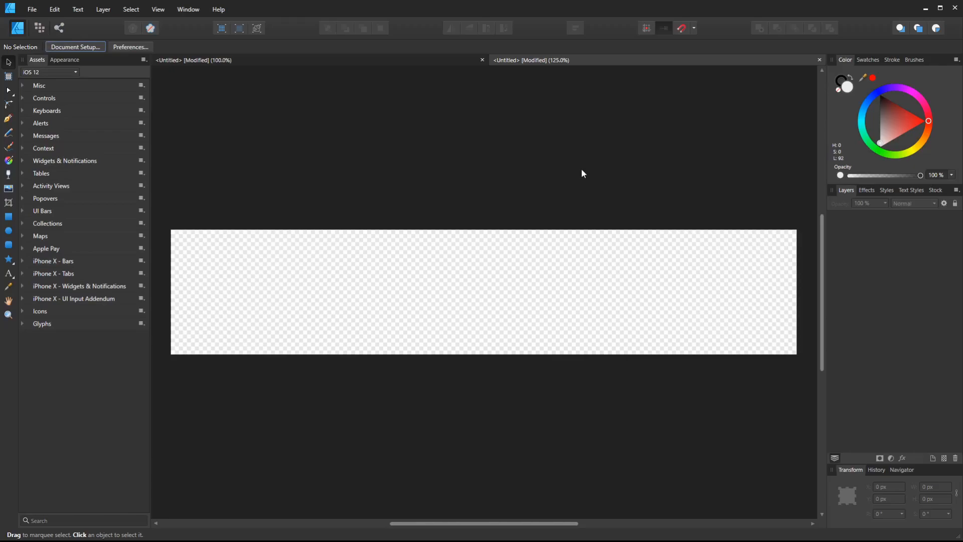
{"action": "mouse_move", "coordinate": [173, 25]}
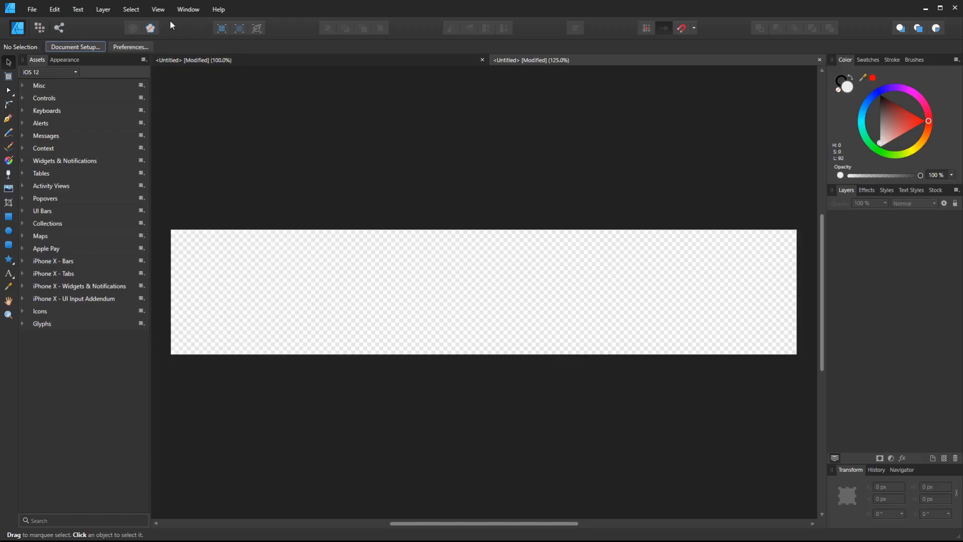
{"action": "mouse_move", "coordinate": [382, 52]}
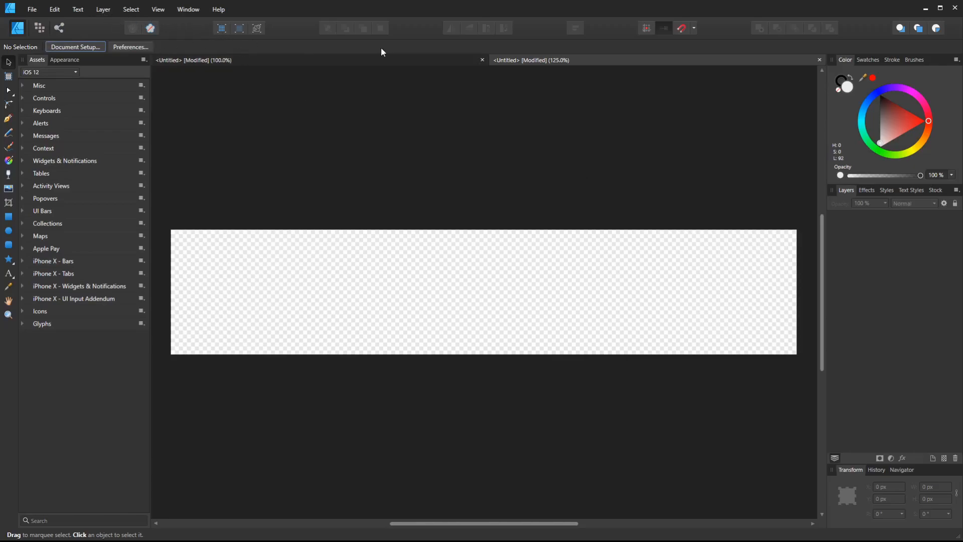
Step: Add a new brush category from the Brushes panel menu and name it 'hair'
{"action": "left_click", "coordinate": [914, 60]}
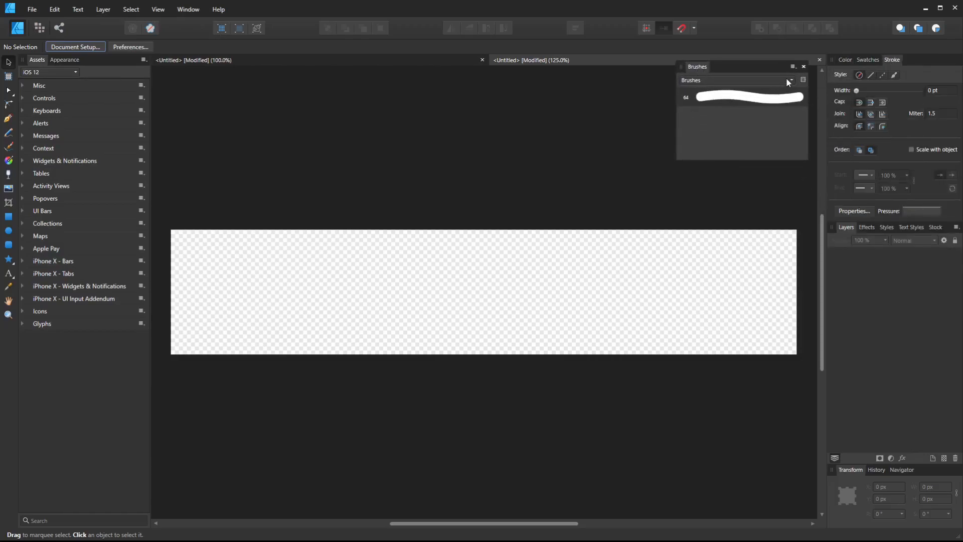
{"action": "left_click", "coordinate": [791, 80]}
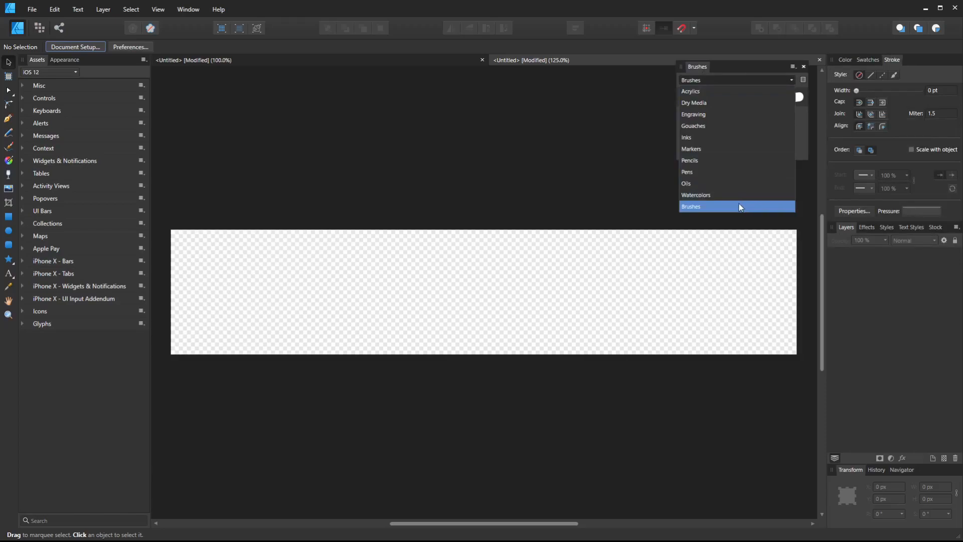
{"action": "left_click", "coordinate": [692, 206]}
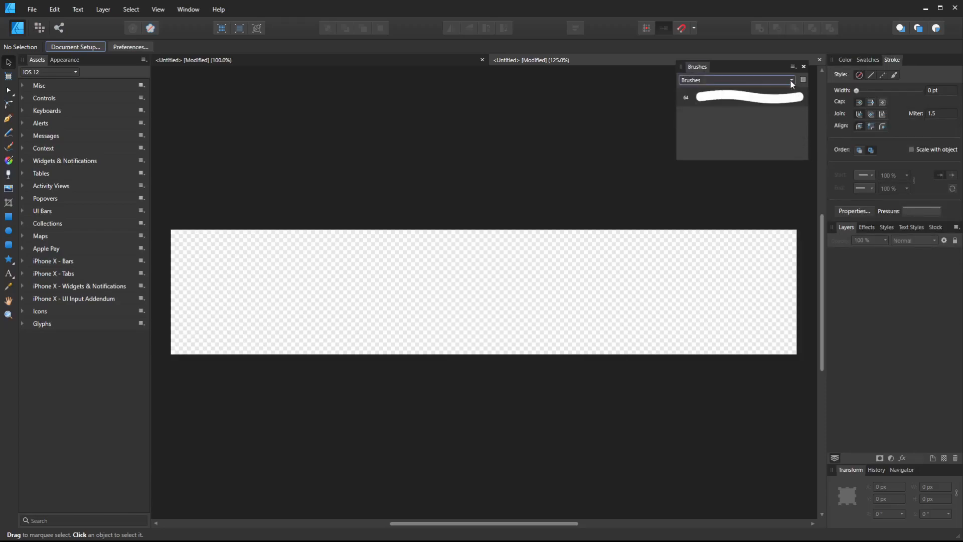
{"action": "left_click", "coordinate": [792, 67]}
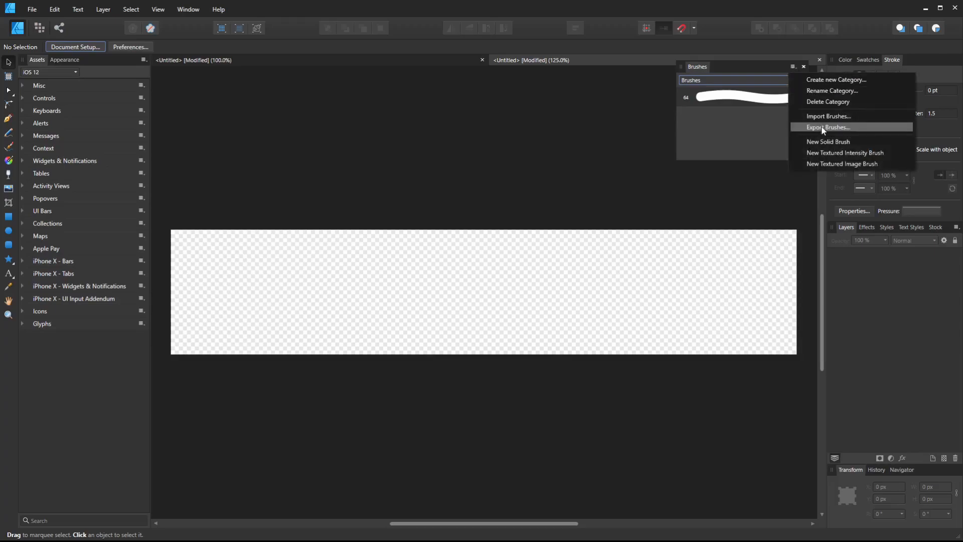
{"action": "mouse_move", "coordinate": [835, 79]}
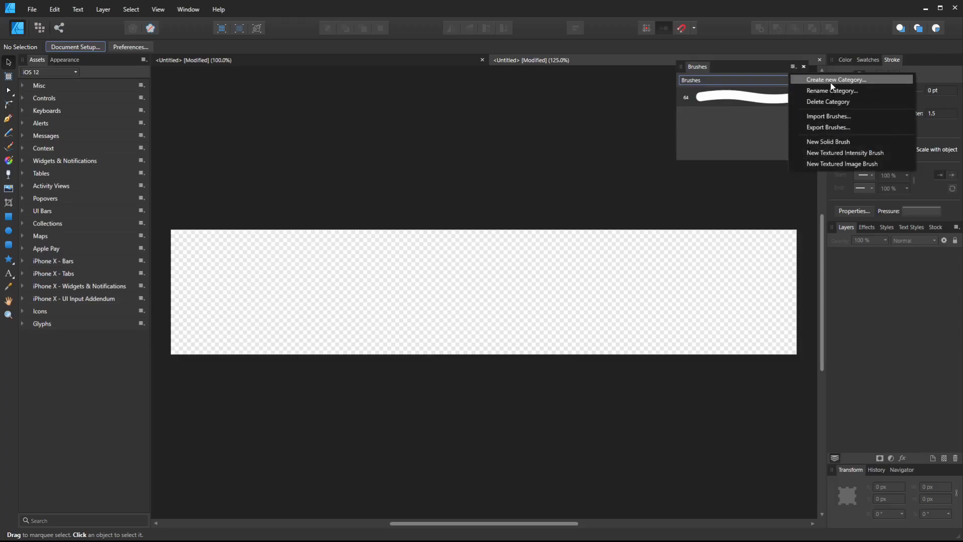
{"action": "left_click", "coordinate": [835, 79]}
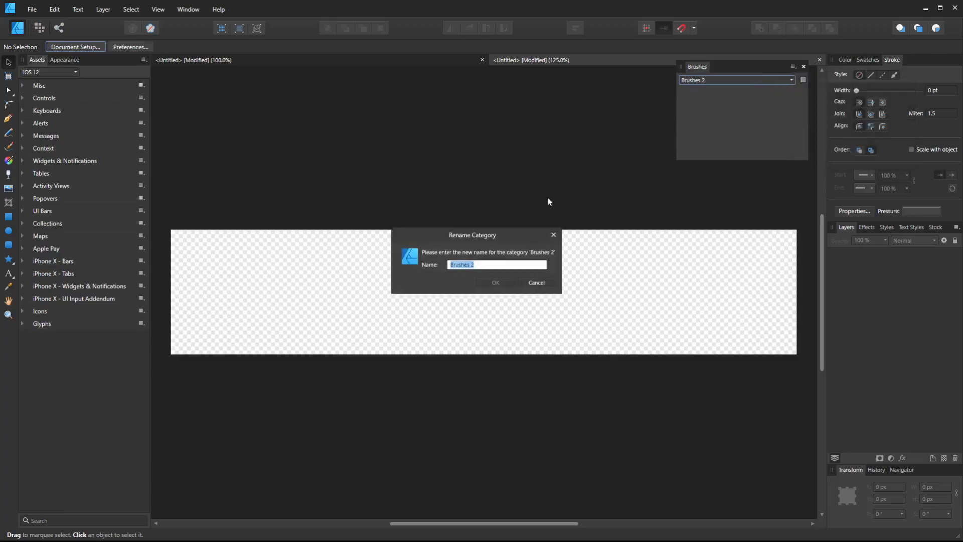
{"action": "type", "text": "hair"}
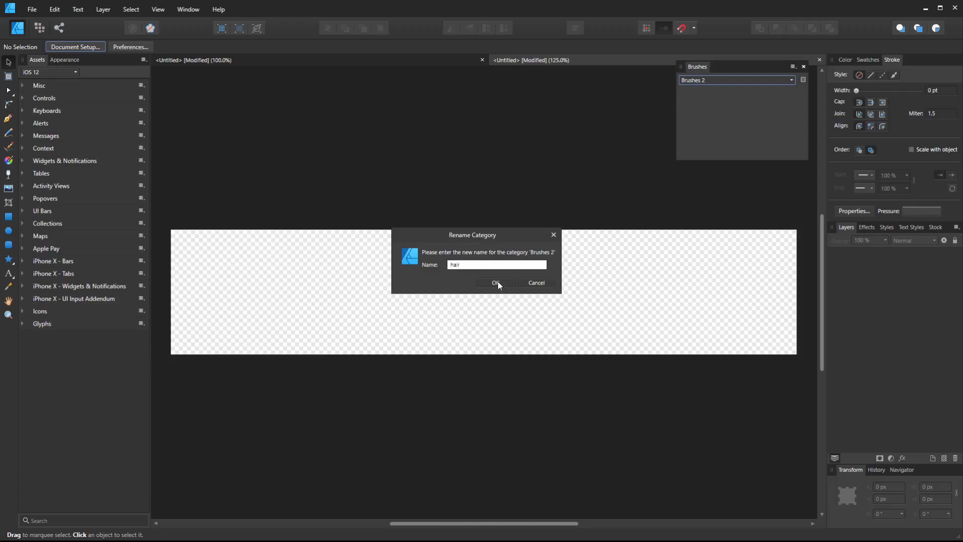
{"action": "left_click", "coordinate": [495, 282]}
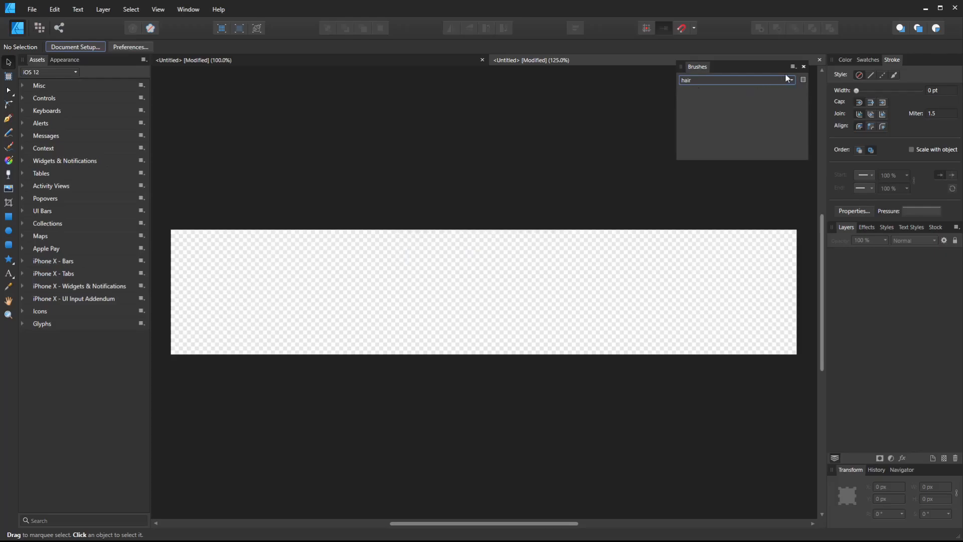
{"action": "left_click", "coordinate": [793, 66]}
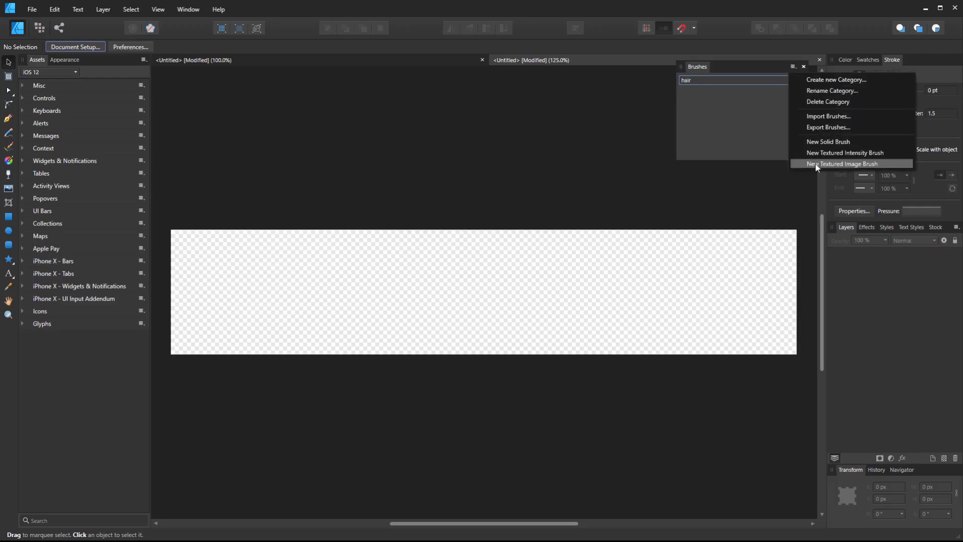
Step: Import strand1.png as a textured image brush in the hair category and select the Paint Brush Tool
{"action": "left_click", "coordinate": [842, 163]}
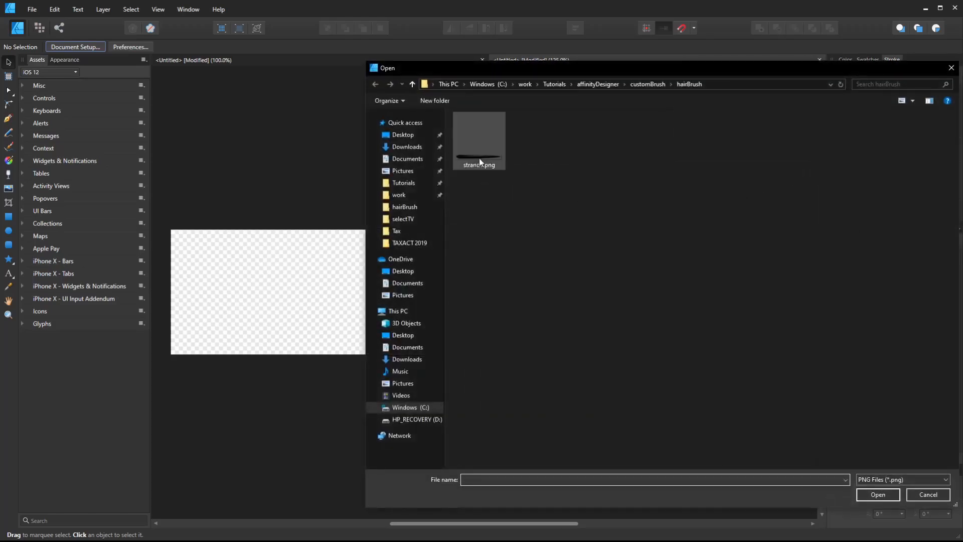
{"action": "left_click", "coordinate": [478, 137]}
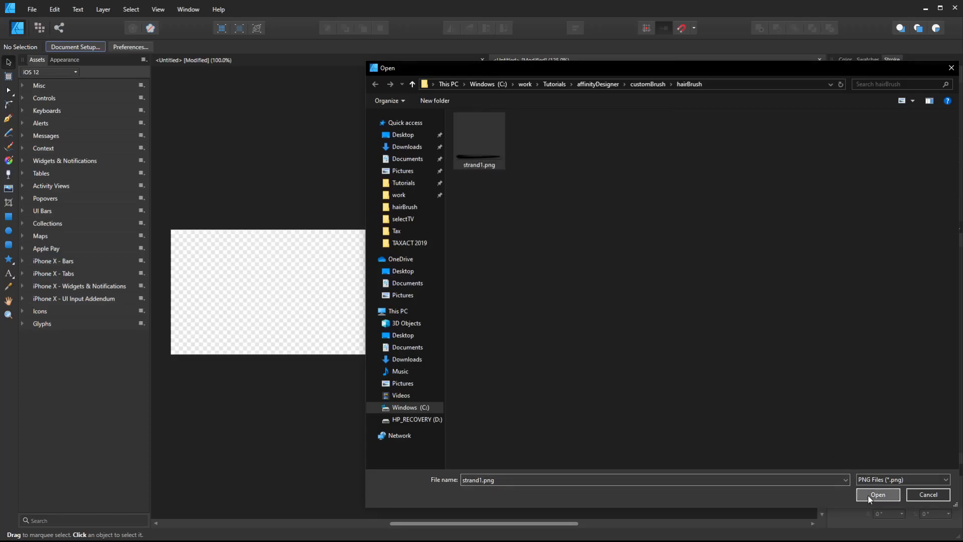
{"action": "left_click", "coordinate": [877, 495]}
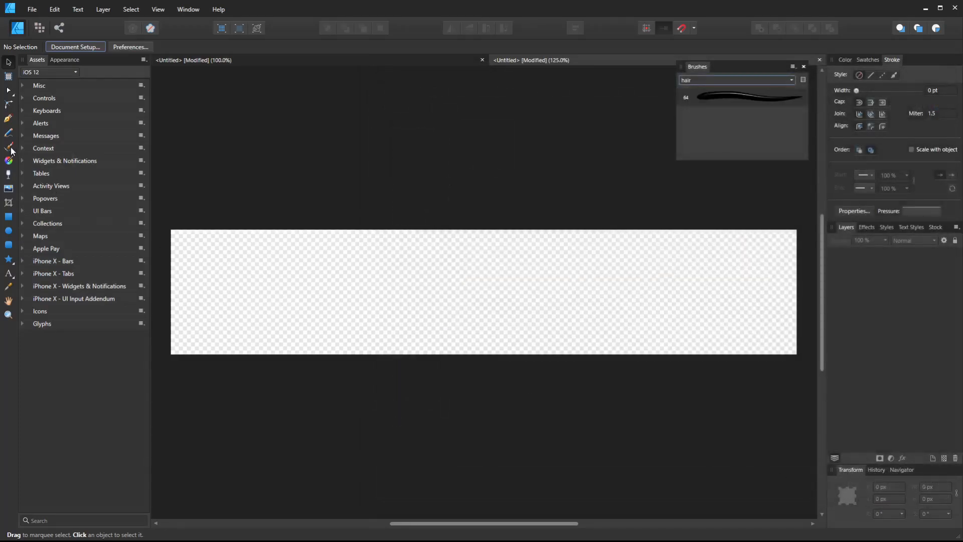
{"action": "left_click", "coordinate": [8, 133]}
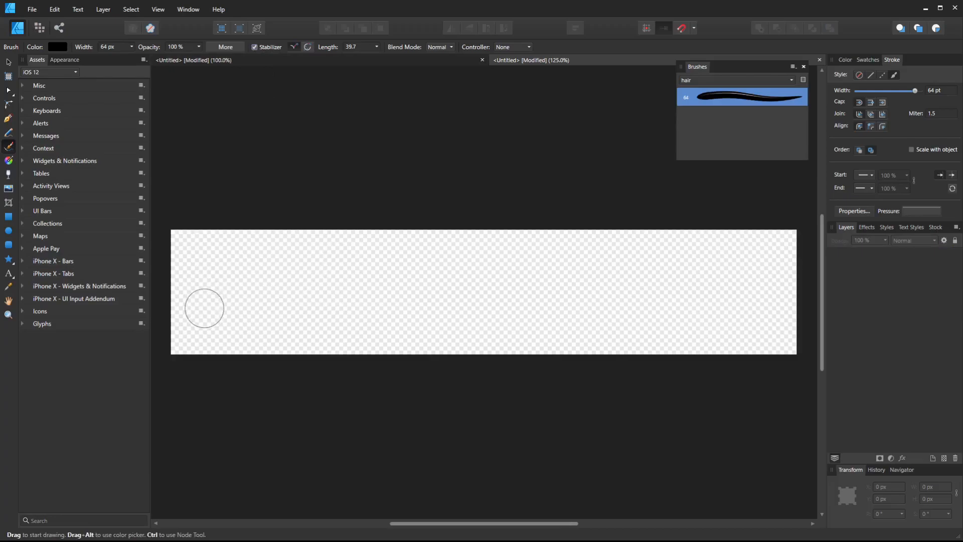
Step: Set Stabilizer Length to 128 and paint a long hair-brush stroke left to right across the canvas
{"action": "left_click_drag", "start_coordinate": [205, 309], "coordinate": [725, 301]}
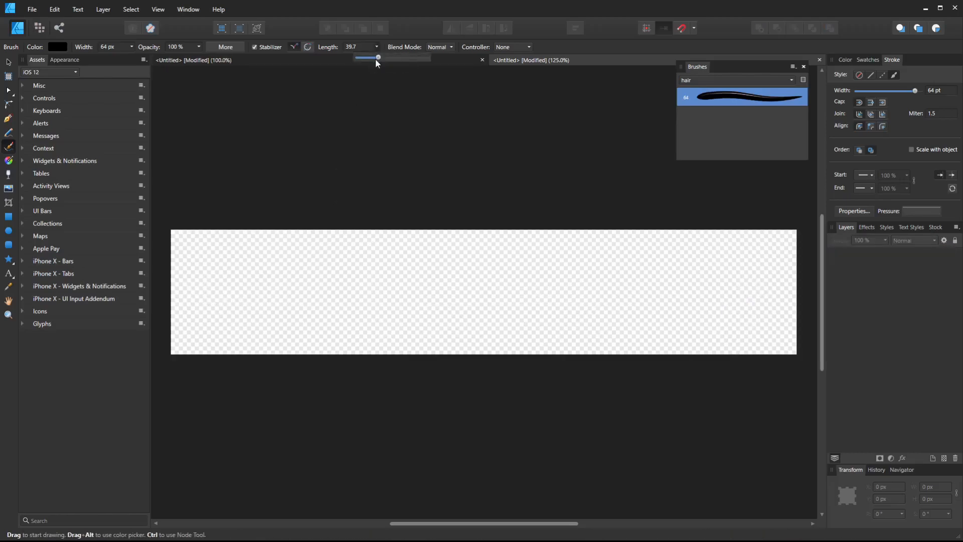
{"action": "left_click_drag", "start_coordinate": [377, 57], "coordinate": [430, 57]}
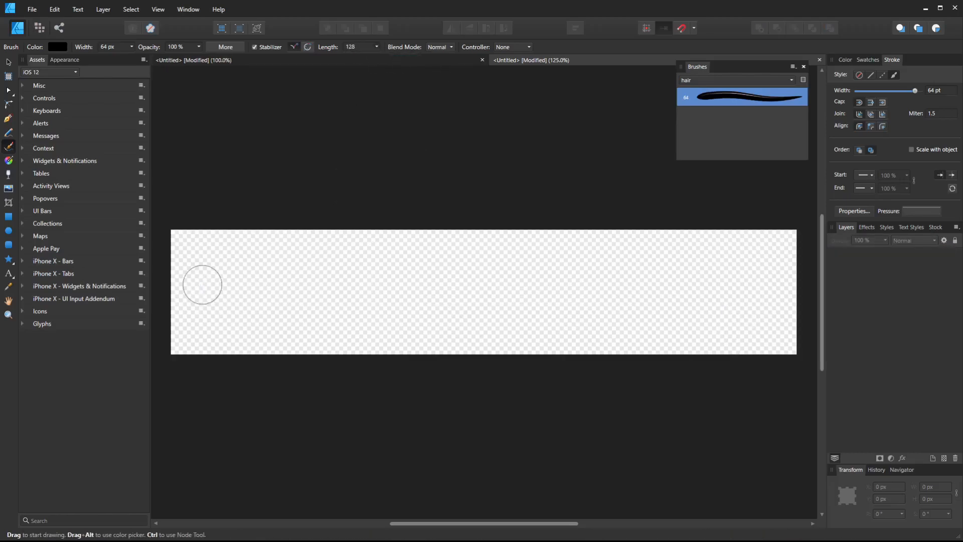
{"action": "left_click_drag", "start_coordinate": [191, 292], "coordinate": [340, 292]}
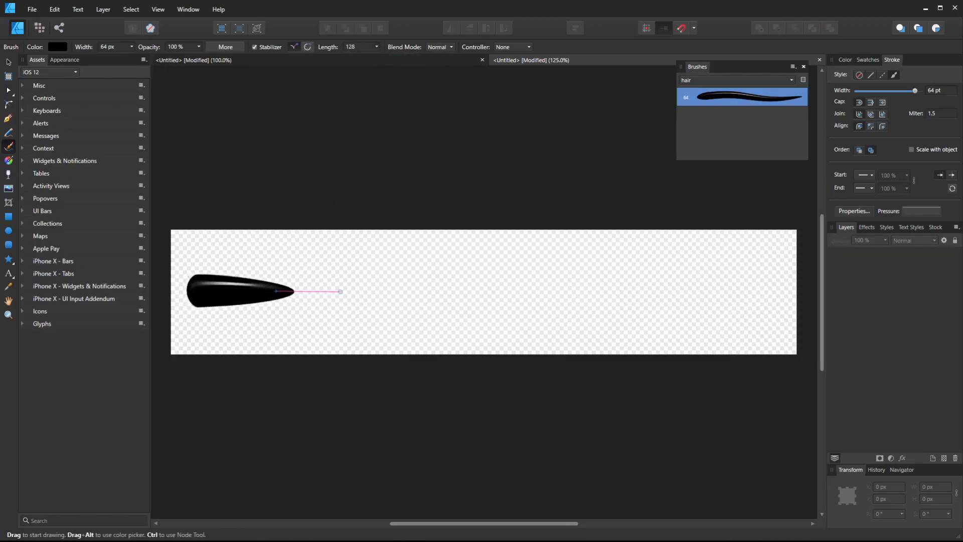
{"action": "left_click_drag", "start_coordinate": [340, 291], "coordinate": [701, 295]}
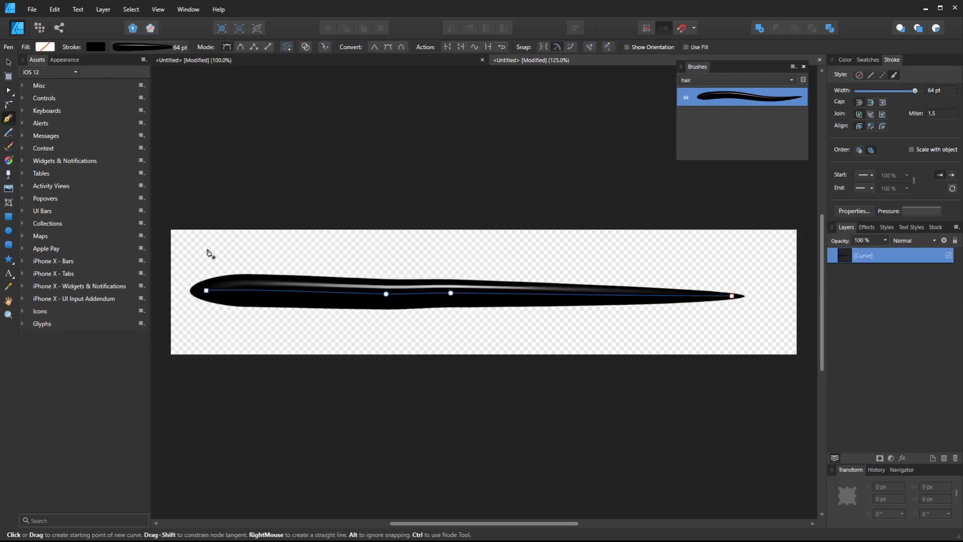
Step: Draw a straight hair strand, nudge it into place, and thin its duplicate to about 49.6 pt
{"action": "left_click_drag", "start_coordinate": [207, 249], "coordinate": [703, 249]}
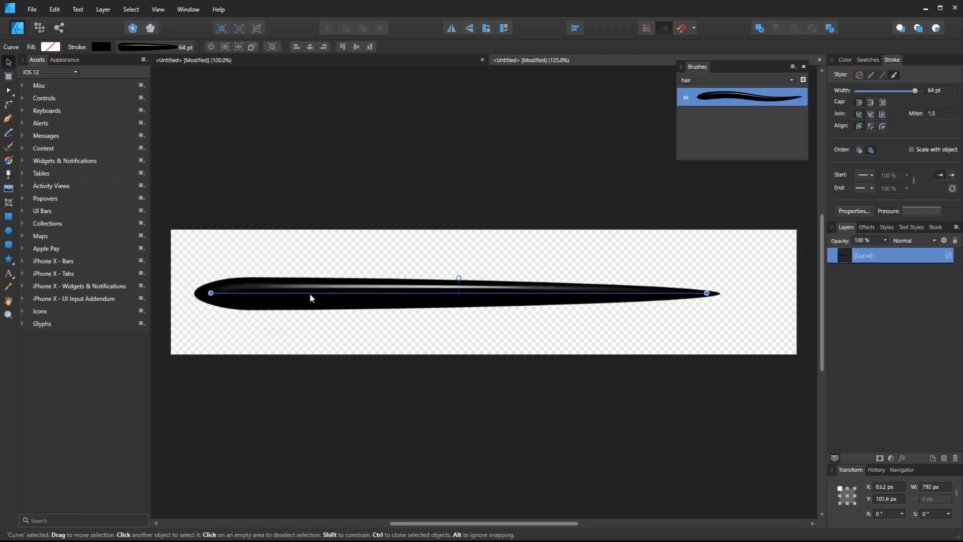
{"action": "left_click_drag", "start_coordinate": [310, 298], "coordinate": [310, 292]}
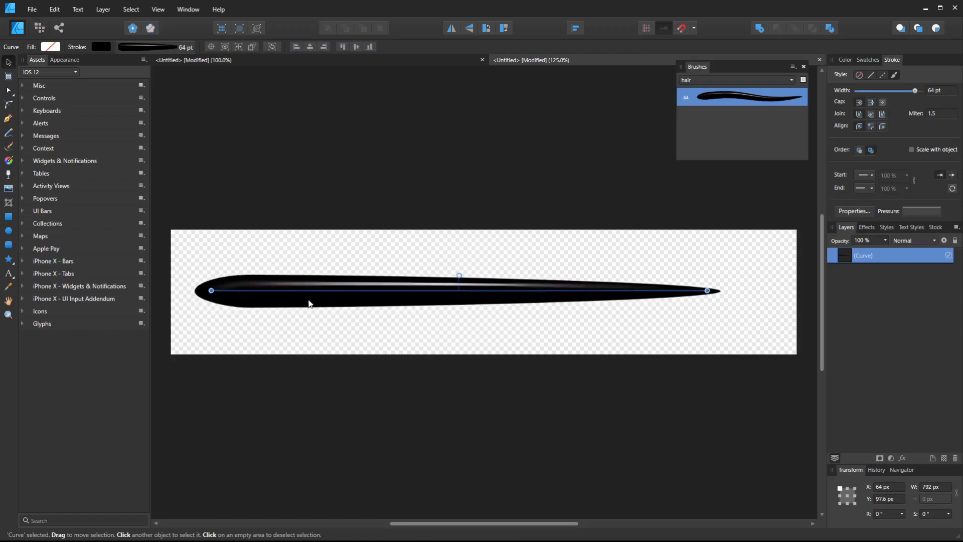
{"action": "mouse_move", "coordinate": [468, 303]}
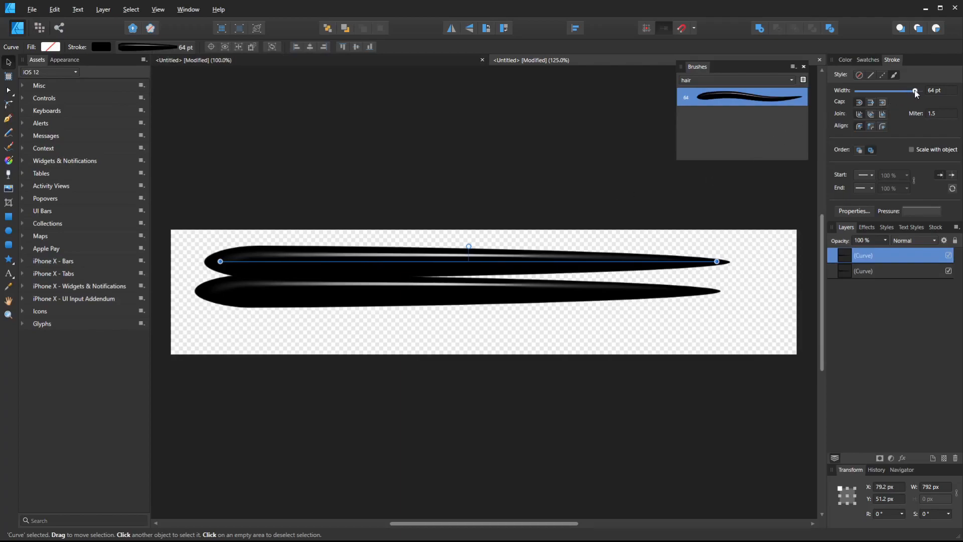
{"action": "left_click_drag", "start_coordinate": [914, 91], "coordinate": [905, 91]}
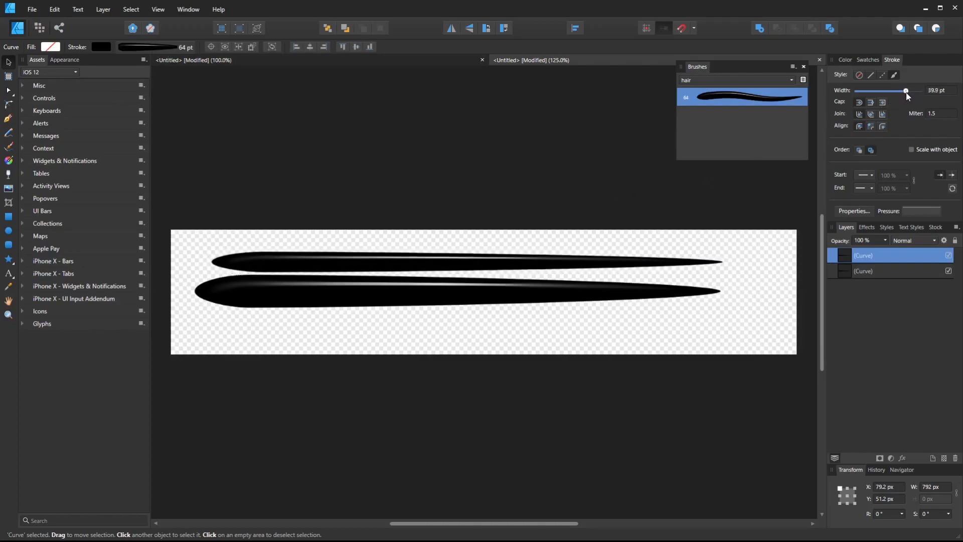
{"action": "left_click_drag", "start_coordinate": [905, 90], "coordinate": [911, 90]}
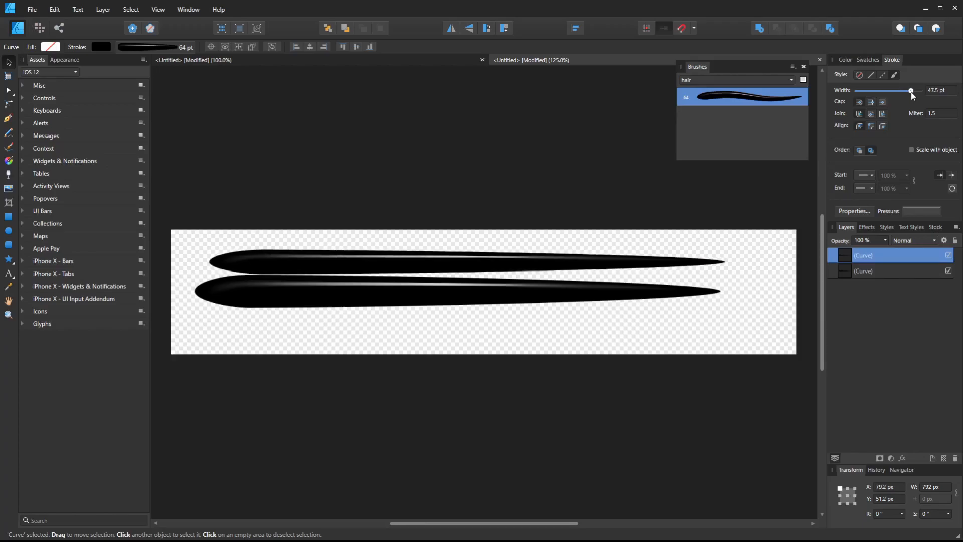
{"action": "left_click_drag", "start_coordinate": [911, 91], "coordinate": [913, 90]}
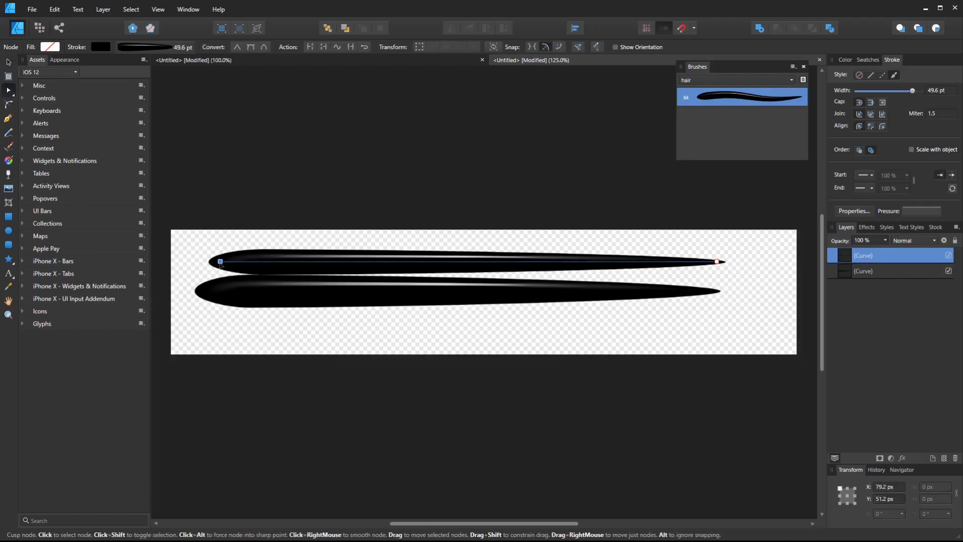
Step: Bend the thinner copy into an arc above the first, lowering its left end and adjusting its tip
{"action": "left_click_drag", "start_coordinate": [219, 262], "coordinate": [235, 264]}
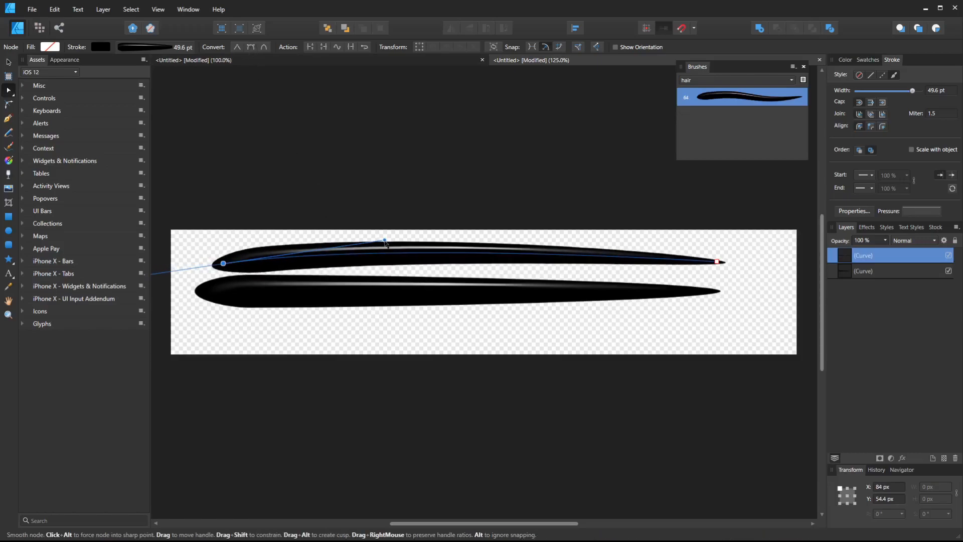
{"action": "left_click_drag", "start_coordinate": [222, 263], "coordinate": [219, 280]}
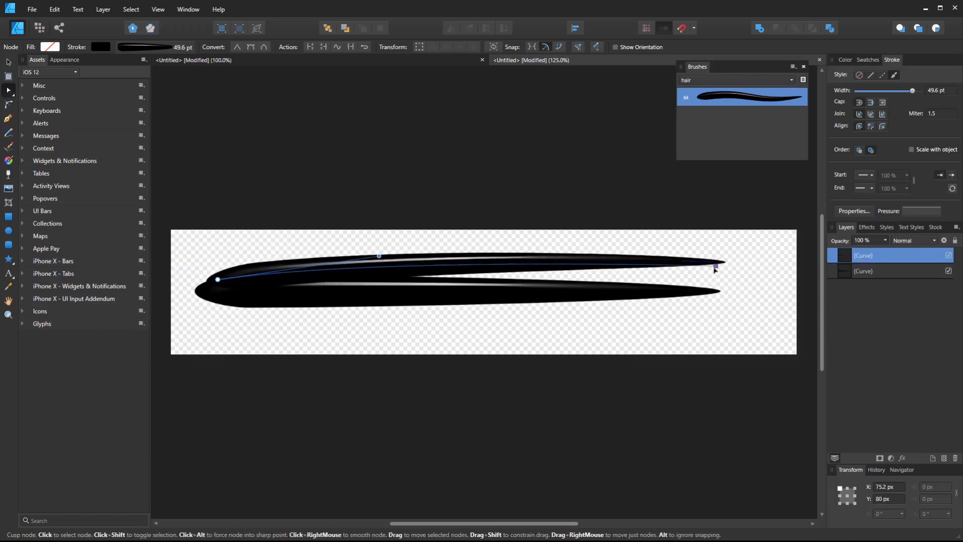
{"action": "left_click_drag", "start_coordinate": [714, 268], "coordinate": [689, 280]}
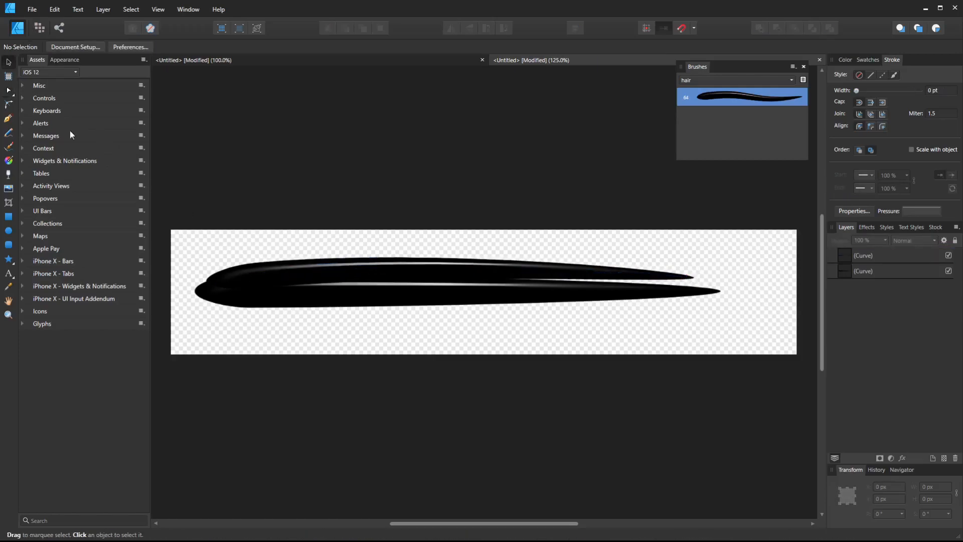
Step: Duplicate the upper stroke lower down, rotate it 180°, and pull its end node into the clump
{"action": "left_click", "coordinate": [359, 268]}
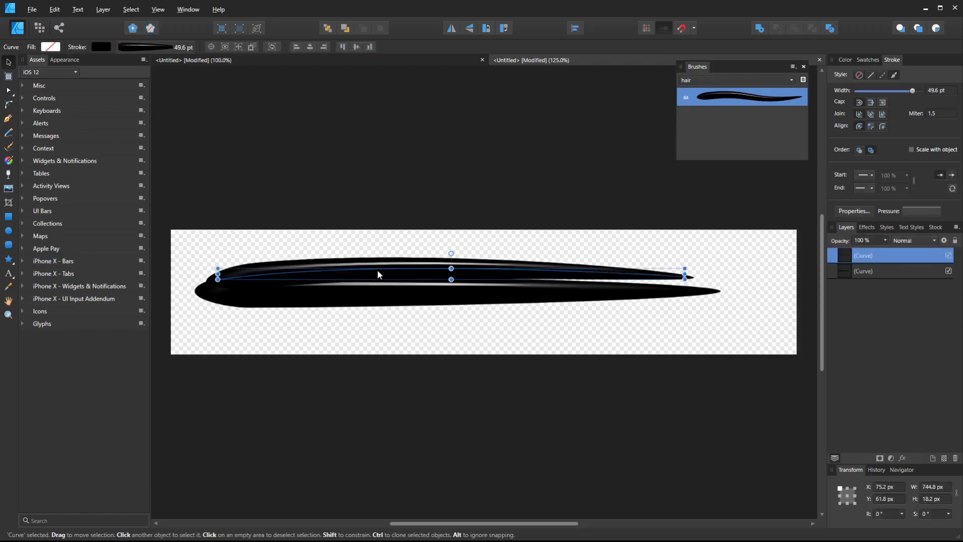
{"action": "left_click_drag", "start_coordinate": [377, 274], "coordinate": [377, 318]}
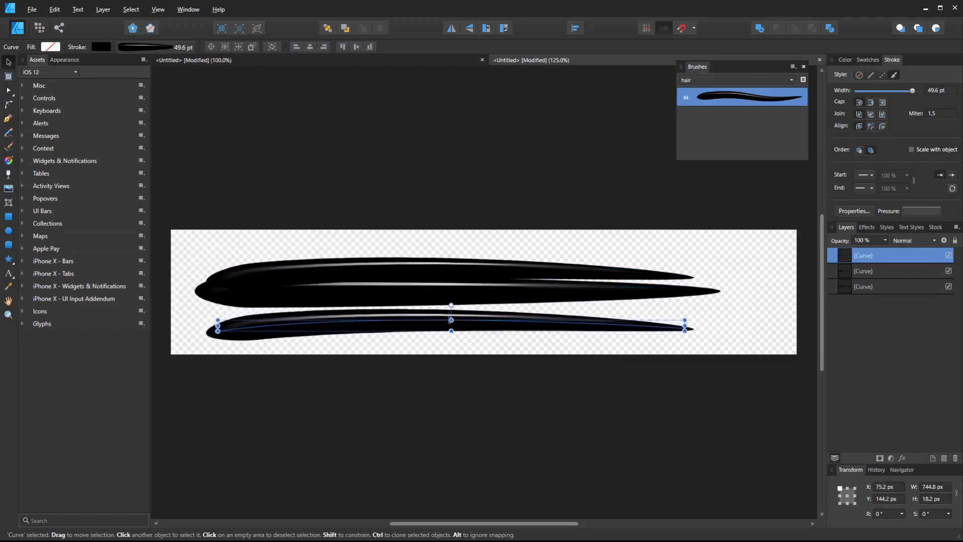
{"action": "left_click_drag", "start_coordinate": [451, 320], "coordinate": [451, 364]}
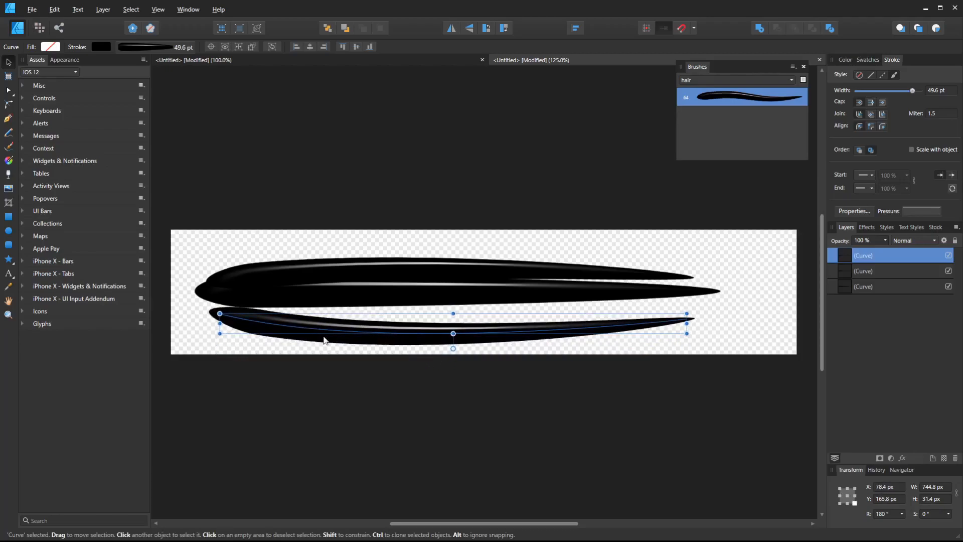
{"action": "left_click", "coordinate": [215, 342]}
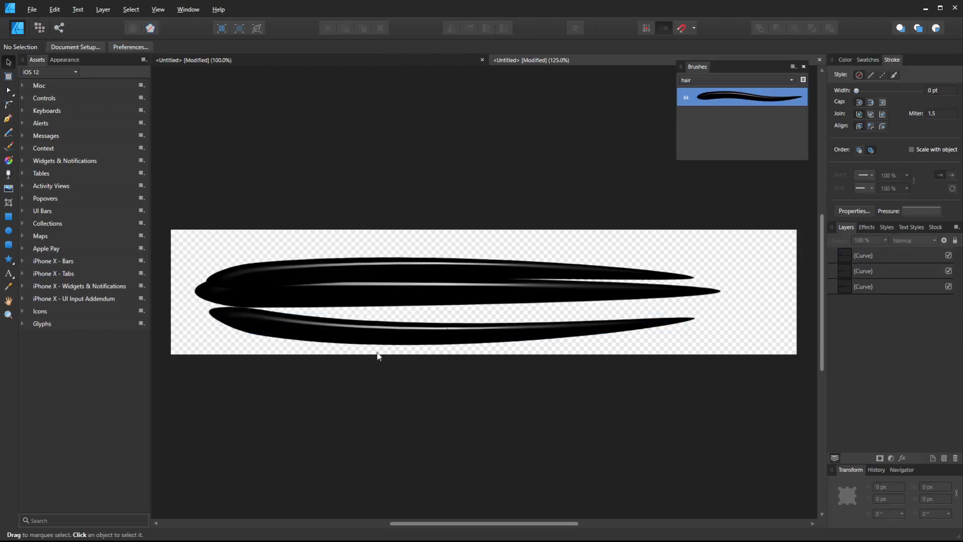
{"action": "left_click", "coordinate": [310, 325]}
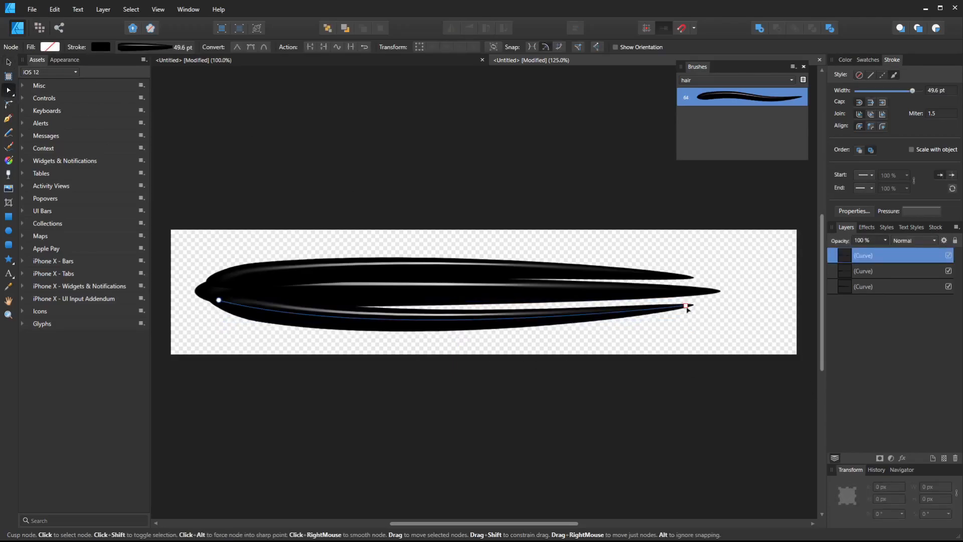
{"action": "left_click_drag", "start_coordinate": [687, 307], "coordinate": [676, 301]}
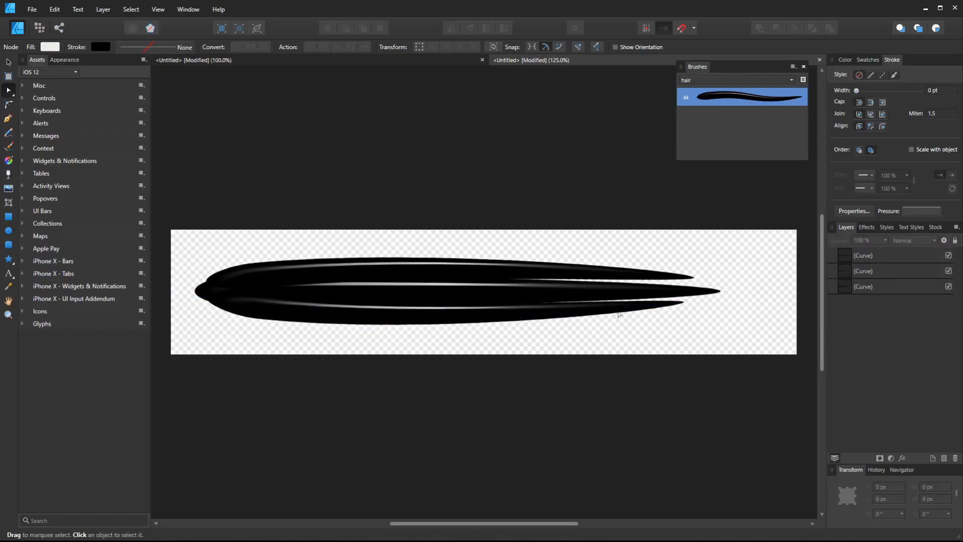
{"action": "mouse_move", "coordinate": [457, 272]}
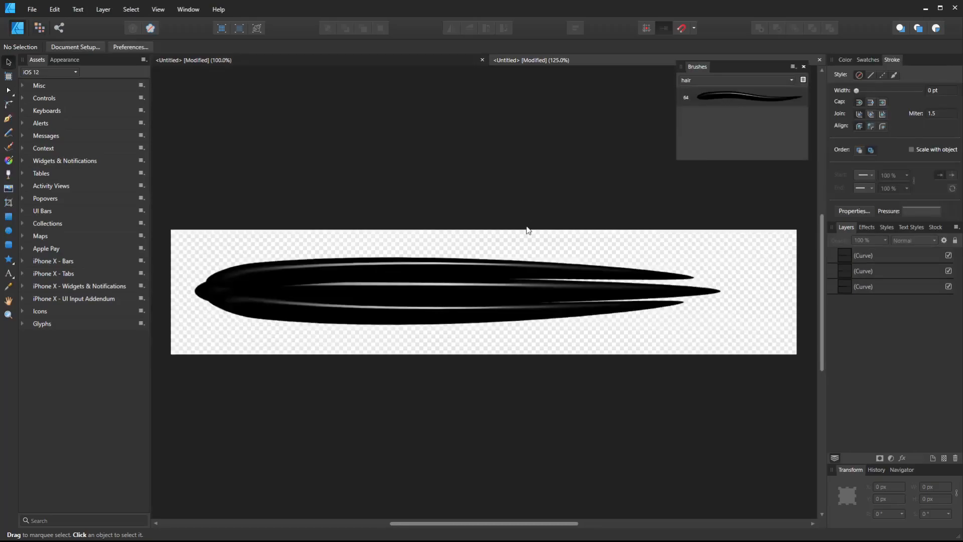
{"action": "mouse_move", "coordinate": [490, 276]}
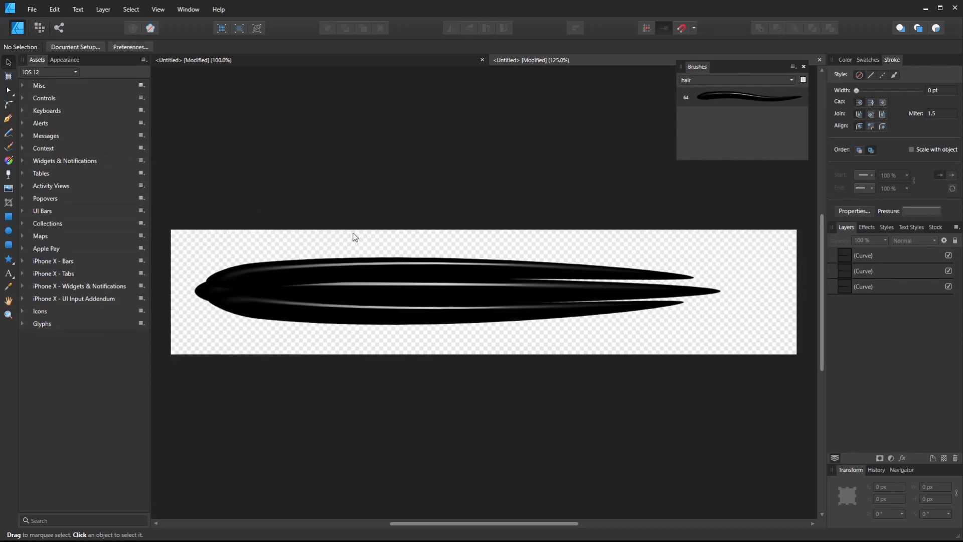
{"action": "mouse_move", "coordinate": [408, 264]}
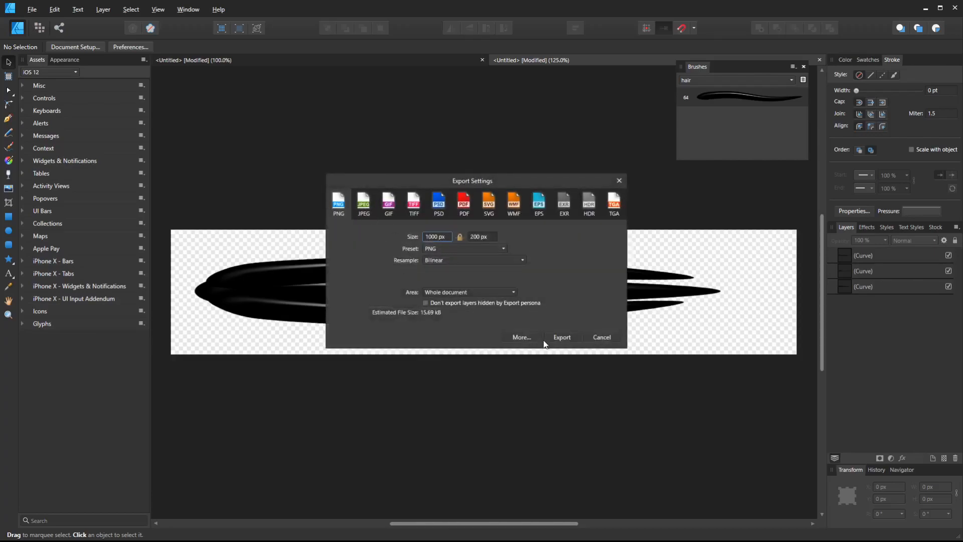
Step: Save the PNG export as strand3.png in the hairBrush folder
{"action": "left_click", "coordinate": [561, 337]}
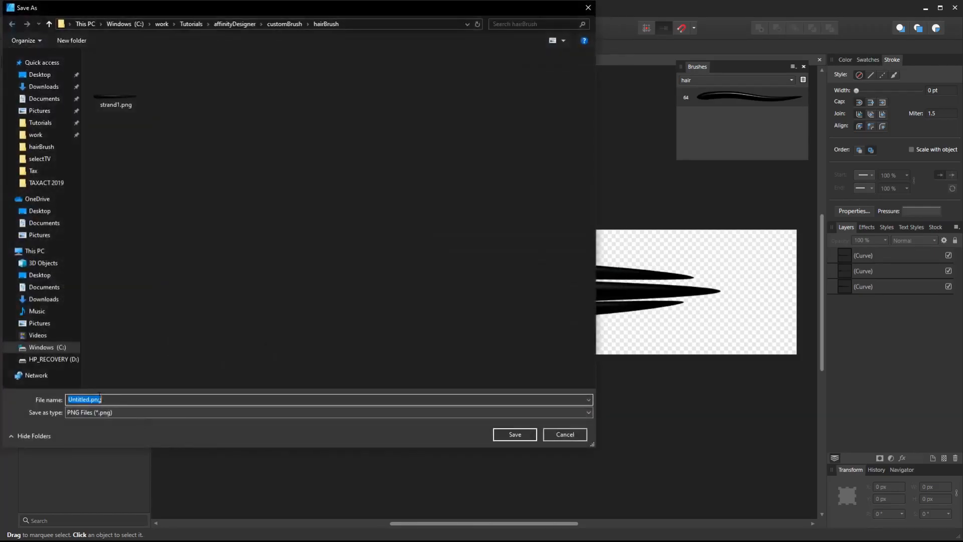
{"action": "left_click", "coordinate": [115, 74]}
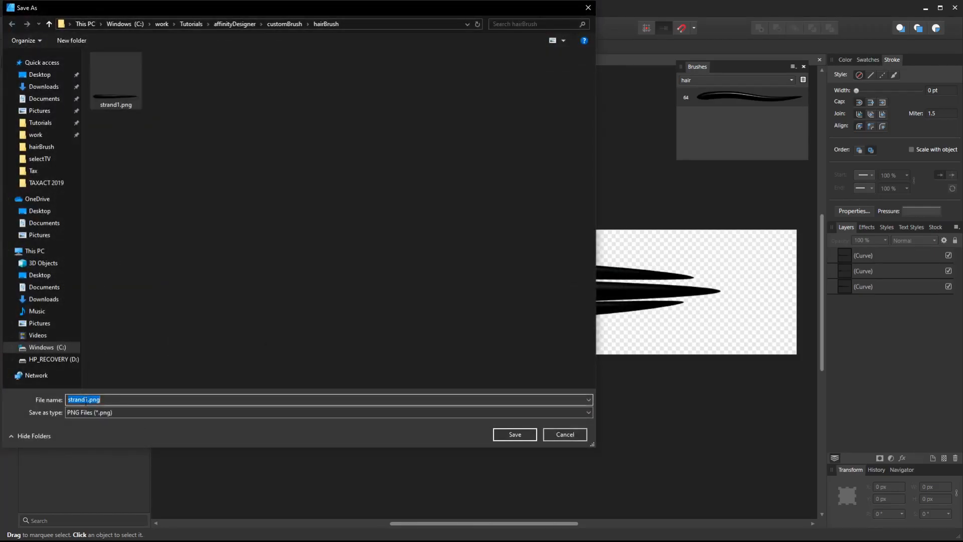
{"action": "left_click", "coordinate": [86, 400]}
{"action": "type", "text": "3"}
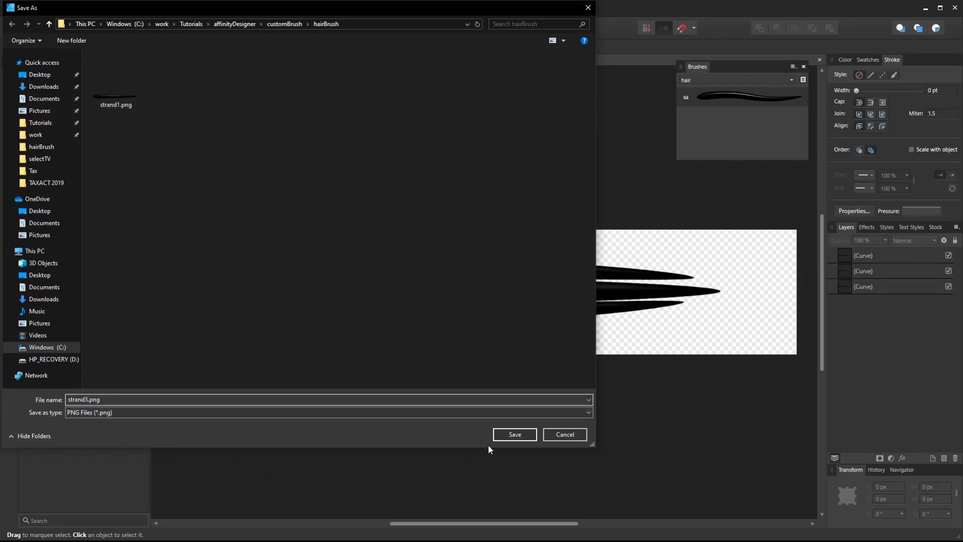
{"action": "left_click", "coordinate": [514, 435]}
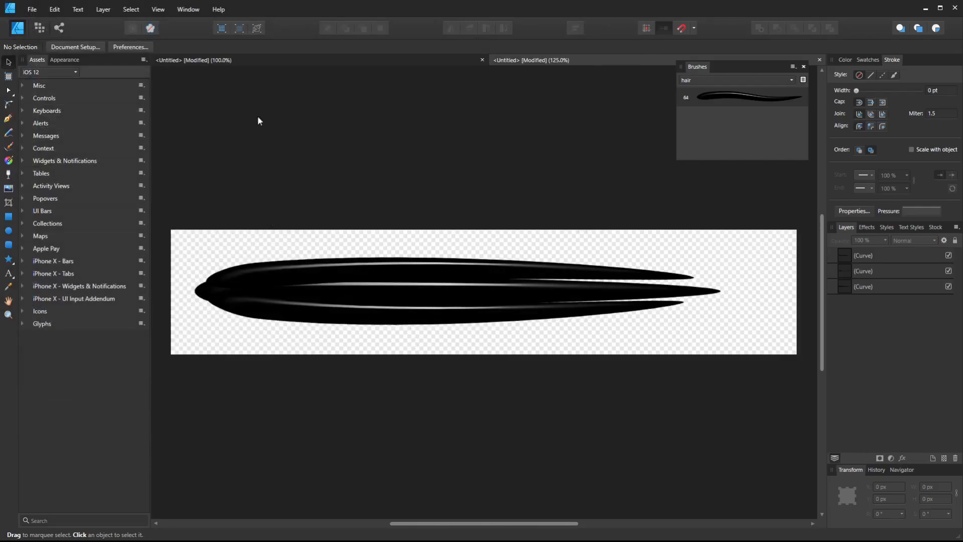
{"action": "mouse_move", "coordinate": [131, 47]}
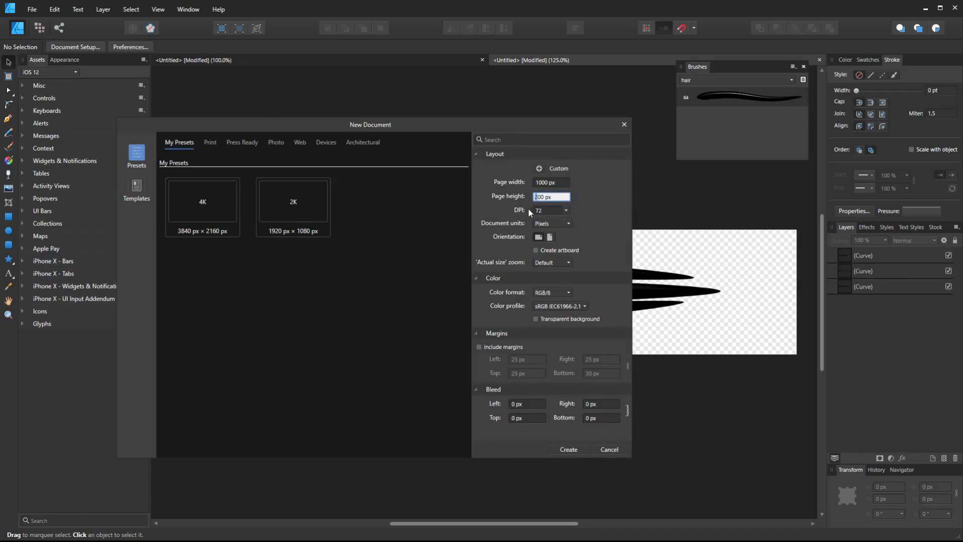
Step: Create a blank 1000 × 200 px document
{"action": "left_click", "coordinate": [567, 449]}
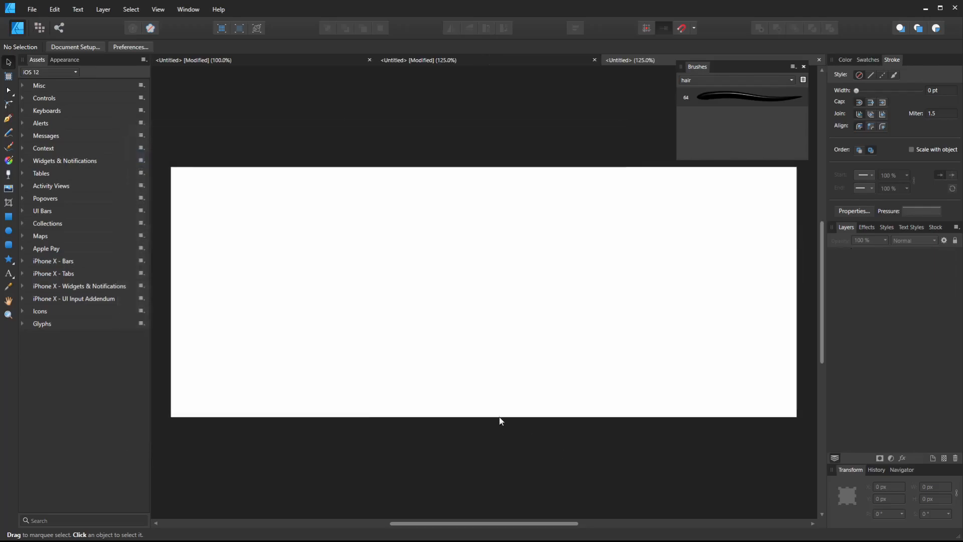
{"action": "left_click", "coordinate": [75, 46]}
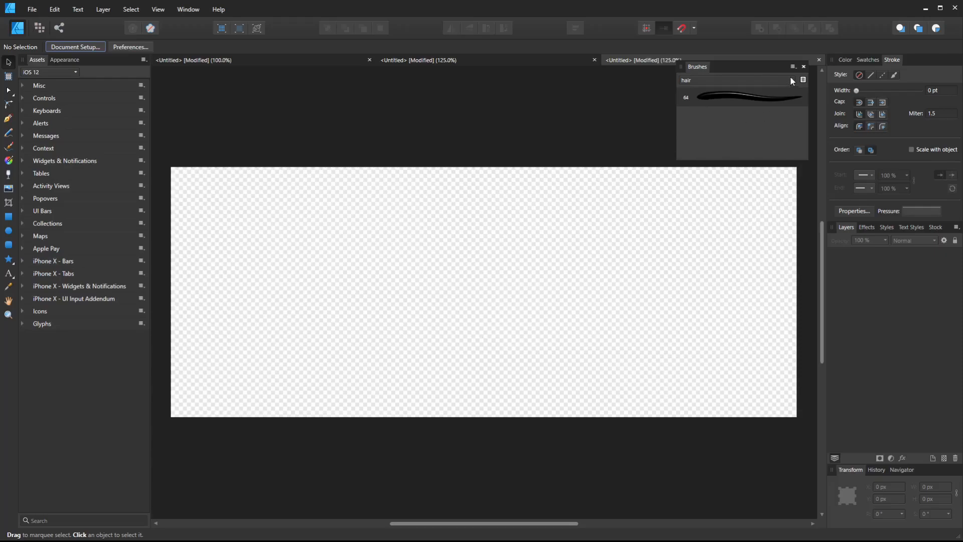
Step: Import strand3.png as a new textured image brush and paint a long hair clump
{"action": "left_click", "coordinate": [793, 66]}
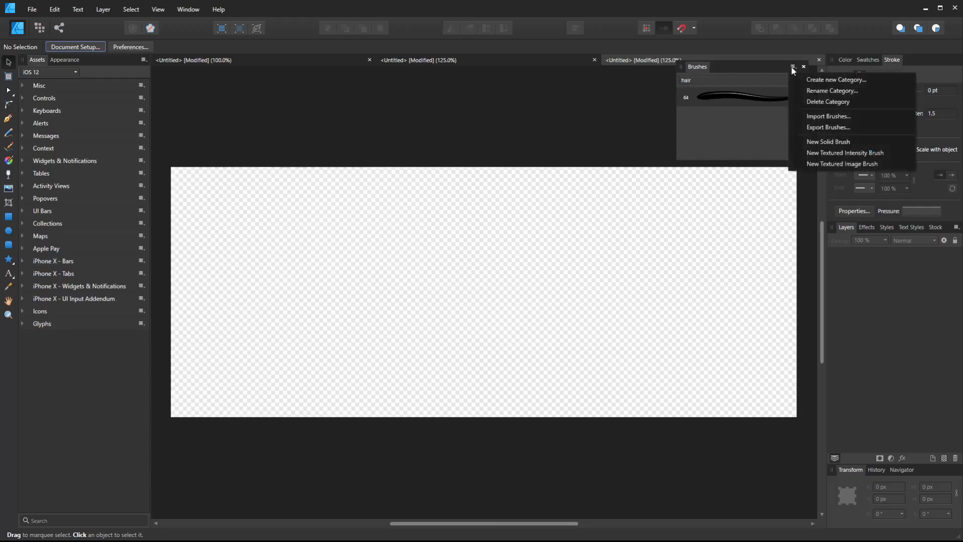
{"action": "left_click", "coordinate": [828, 116]}
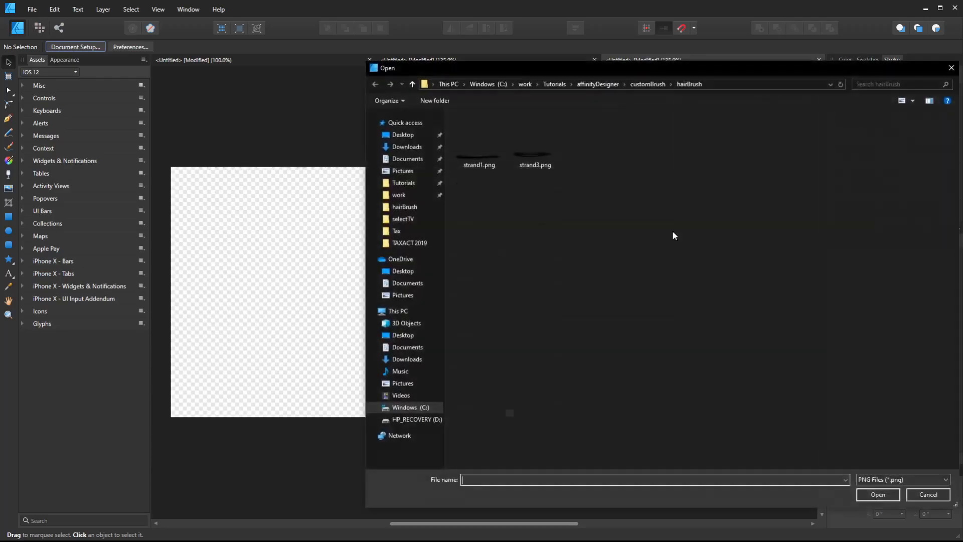
{"action": "left_click", "coordinate": [927, 495]}
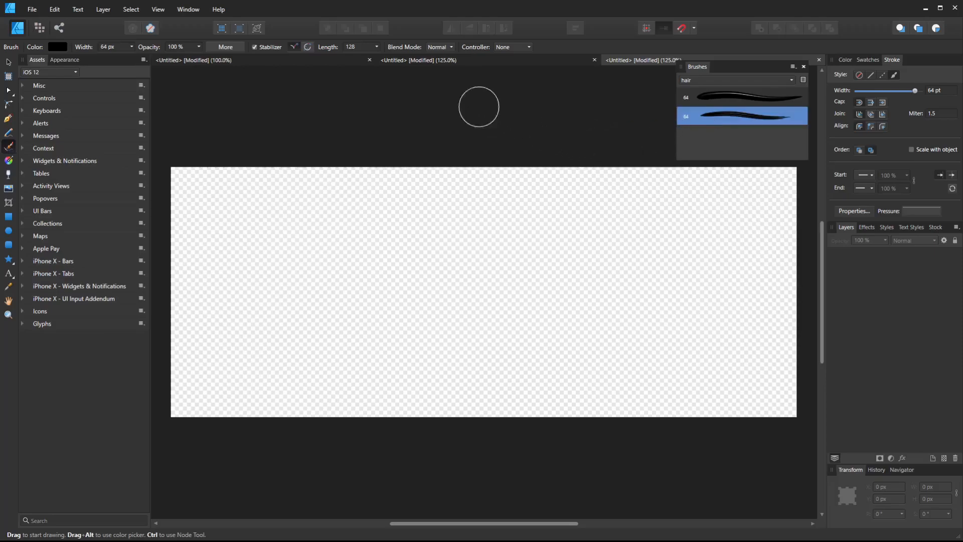
{"action": "mouse_move", "coordinate": [224, 279]}
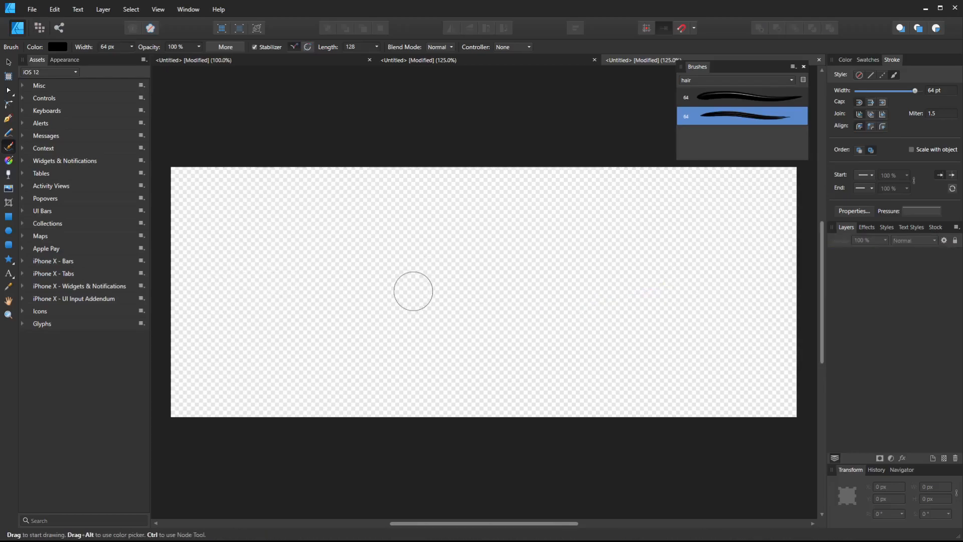
{"action": "left_click_drag", "start_coordinate": [900, 90], "coordinate": [920, 90]}
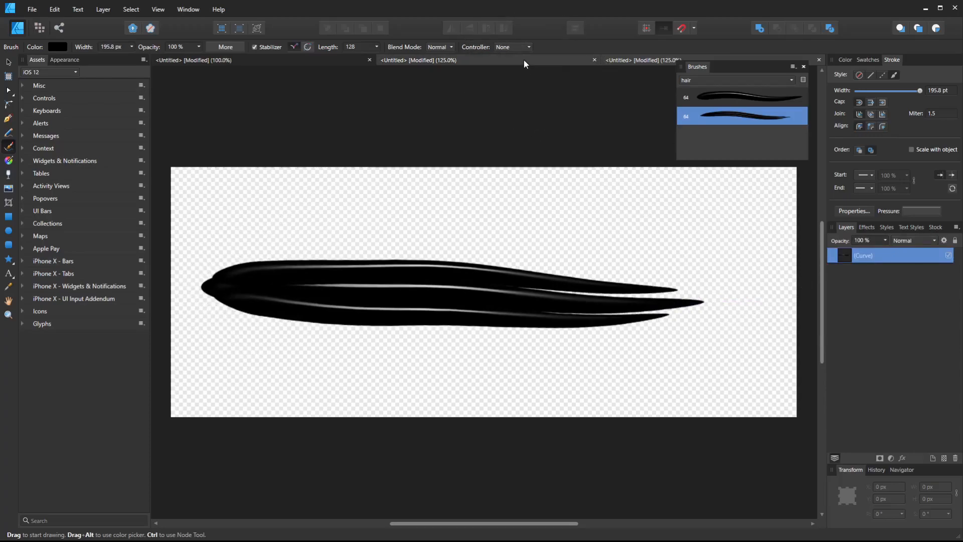
{"action": "mouse_move", "coordinate": [504, 358]}
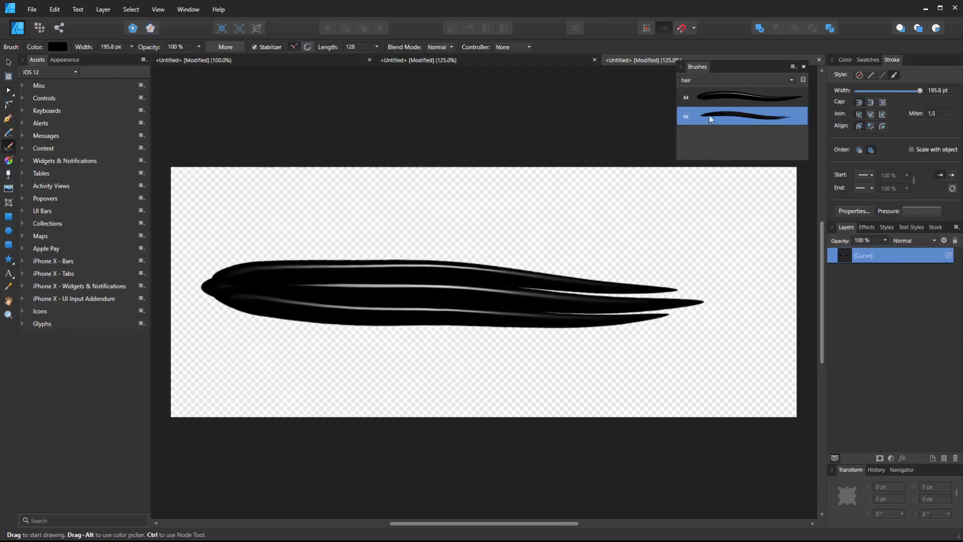
Step: With the other hair brush, paint curved strands over the top of the clump
{"action": "left_click", "coordinate": [741, 96]}
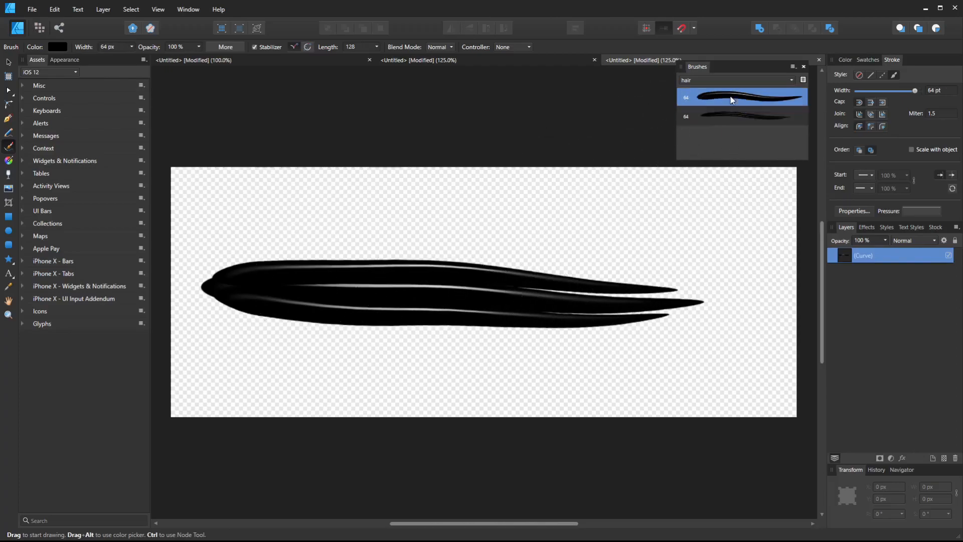
{"action": "left_click_drag", "start_coordinate": [209, 289], "coordinate": [269, 244]}
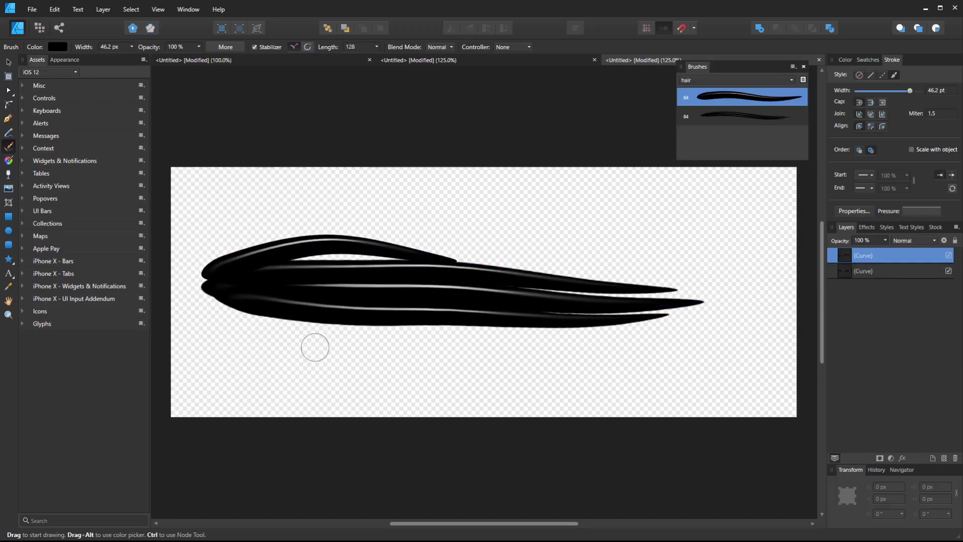
{"action": "mouse_move", "coordinate": [312, 249]}
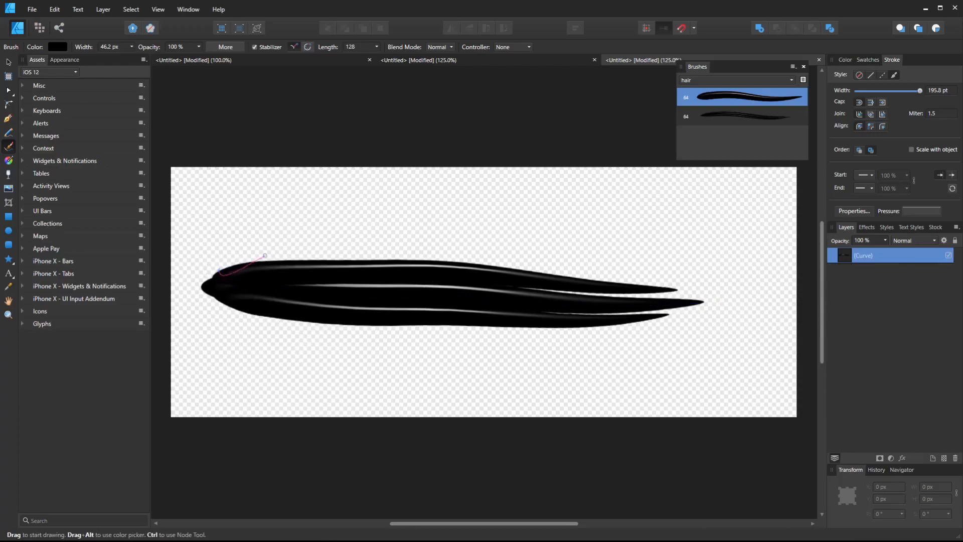
{"action": "left_click_drag", "start_coordinate": [264, 255], "coordinate": [495, 267]}
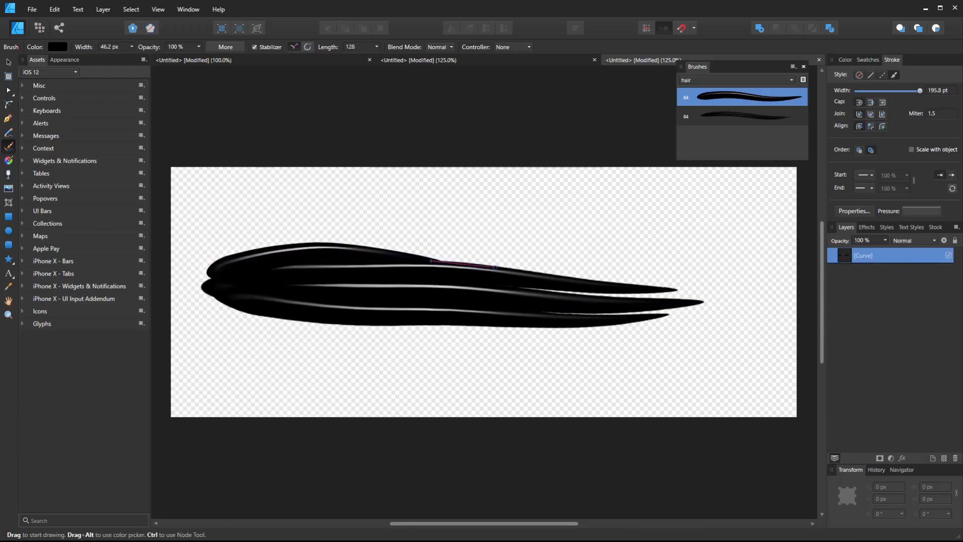
{"action": "left_click_drag", "start_coordinate": [495, 268], "coordinate": [674, 281]}
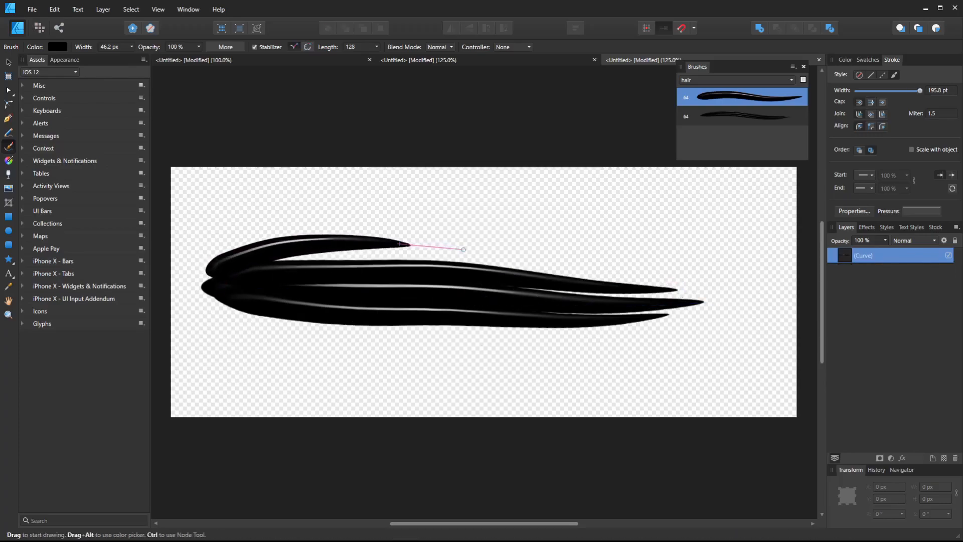
{"action": "left_click_drag", "start_coordinate": [394, 242], "coordinate": [590, 323]}
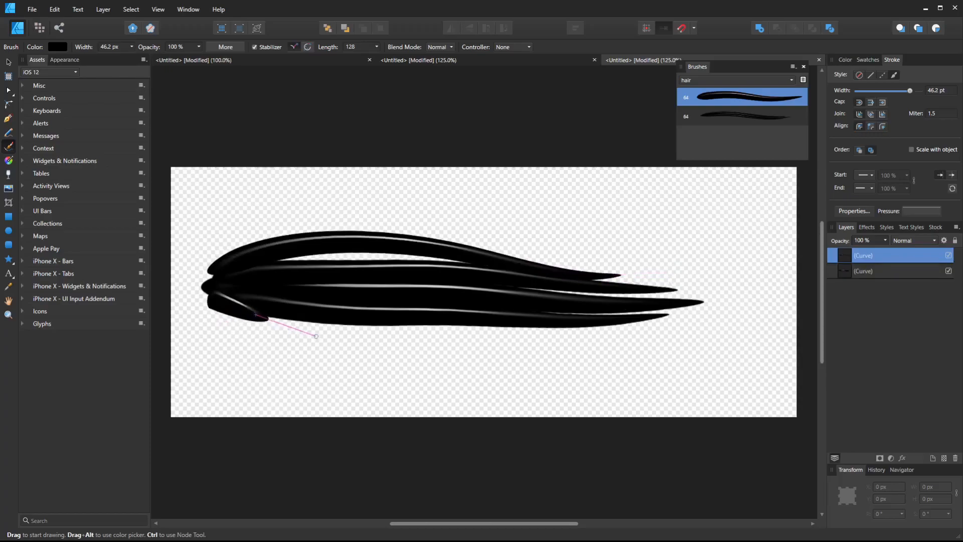
Step: Paint strands along the lower edge and top left, then reshape the top strand's curve
{"action": "left_click_drag", "start_coordinate": [315, 335], "coordinate": [606, 343]}
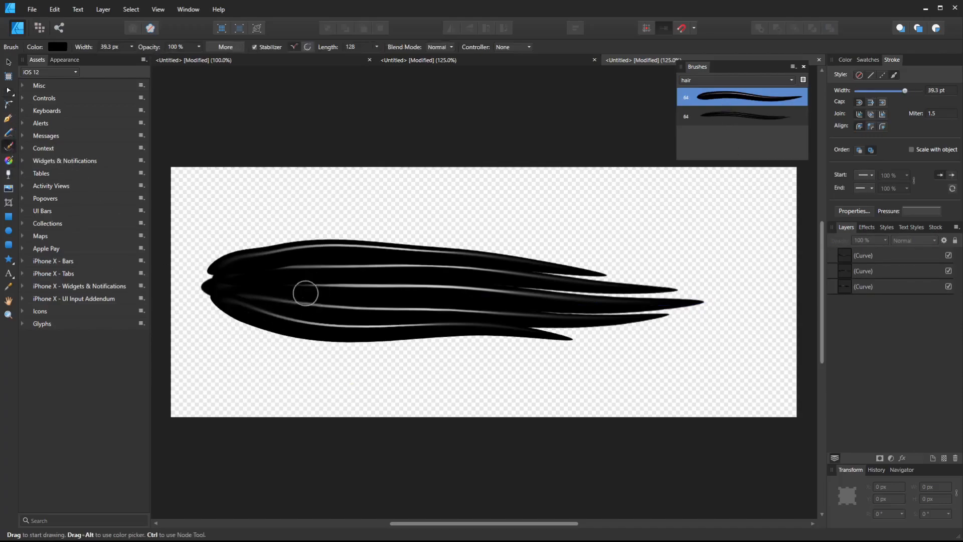
{"action": "left_click_drag", "start_coordinate": [227, 313], "coordinate": [293, 356]}
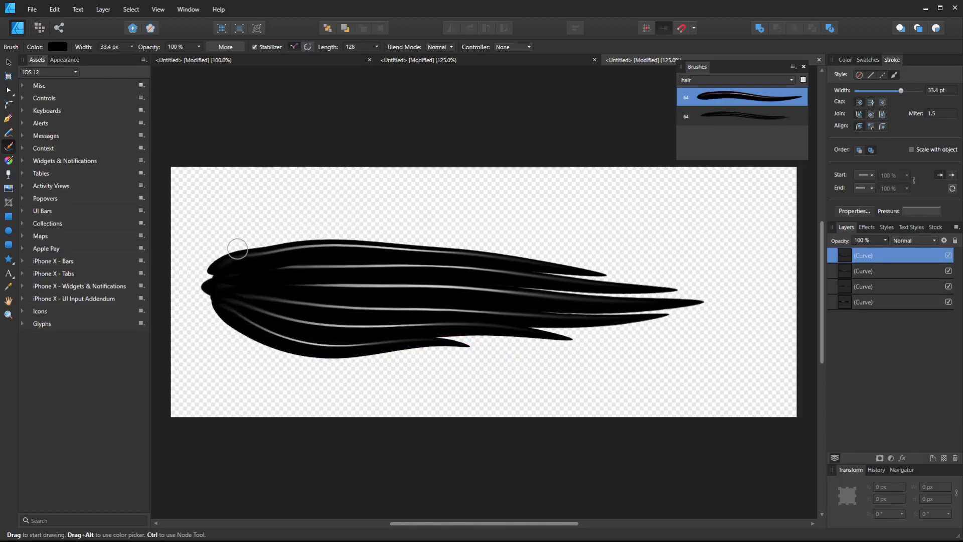
{"action": "left_click_drag", "start_coordinate": [258, 243], "coordinate": [319, 222]}
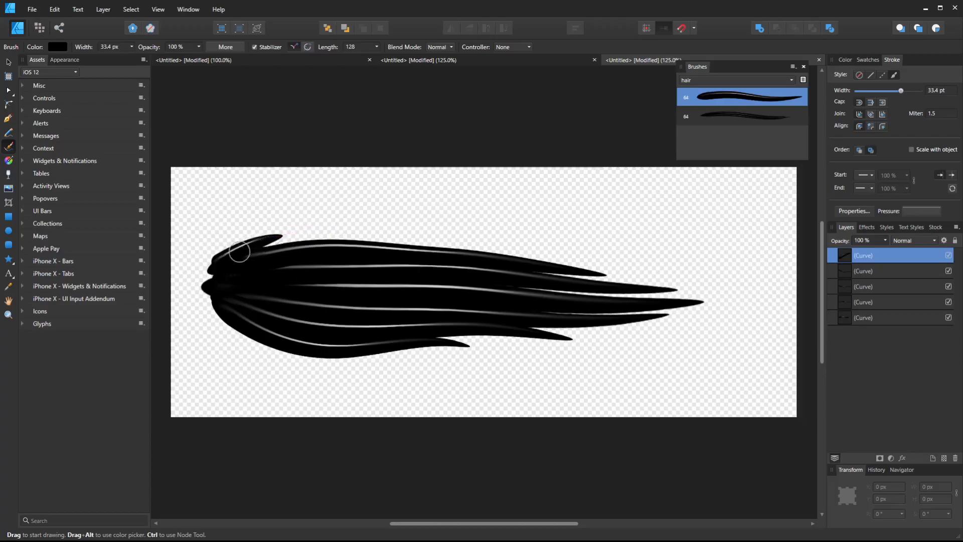
{"action": "left_click_drag", "start_coordinate": [240, 251], "coordinate": [460, 344]}
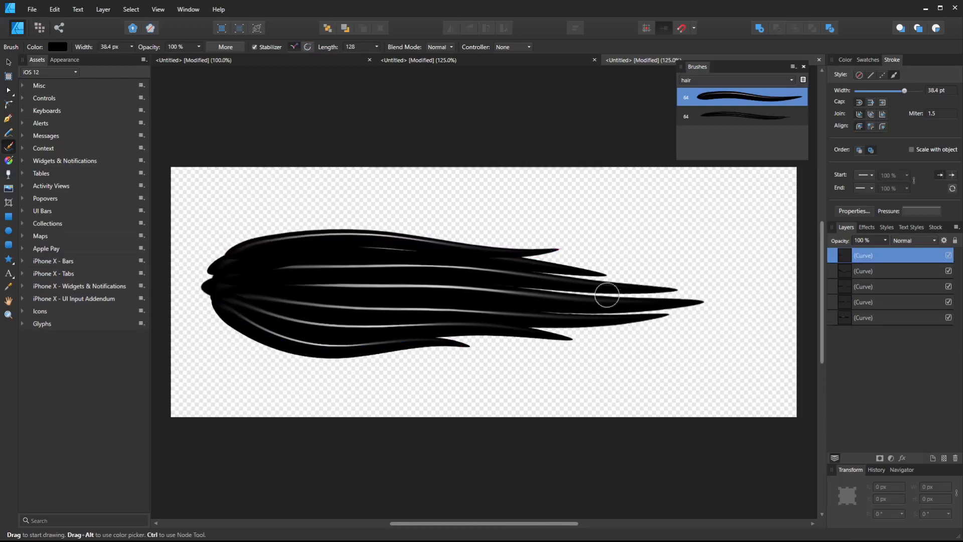
{"action": "mouse_move", "coordinate": [118, 142]}
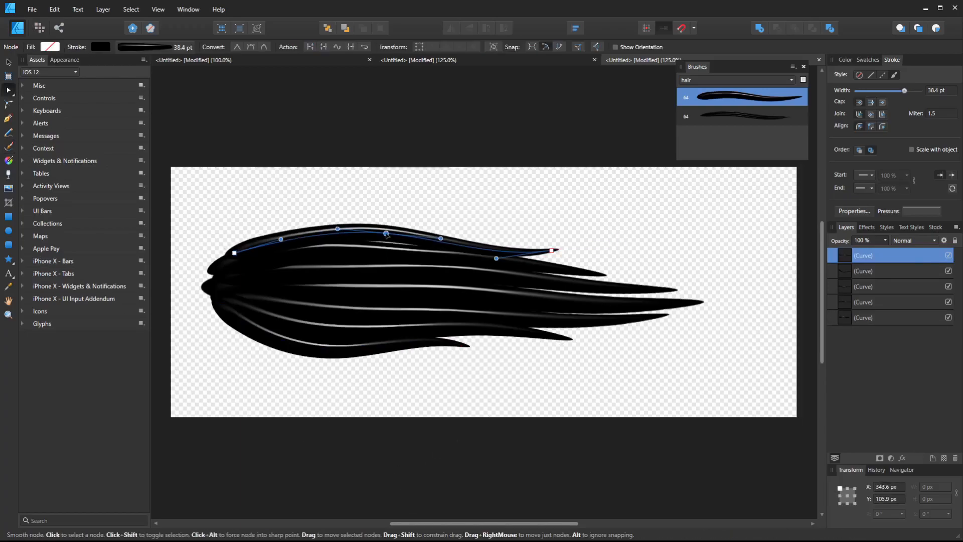
{"action": "left_click_drag", "start_coordinate": [386, 236], "coordinate": [378, 235]}
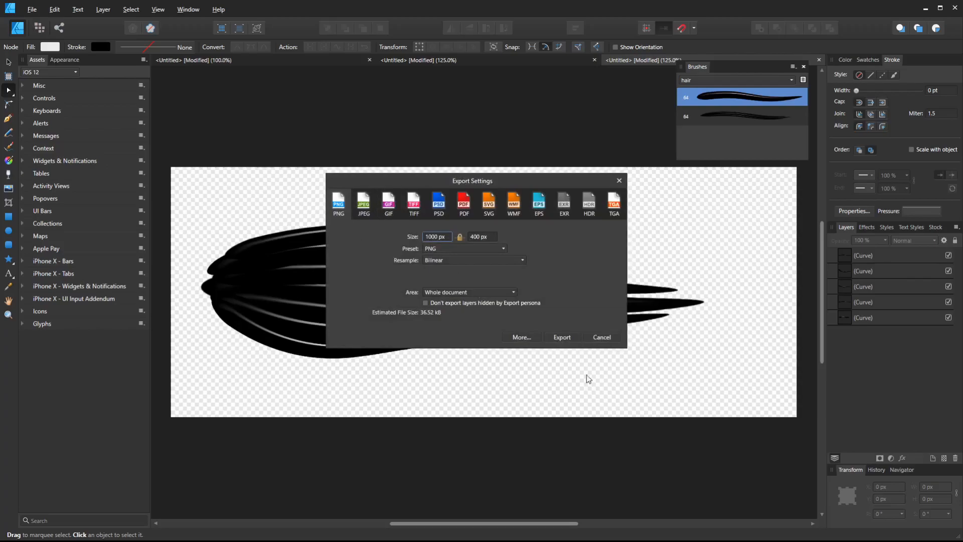
Step: Export the five-stroke hair clump as strand4.png into the hairBrush folder
{"action": "left_click", "coordinate": [561, 337]}
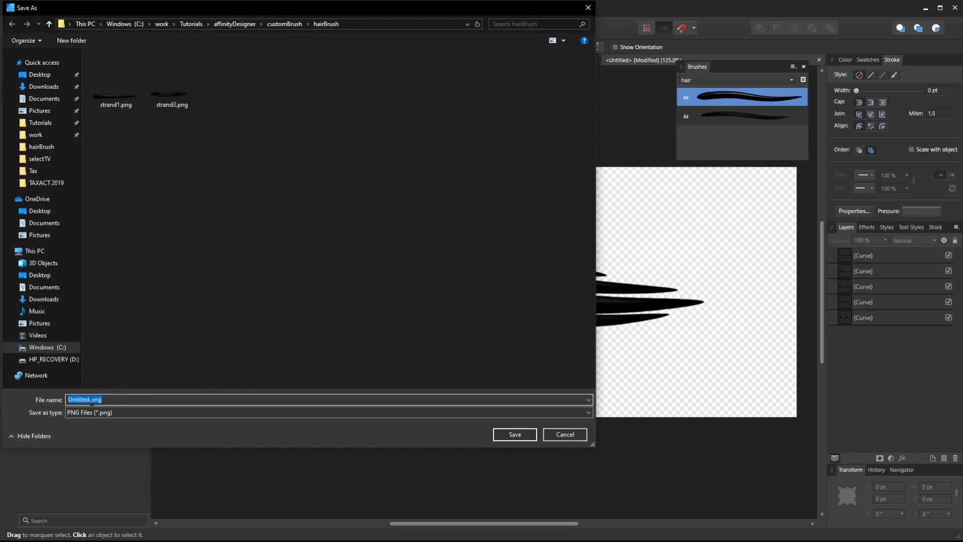
{"action": "left_click", "coordinate": [172, 78]}
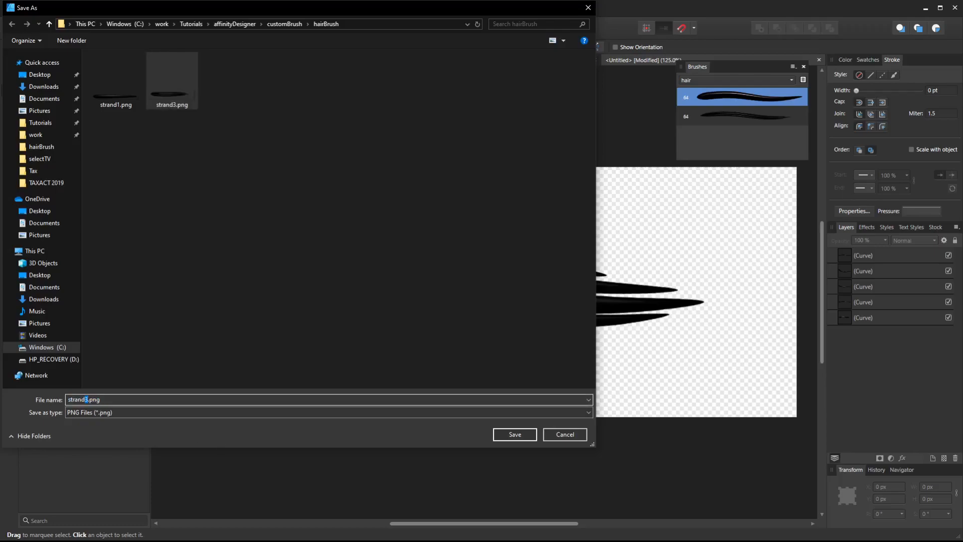
{"action": "left_click", "coordinate": [514, 434]}
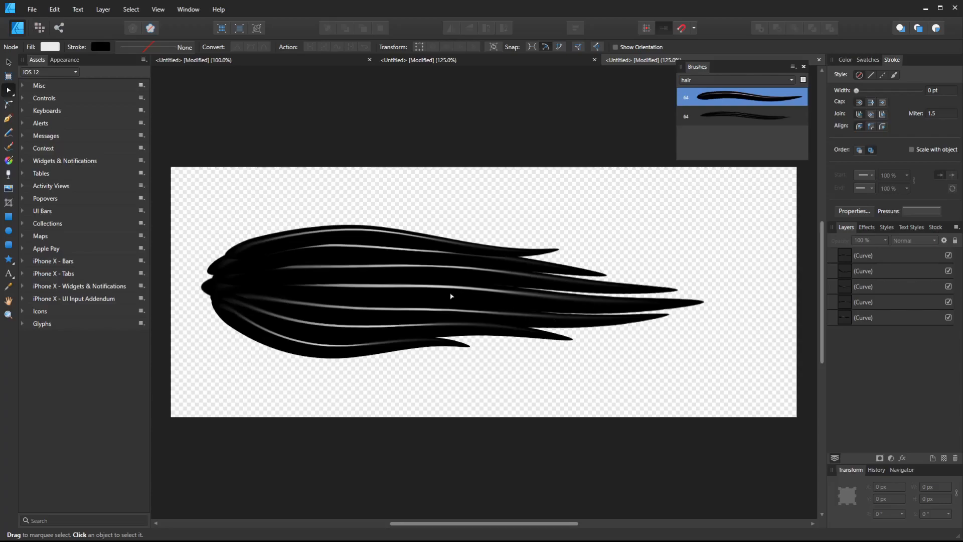
{"action": "mouse_move", "coordinate": [565, 285]}
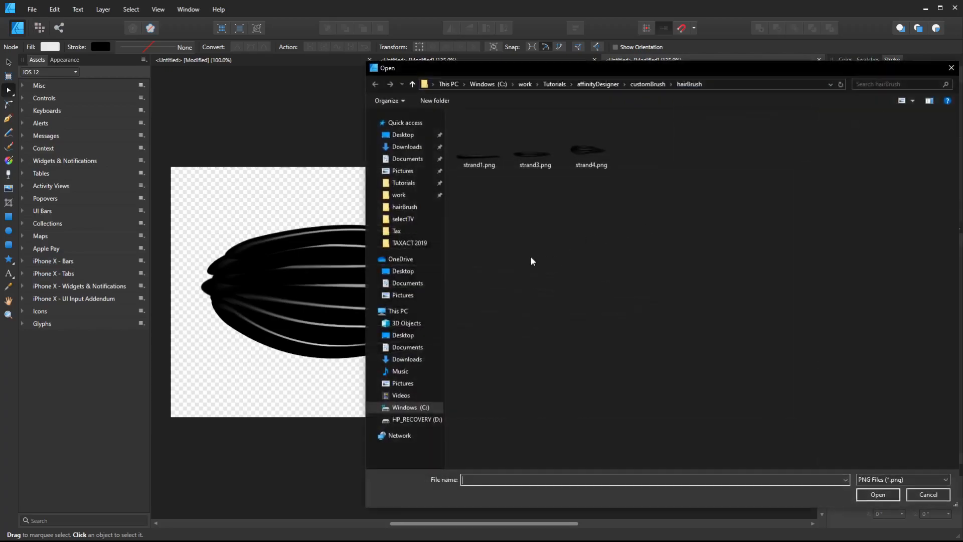
Step: Import strand4.png as a third hair brush and start a new blank document
{"action": "left_click", "coordinate": [927, 494]}
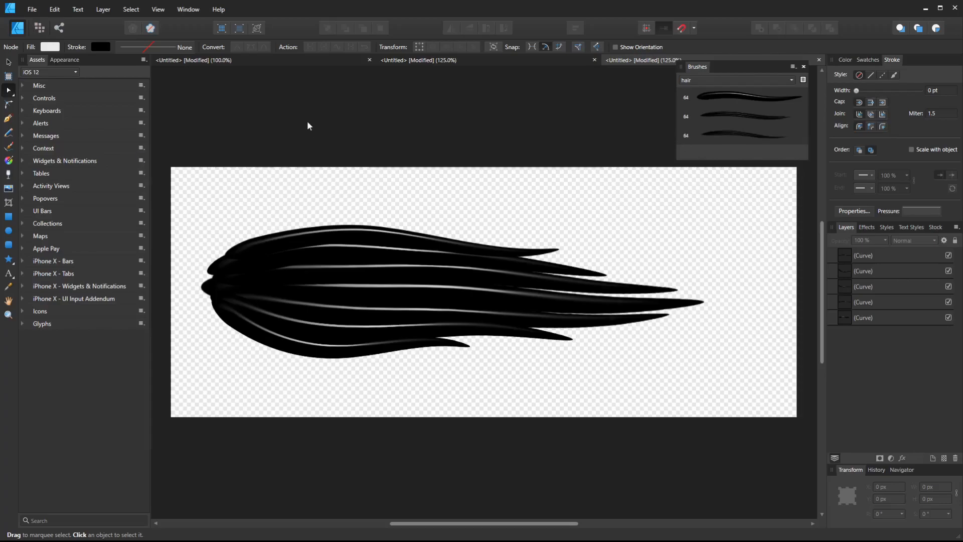
{"action": "left_click", "coordinate": [31, 8]}
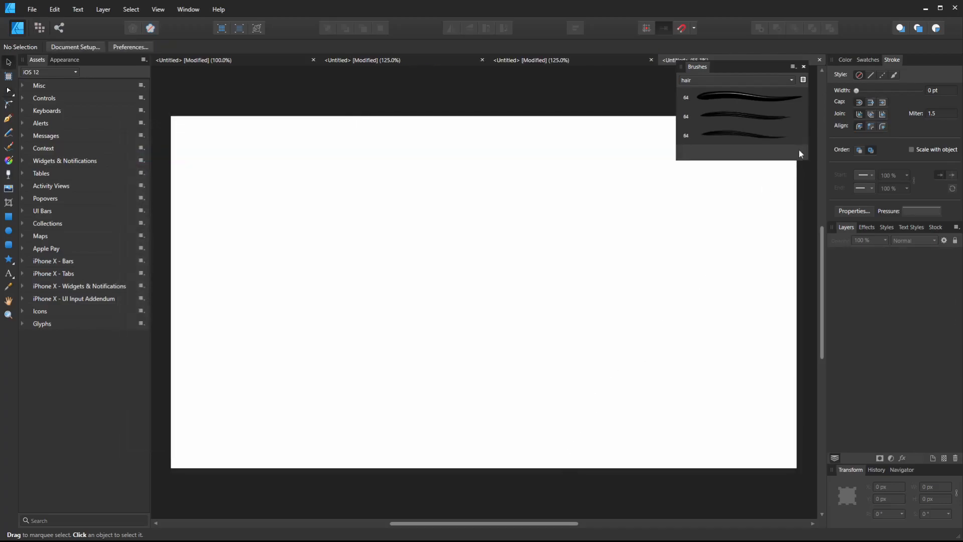
Step: Search the Stock panel for 'portrait' on Pixabay, filter to Vector, and scroll the results
{"action": "left_click", "coordinate": [936, 226]}
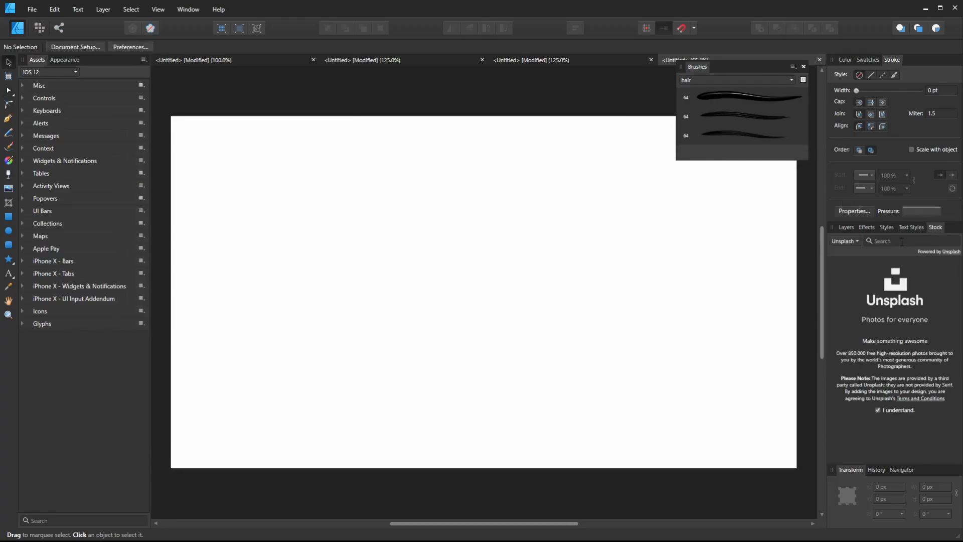
{"action": "type", "text": "p"}
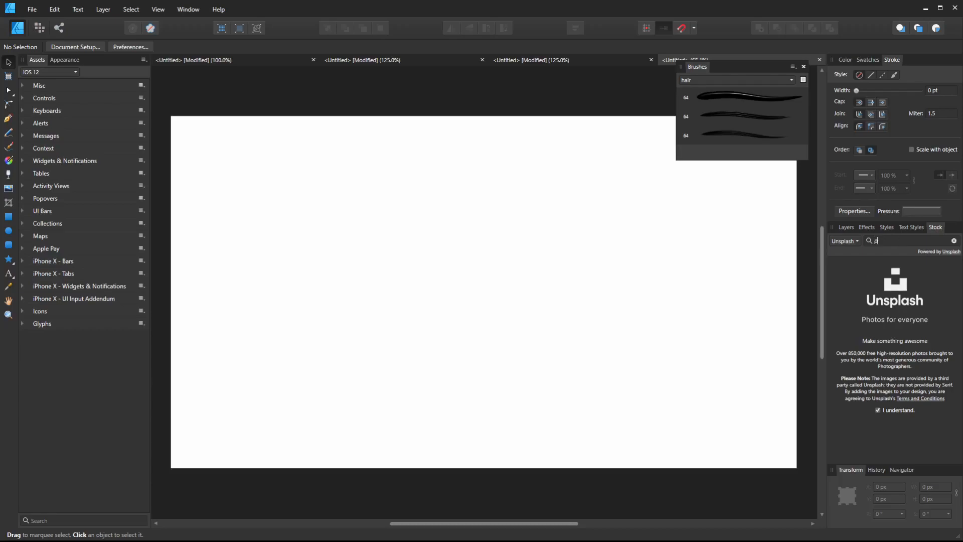
{"action": "type", "text": "ortrait"}
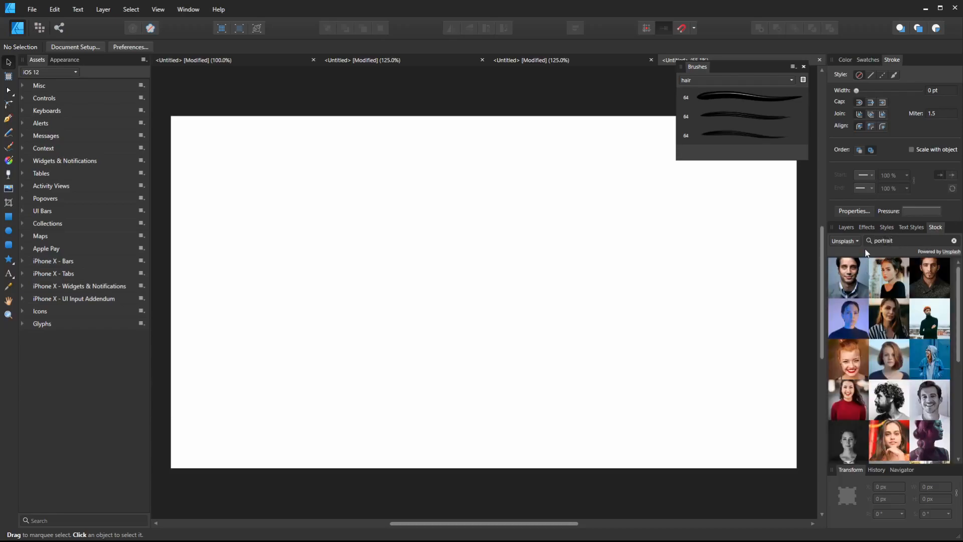
{"action": "left_click", "coordinate": [843, 240]}
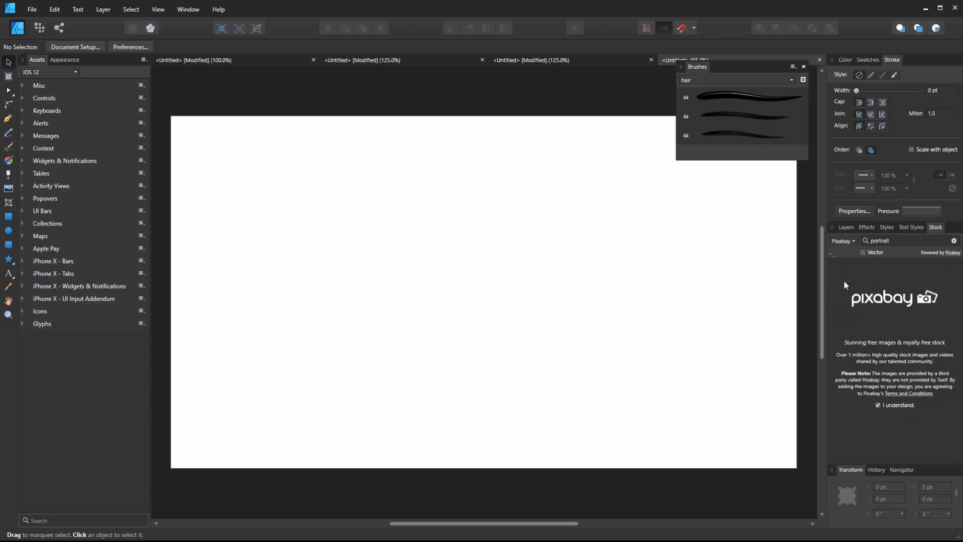
{"action": "left_click", "coordinate": [862, 252]}
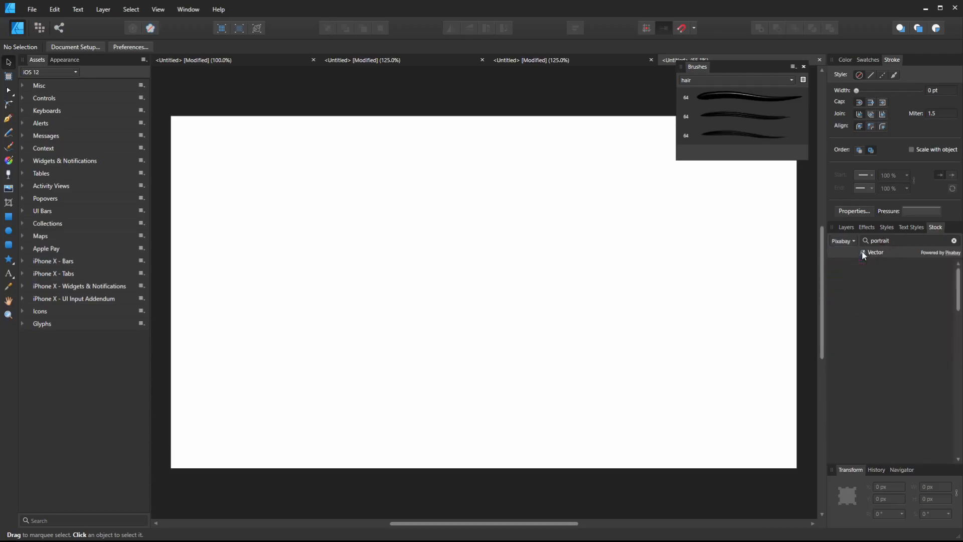
{"action": "left_click", "coordinate": [864, 252]}
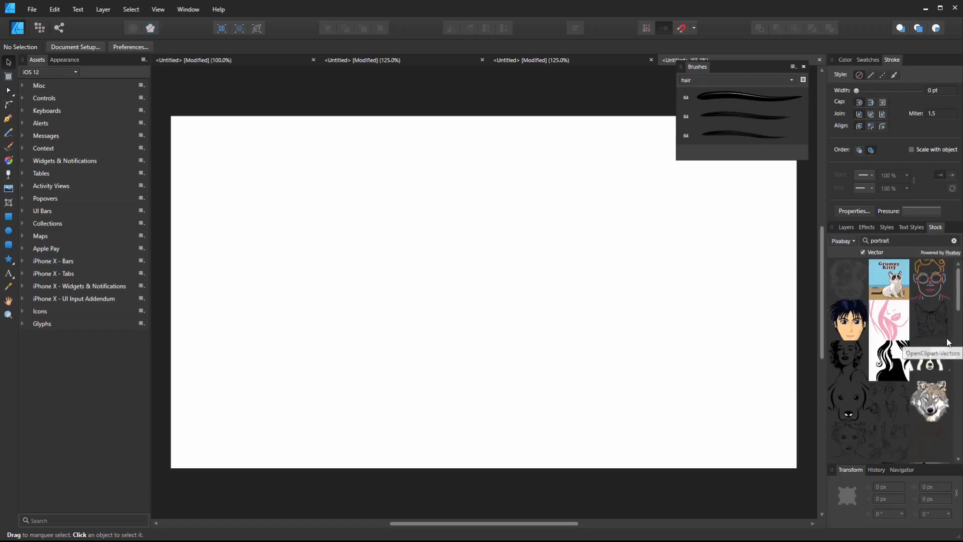
{"action": "scroll", "scroll_direction": "down", "scroll_amount": 3}
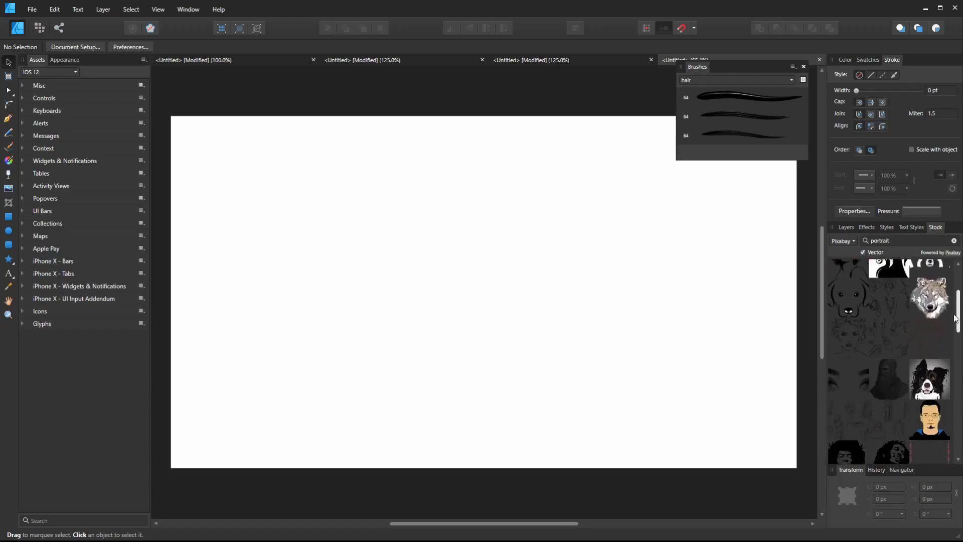
{"action": "scroll", "scroll_direction": "down", "scroll_amount": 3}
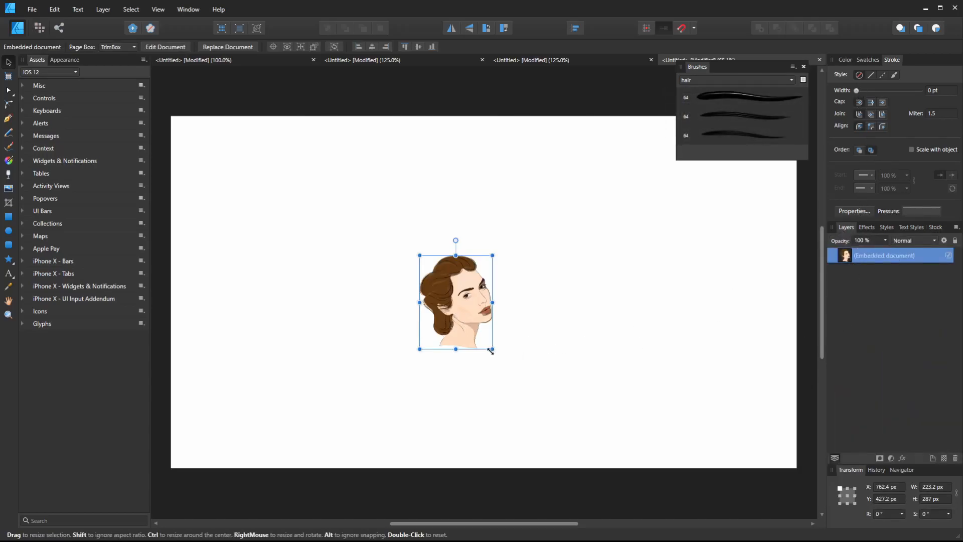
Step: Enlarge the placed portrait, open its embedded document, and select the brown hair layer
{"action": "left_click_drag", "start_coordinate": [492, 349], "coordinate": [570, 451]}
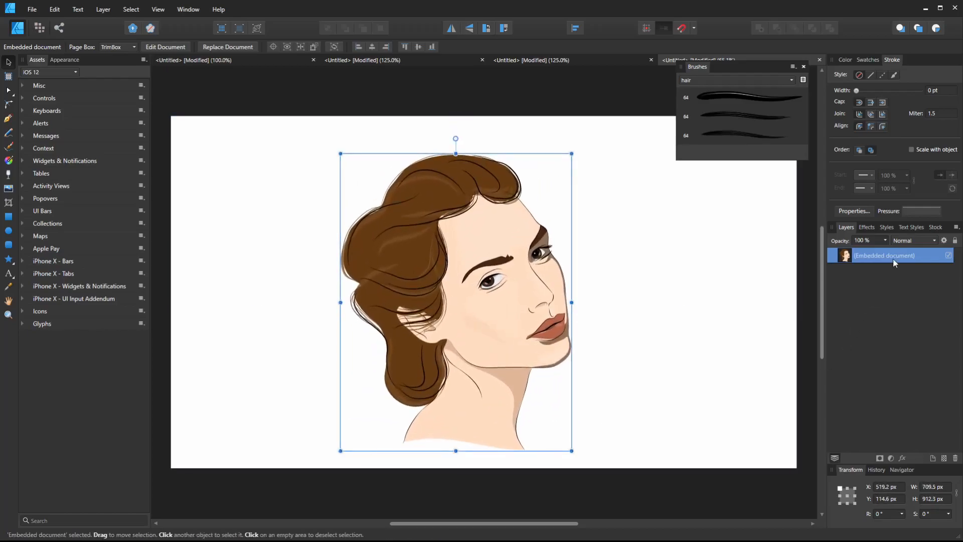
{"action": "double_click", "coordinate": [845, 255]}
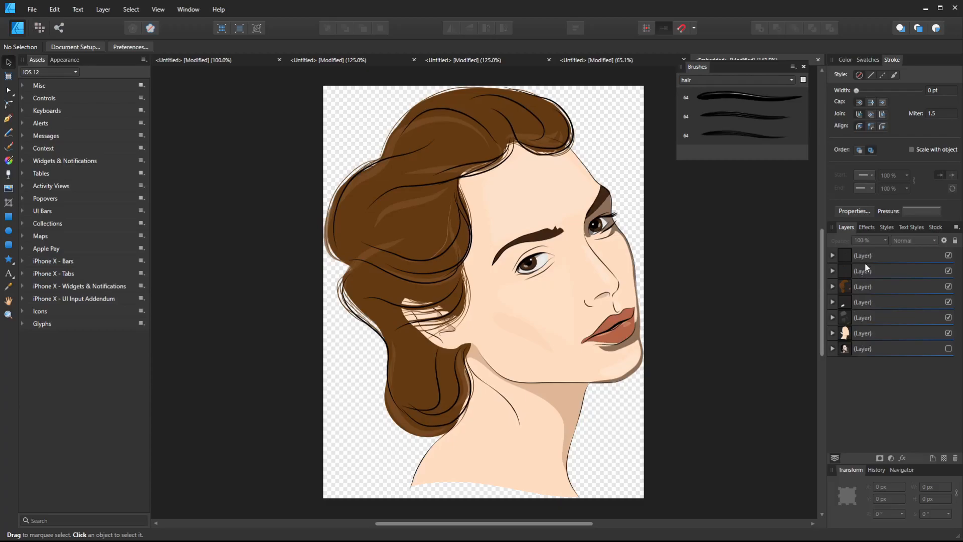
{"action": "left_click", "coordinate": [862, 302]}
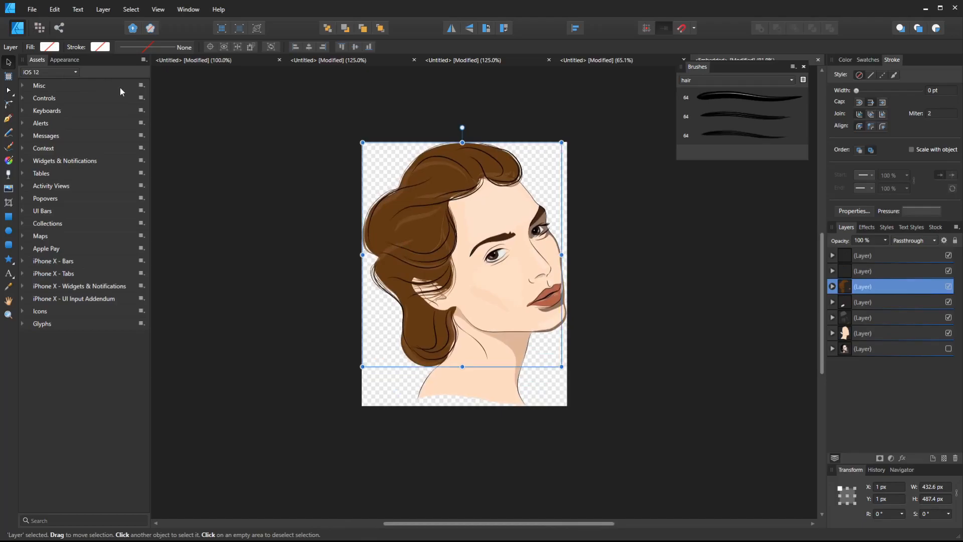
{"action": "mouse_move", "coordinate": [717, 140]}
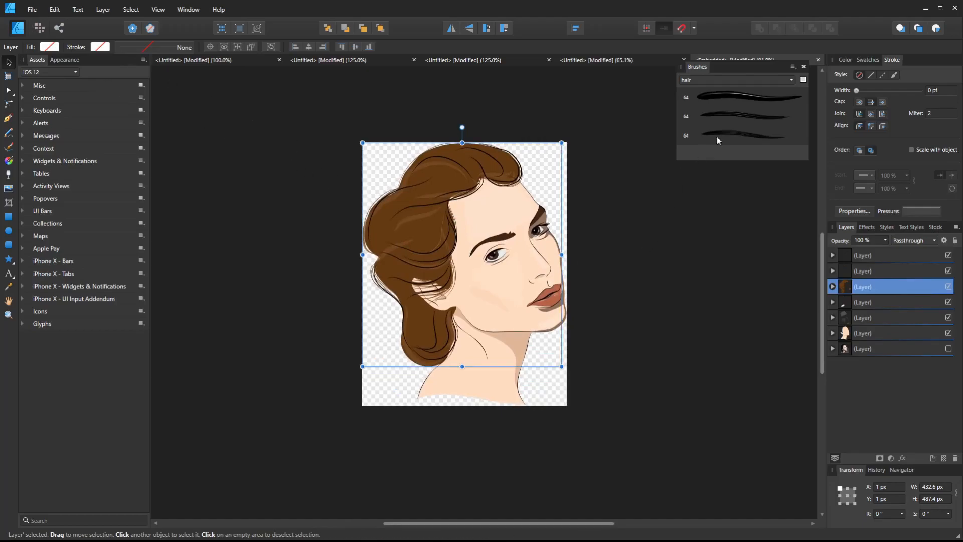
{"action": "left_click", "coordinate": [741, 96]}
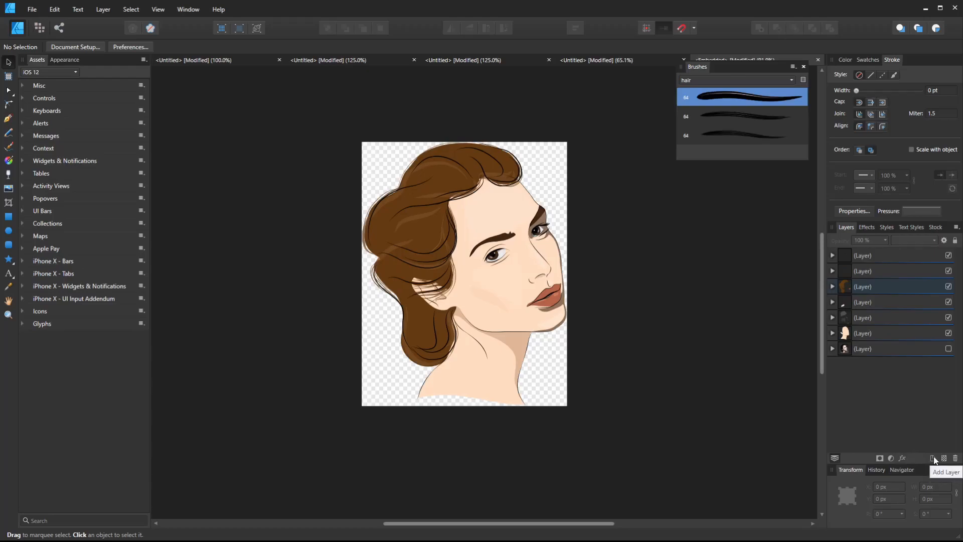
Step: Add a new layer and paint black hair-brush strands across the top and front hair
{"action": "left_click", "coordinate": [933, 460]}
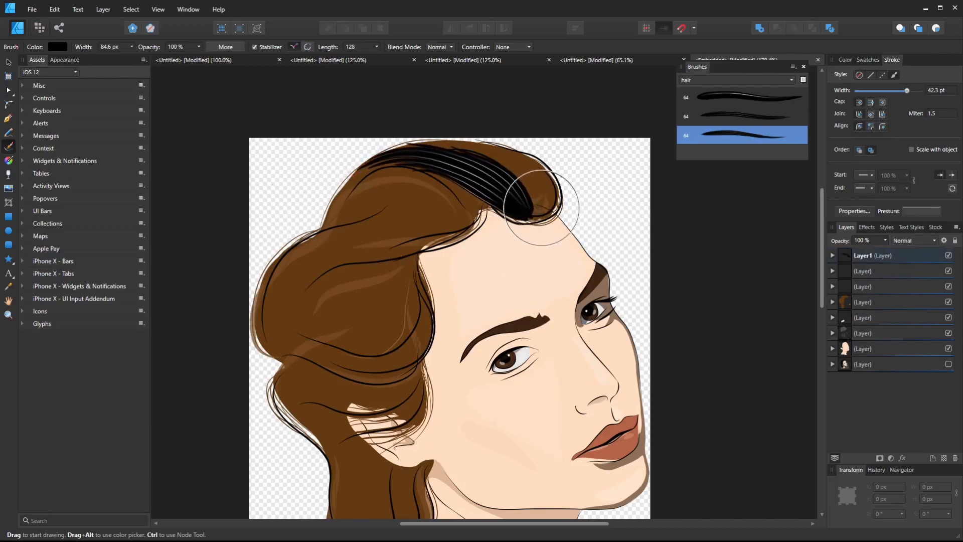
{"action": "left_click_drag", "start_coordinate": [550, 209], "coordinate": [353, 208]}
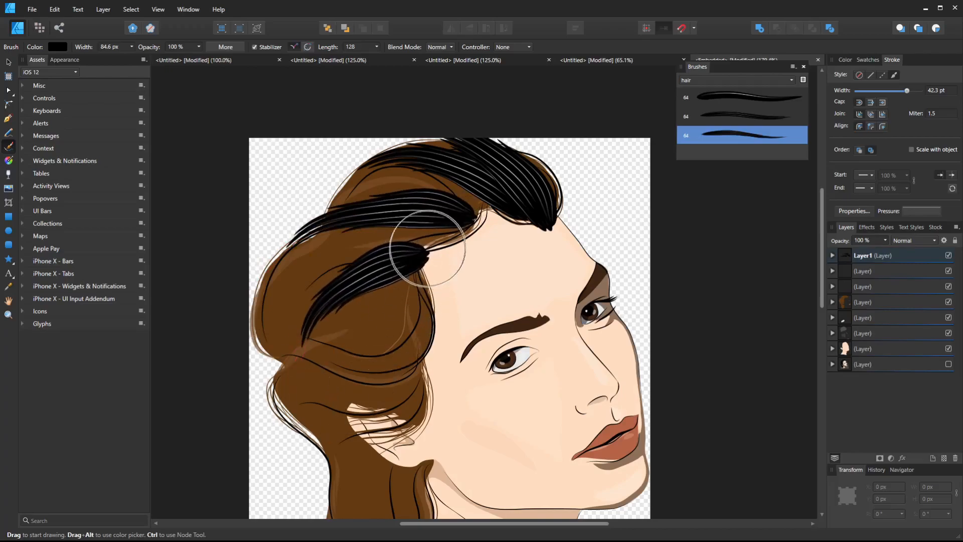
{"action": "left_click_drag", "start_coordinate": [424, 252], "coordinate": [436, 369]}
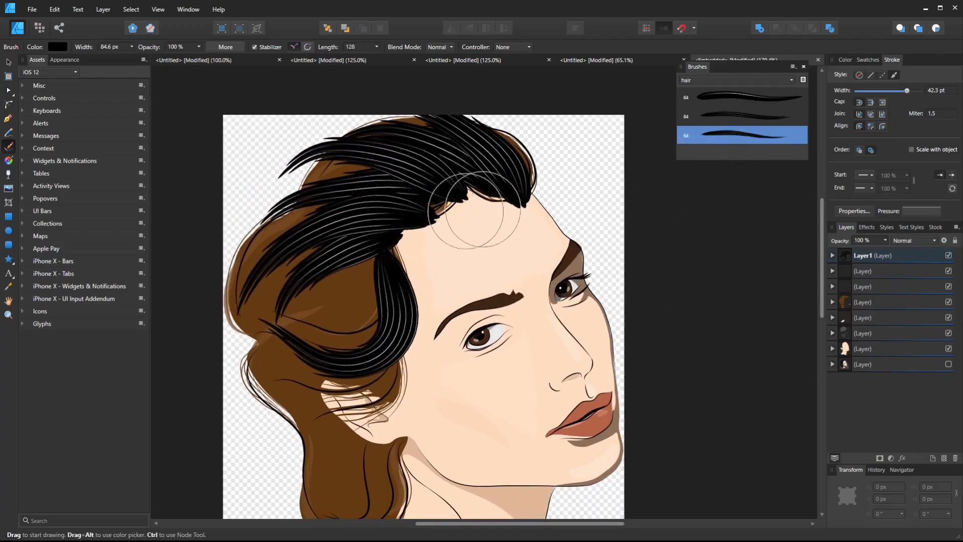
{"action": "left_click", "coordinate": [845, 60]}
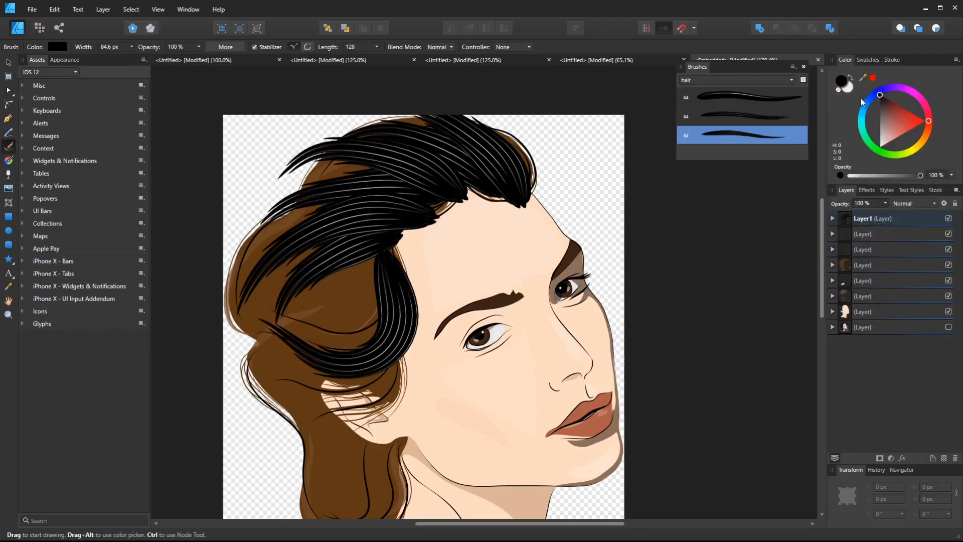